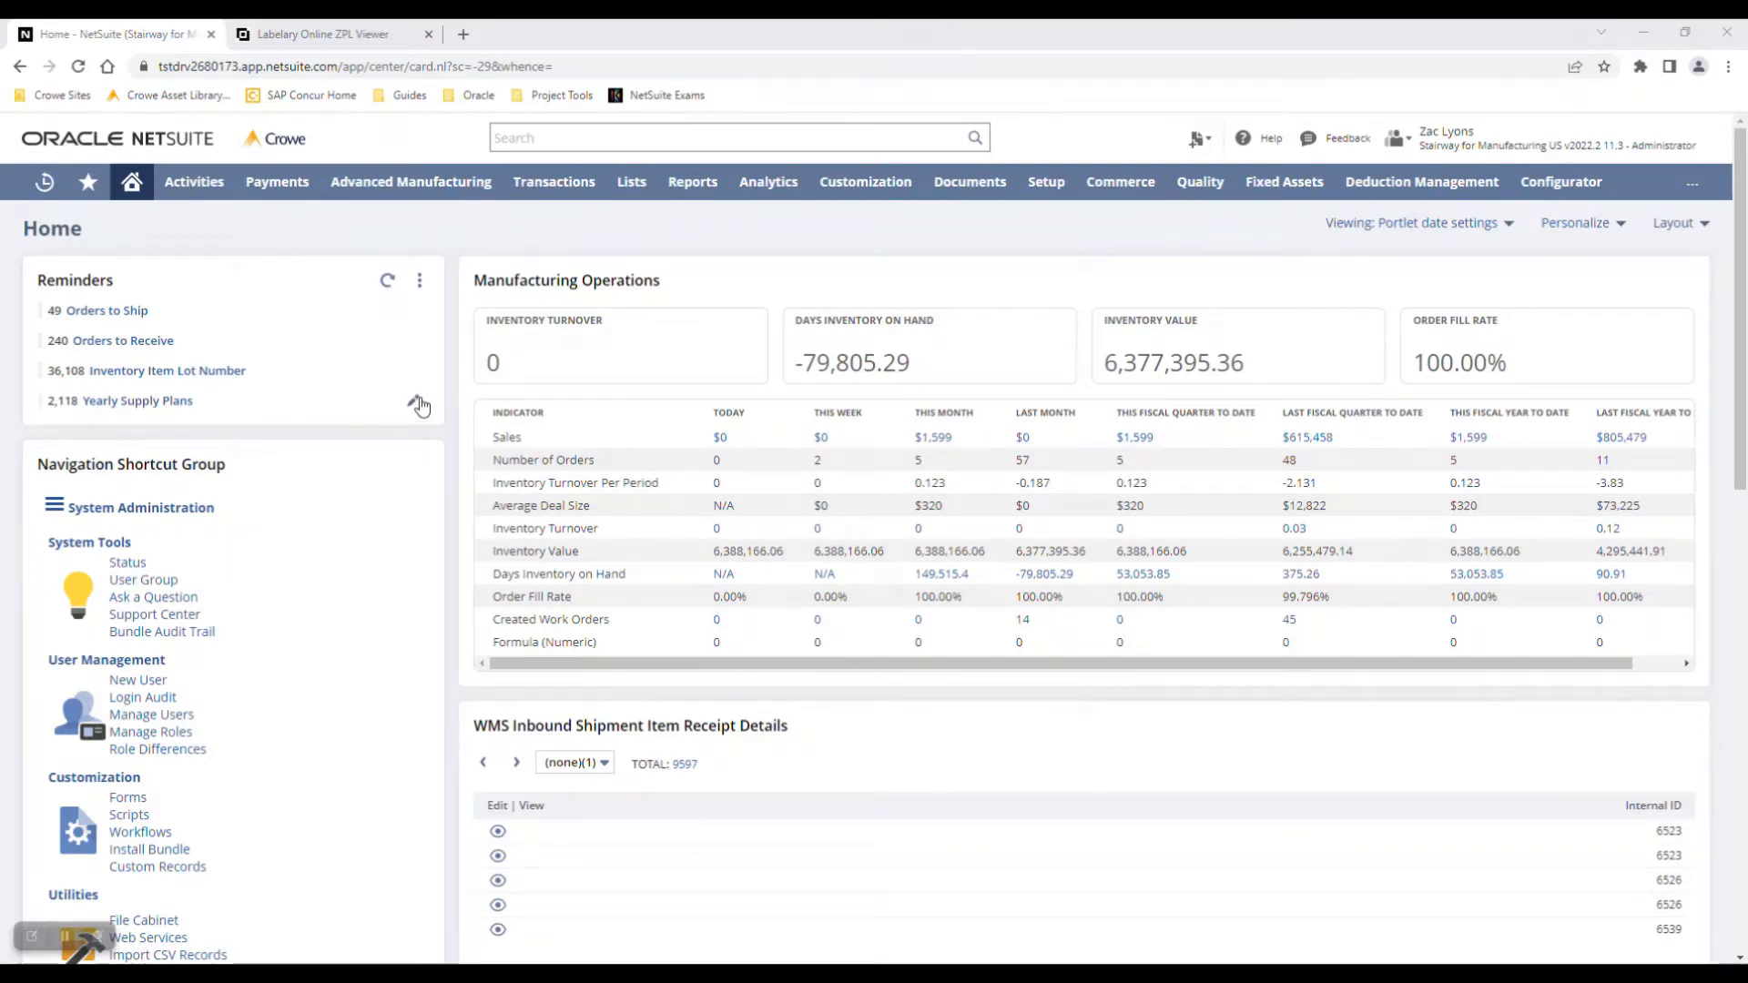
Step: Launch the SCM Mobile app from the Setup > Custom menu in a new tab
left_click(1045, 182)
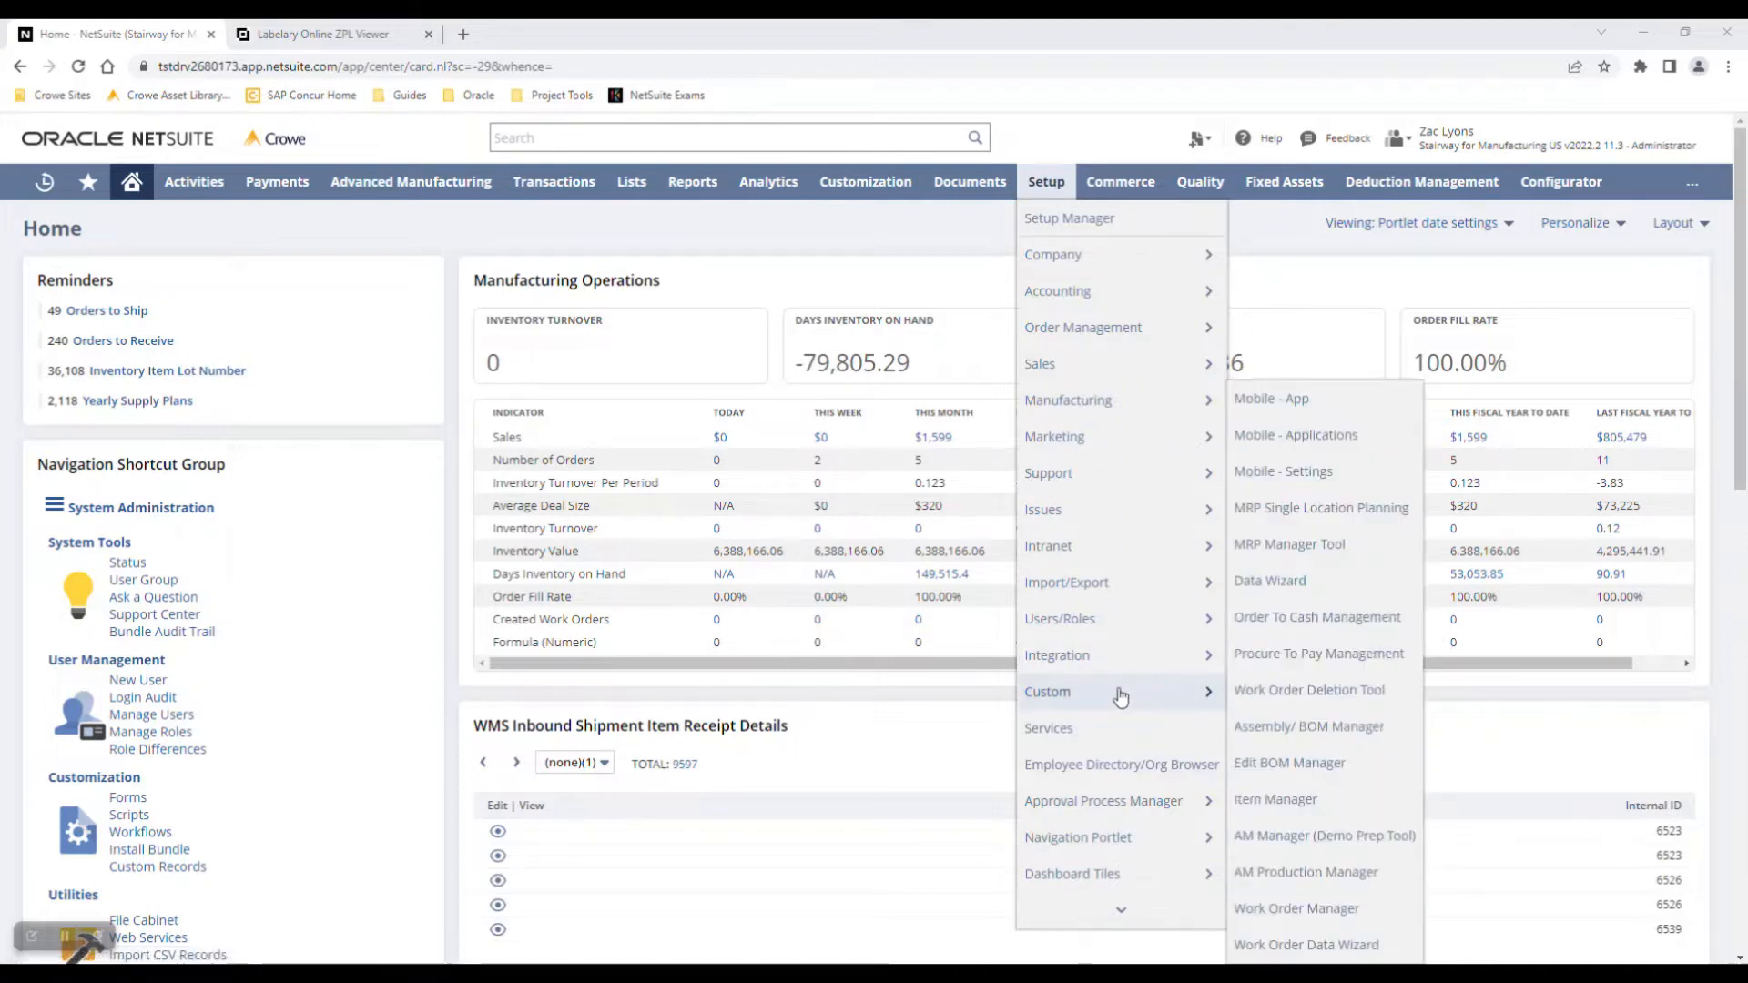
left_click(1271, 399)
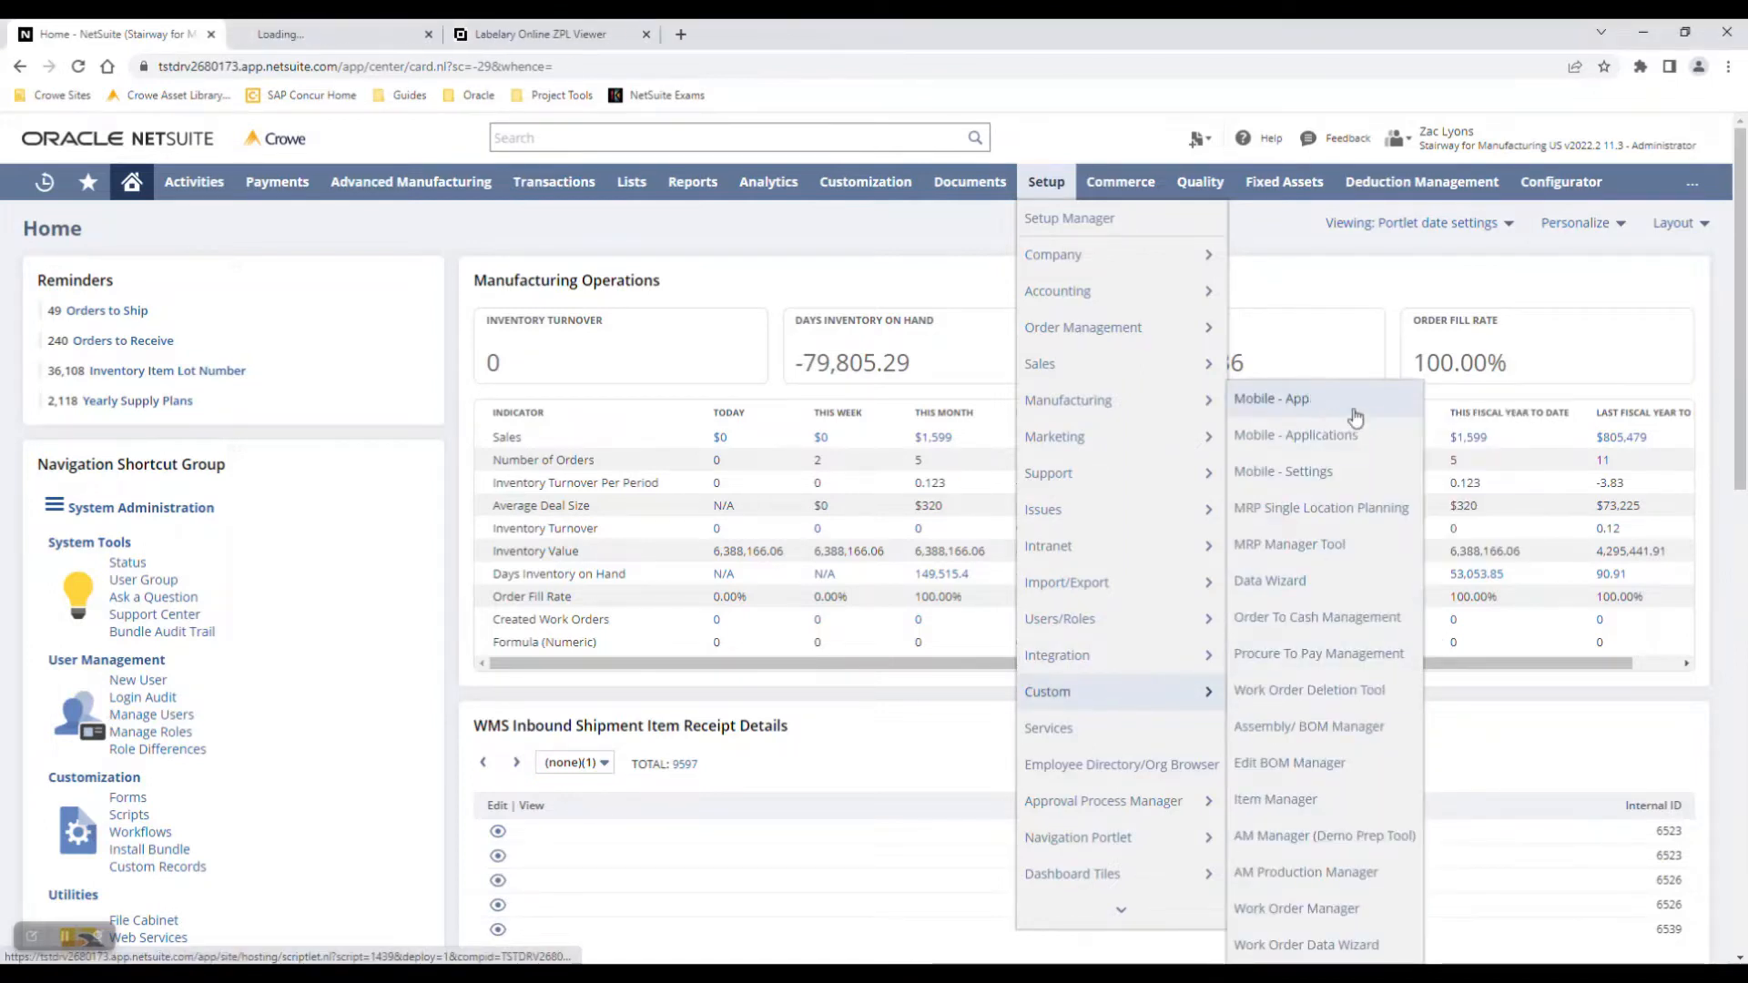
Step: Start a new SCM Mobile session to reach the application selection screen
left_click(1271, 399)
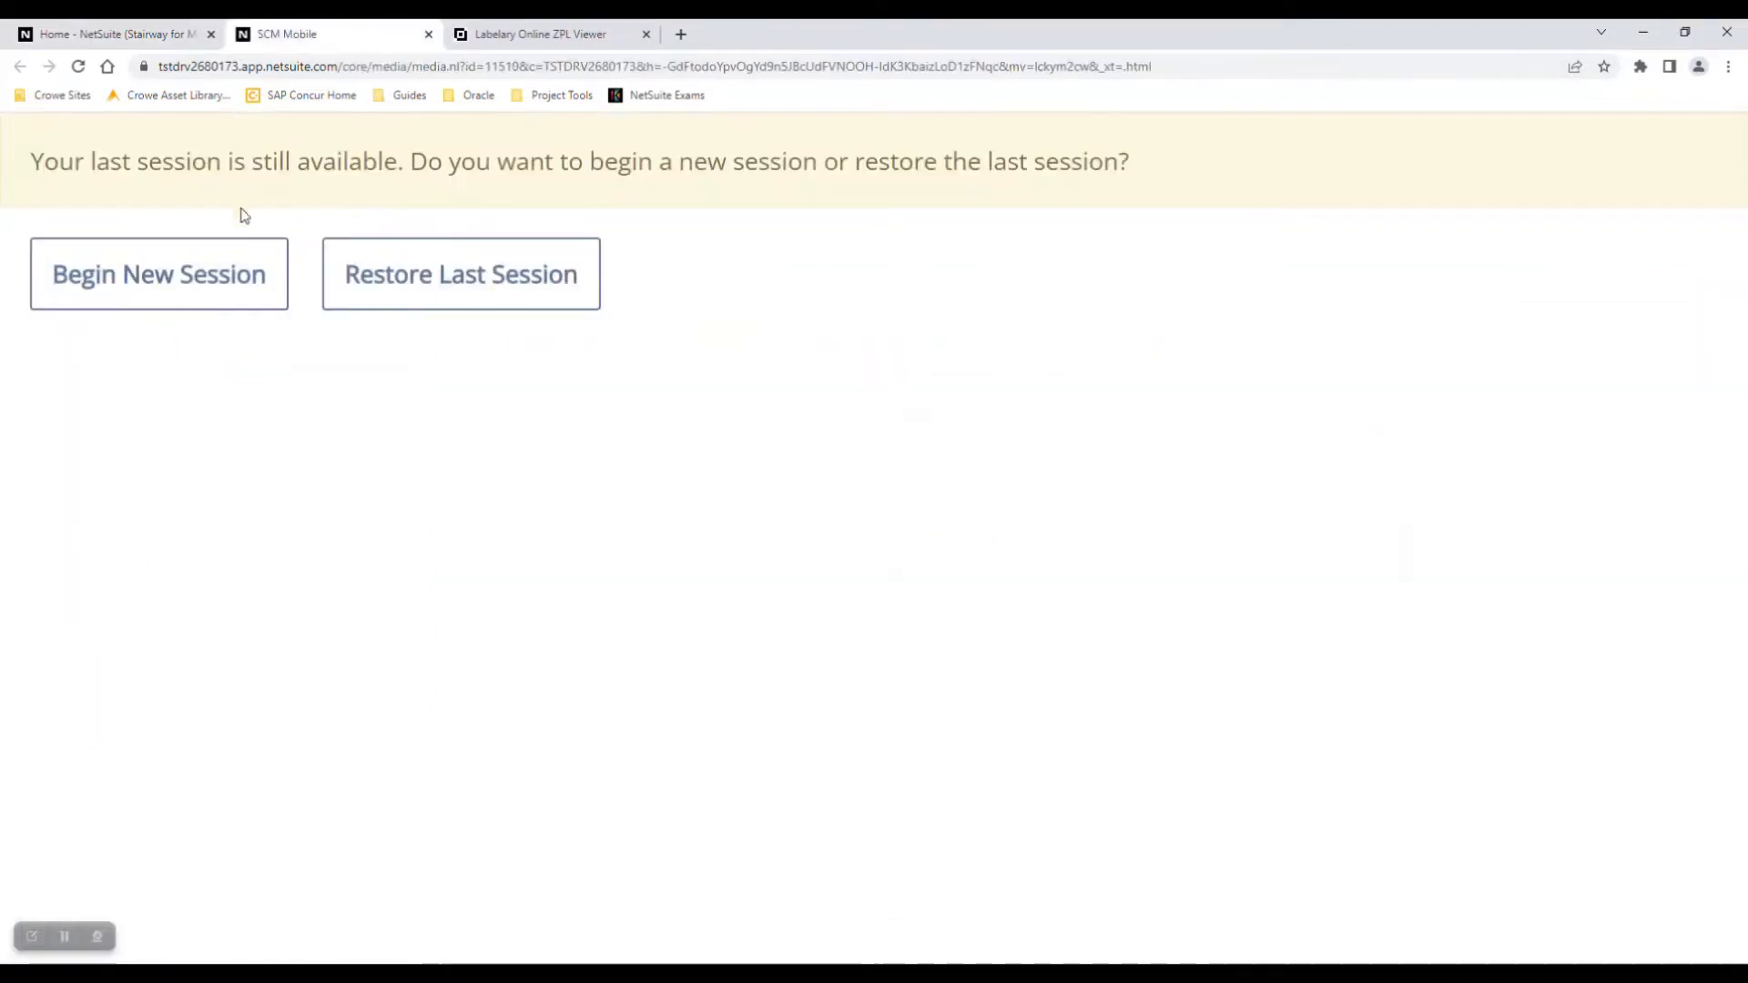
mouse_move(159, 275)
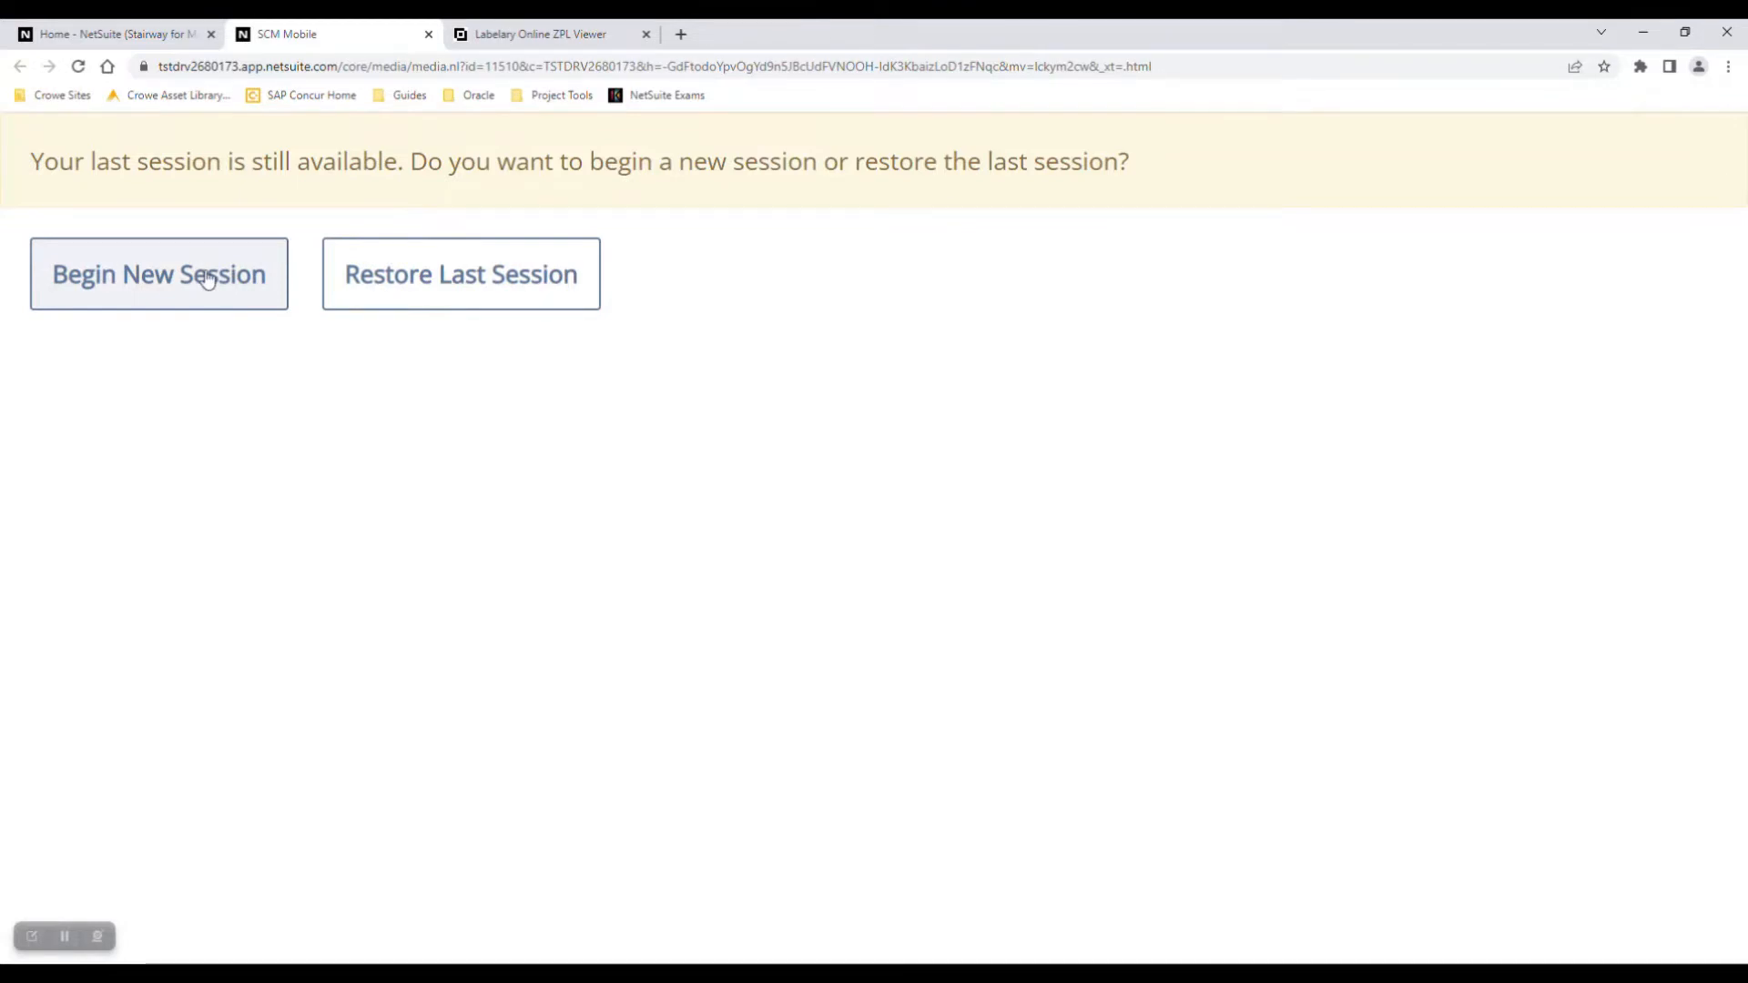
left_click(158, 275)
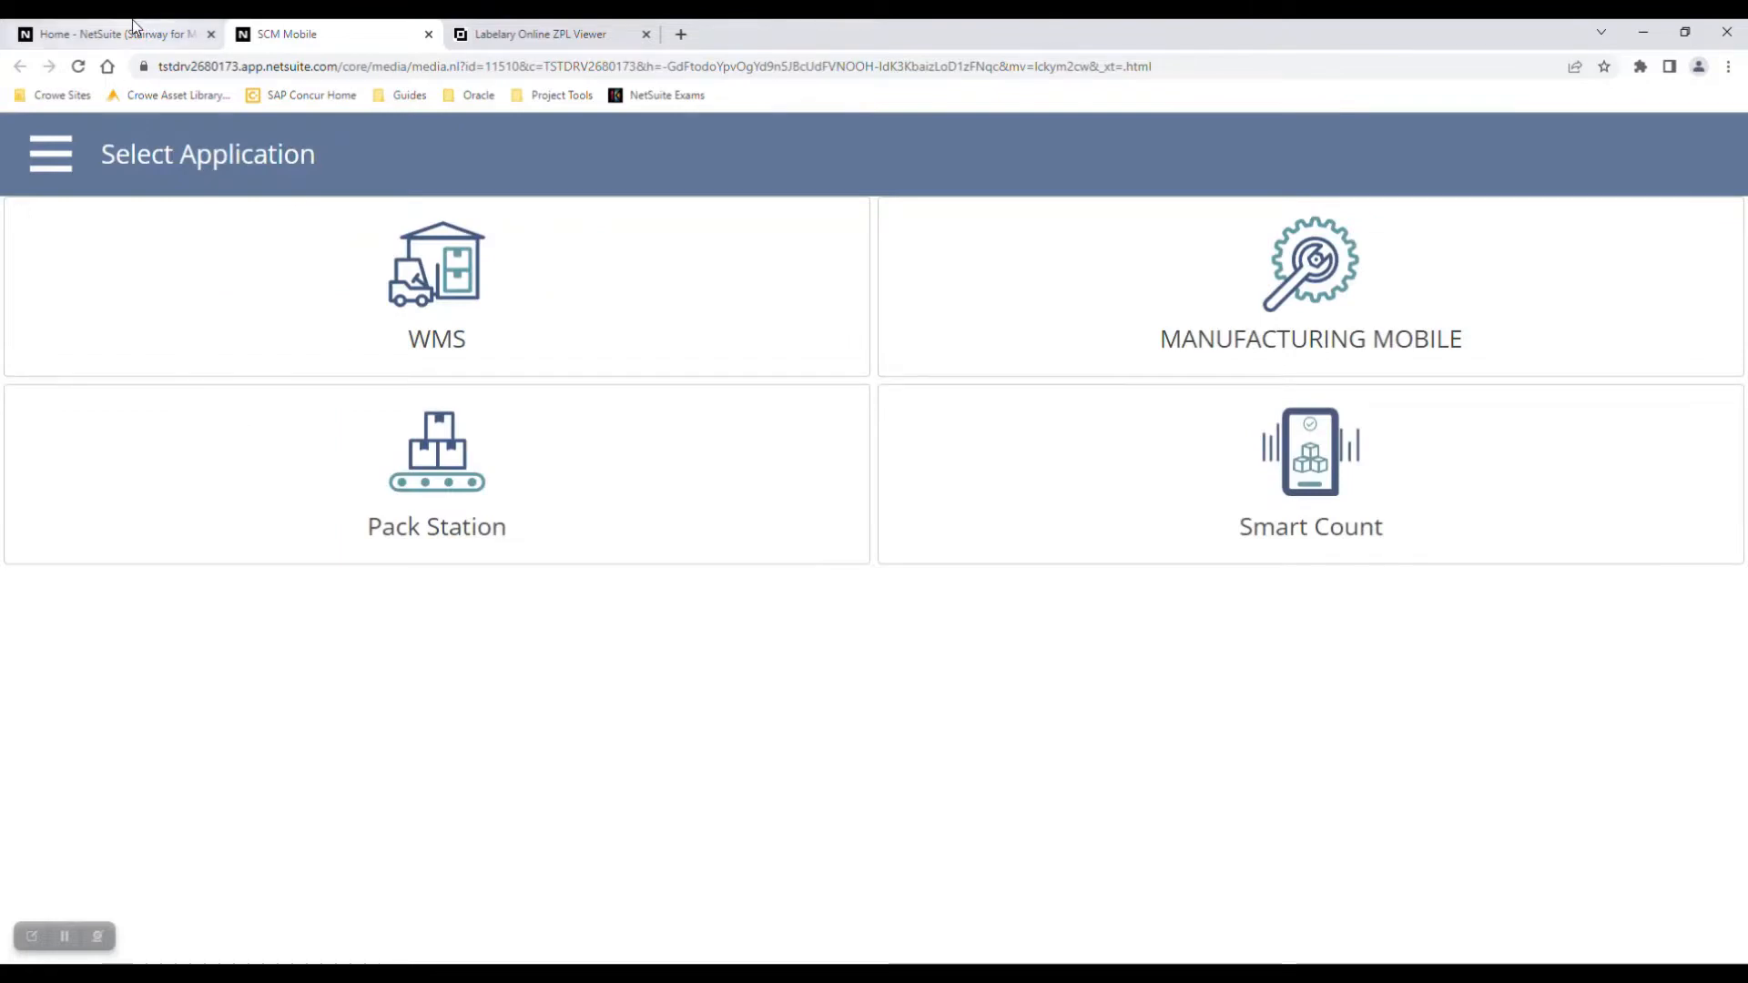
mouse_move(117, 33)
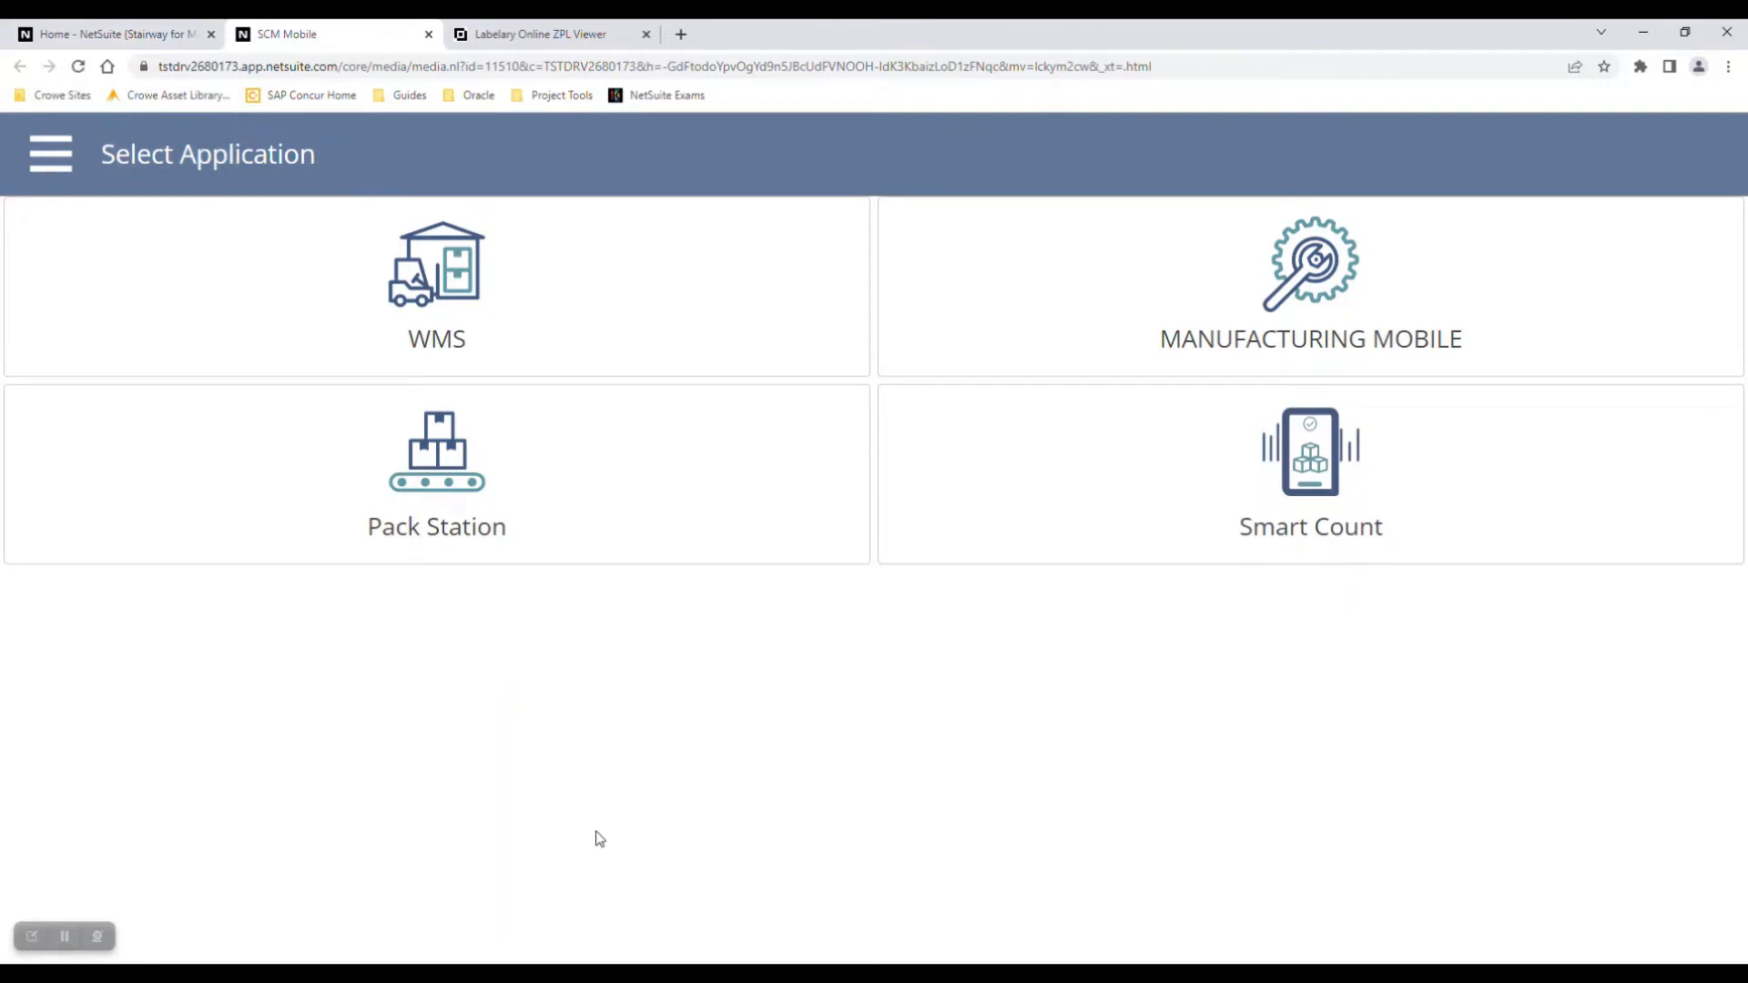
mouse_move(320, 493)
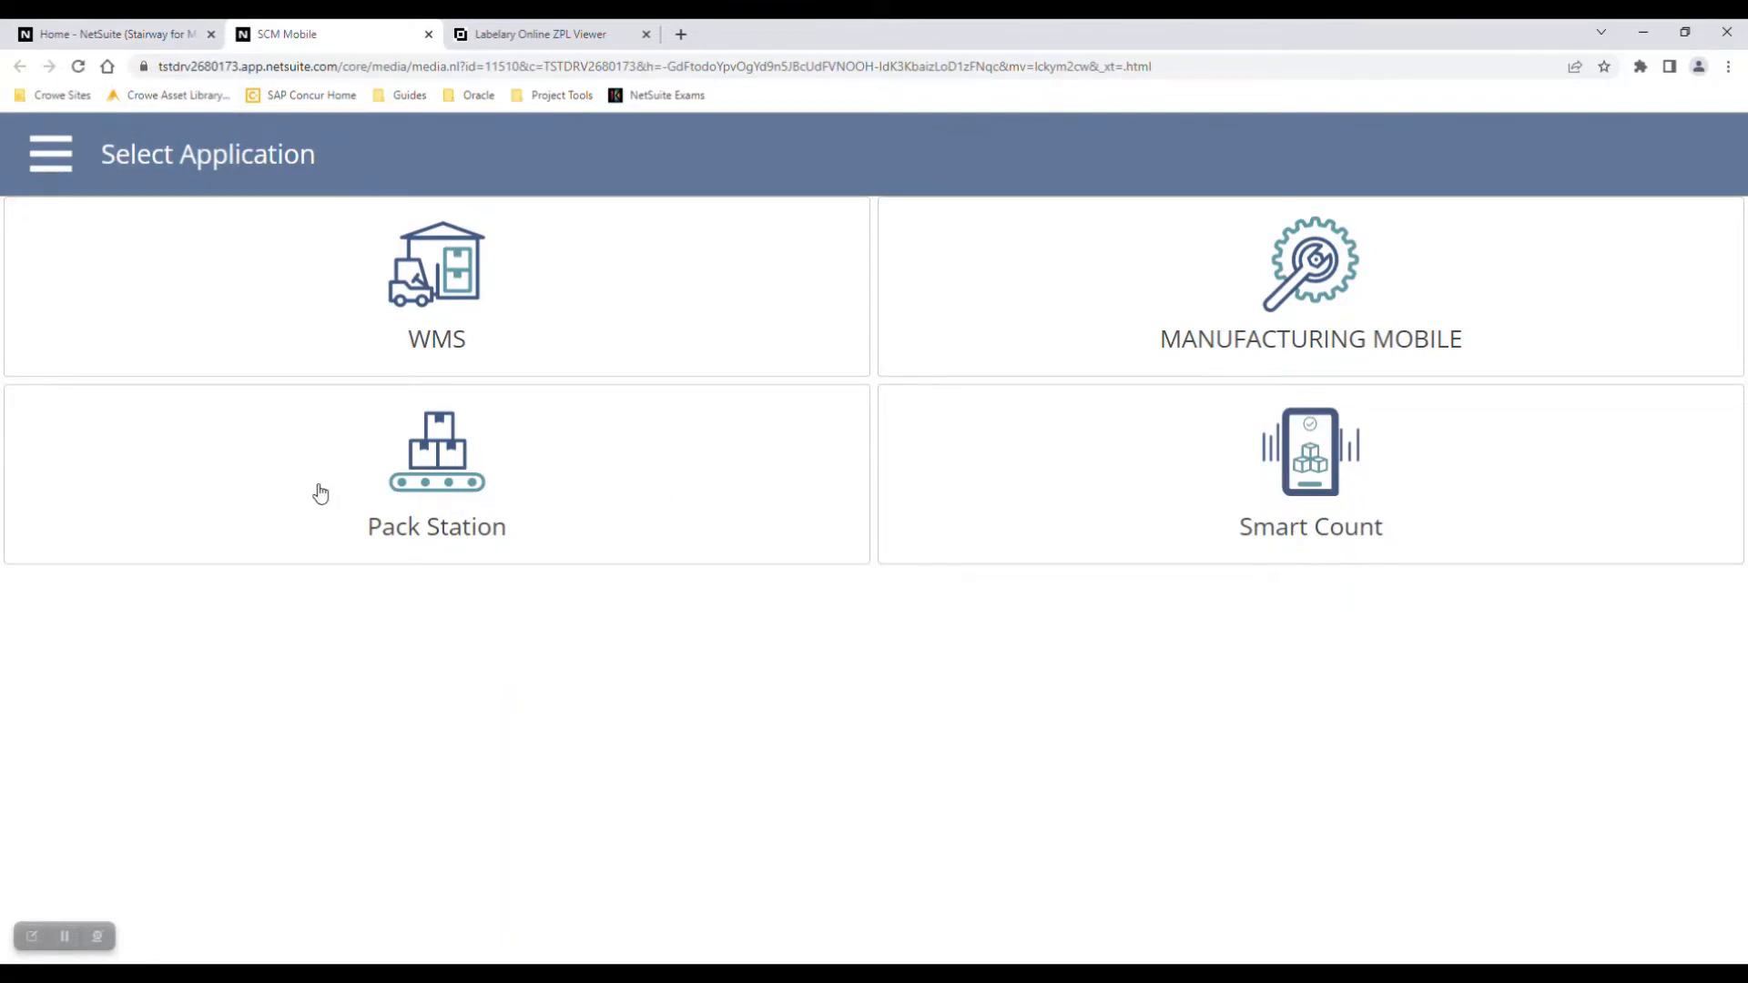
Step: Choose the Pack Station application and bring up the warehouse location list
left_click(435, 284)
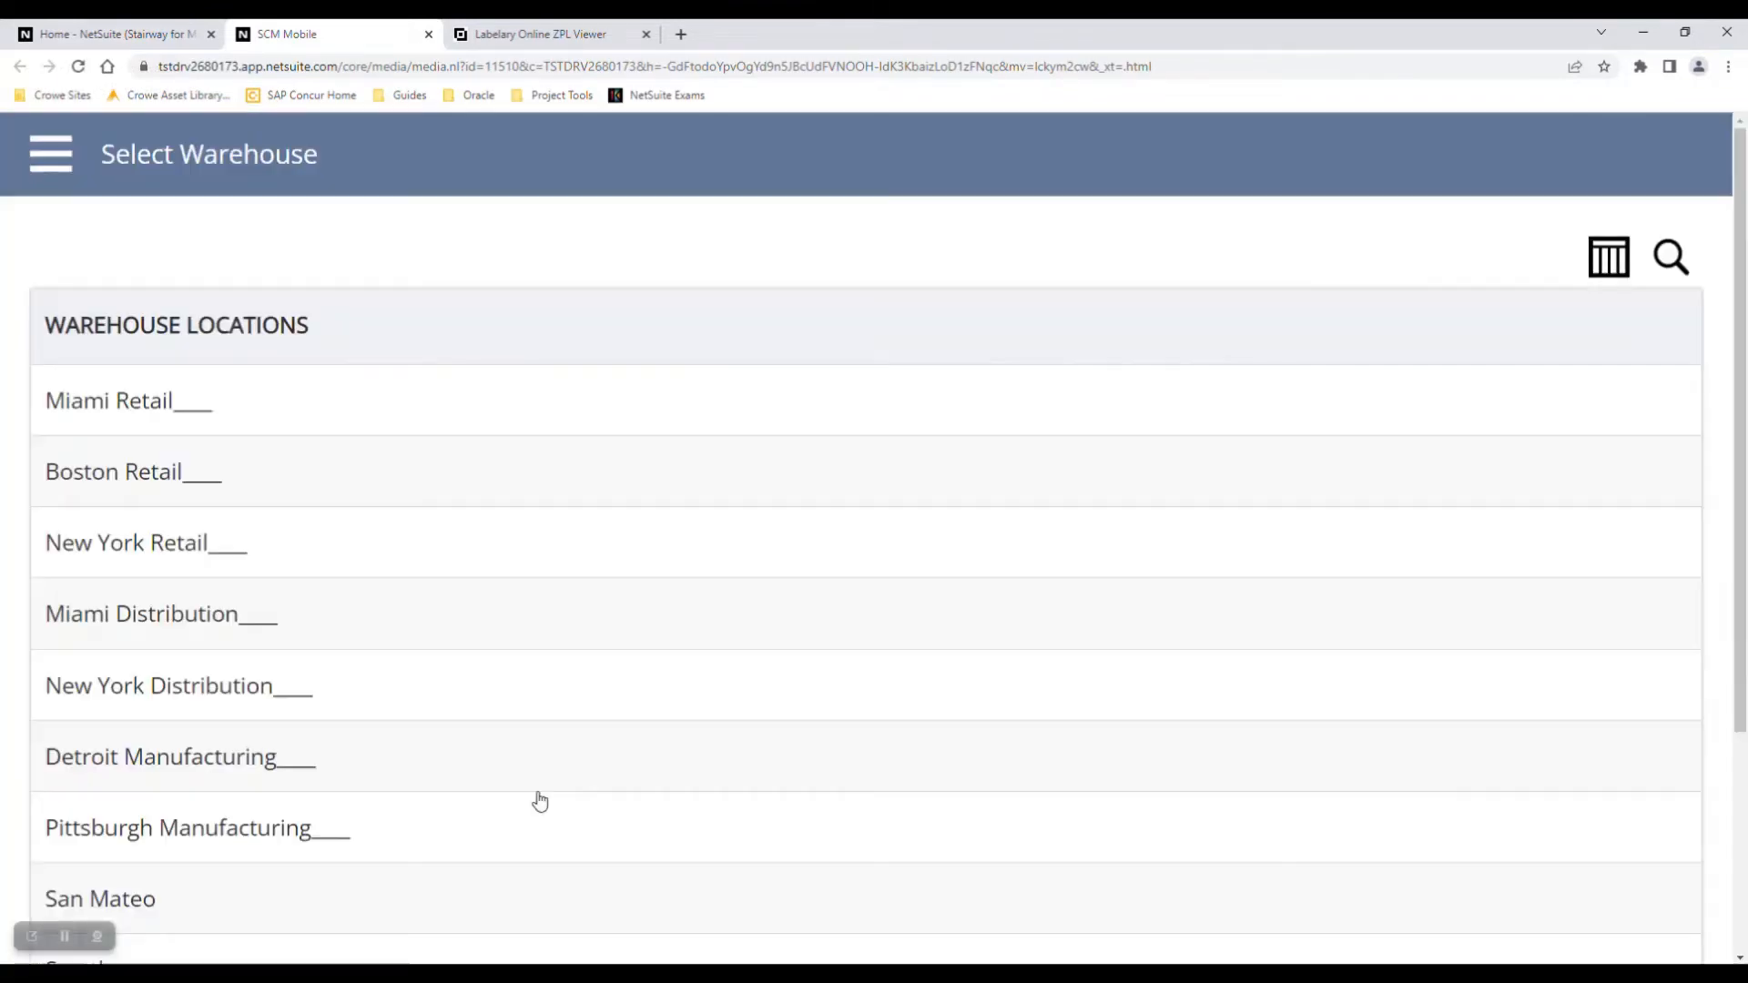
scroll("down", 3)
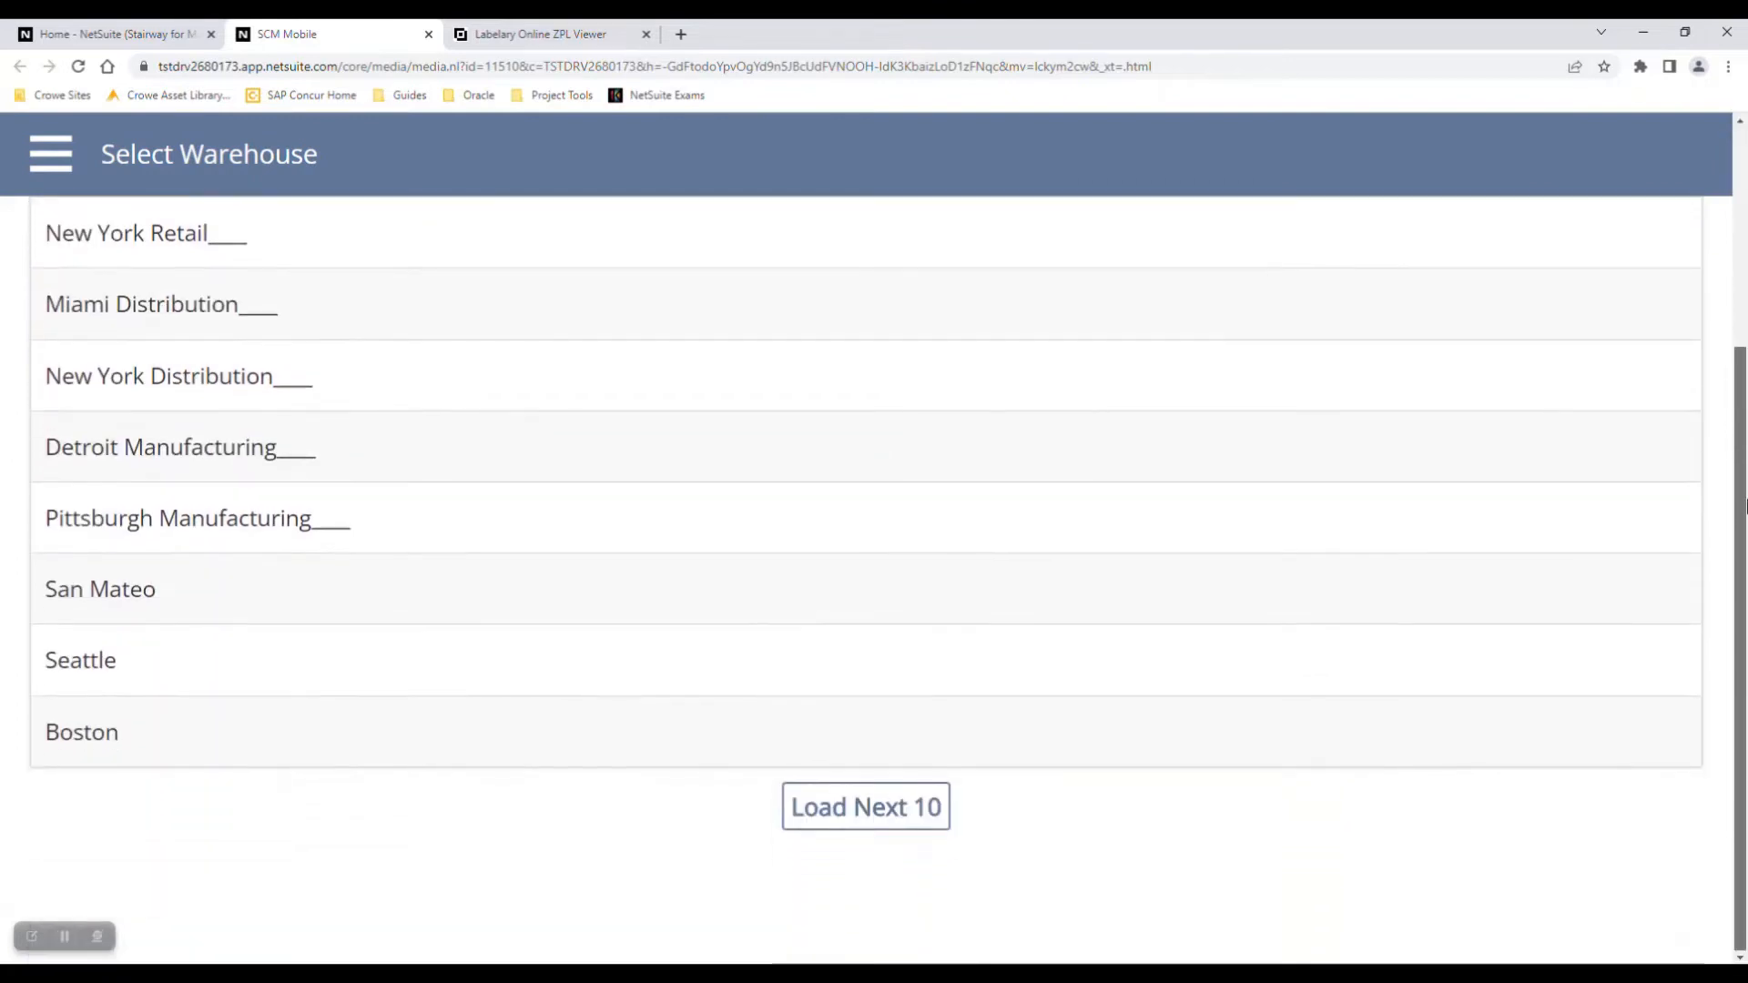
mouse_move(865, 806)
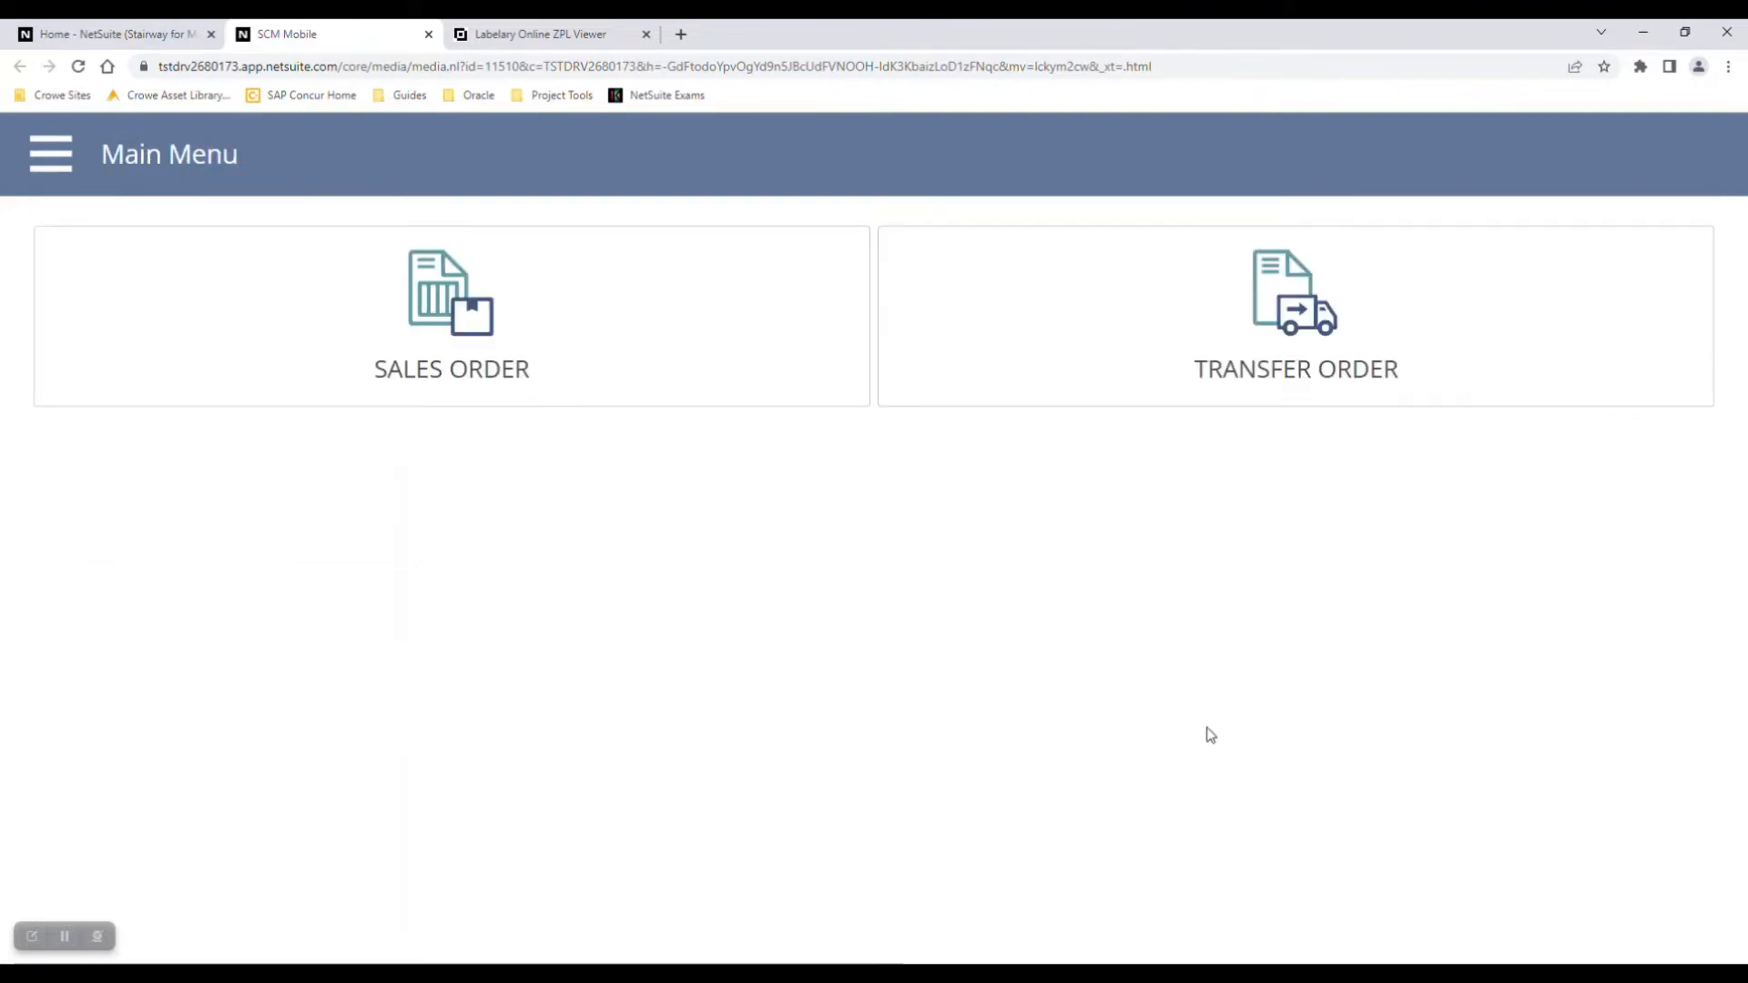
mouse_move(1134, 697)
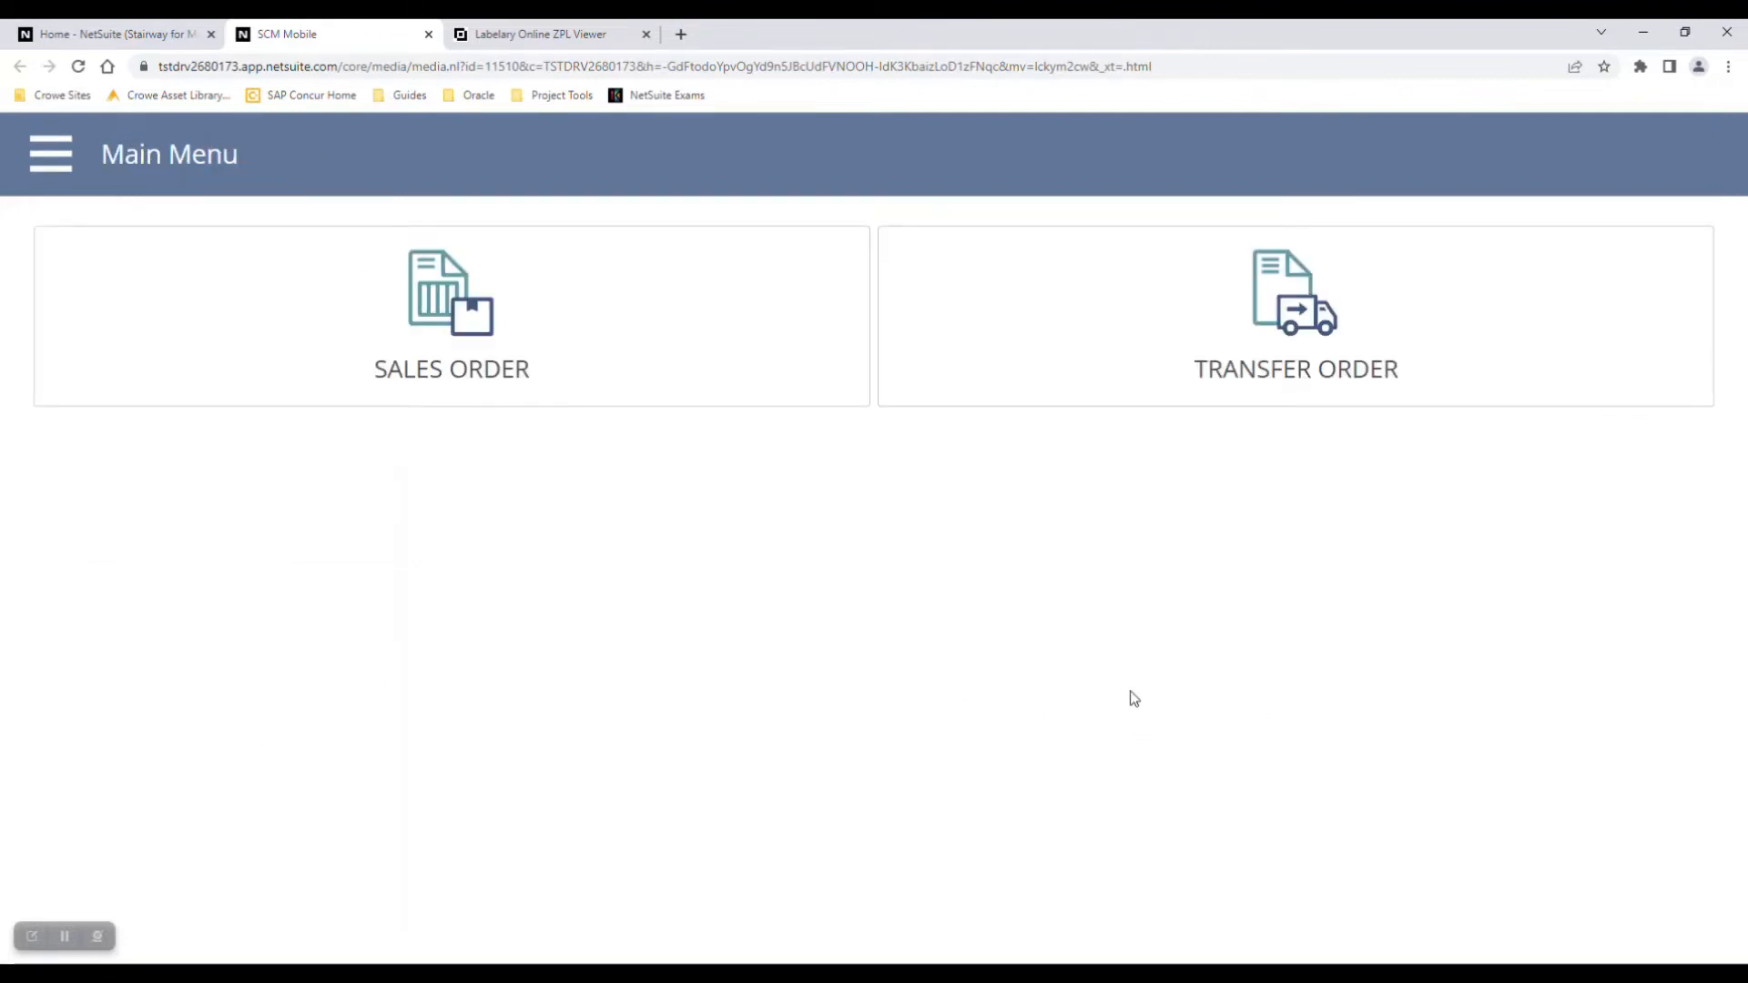
mouse_move(1190, 688)
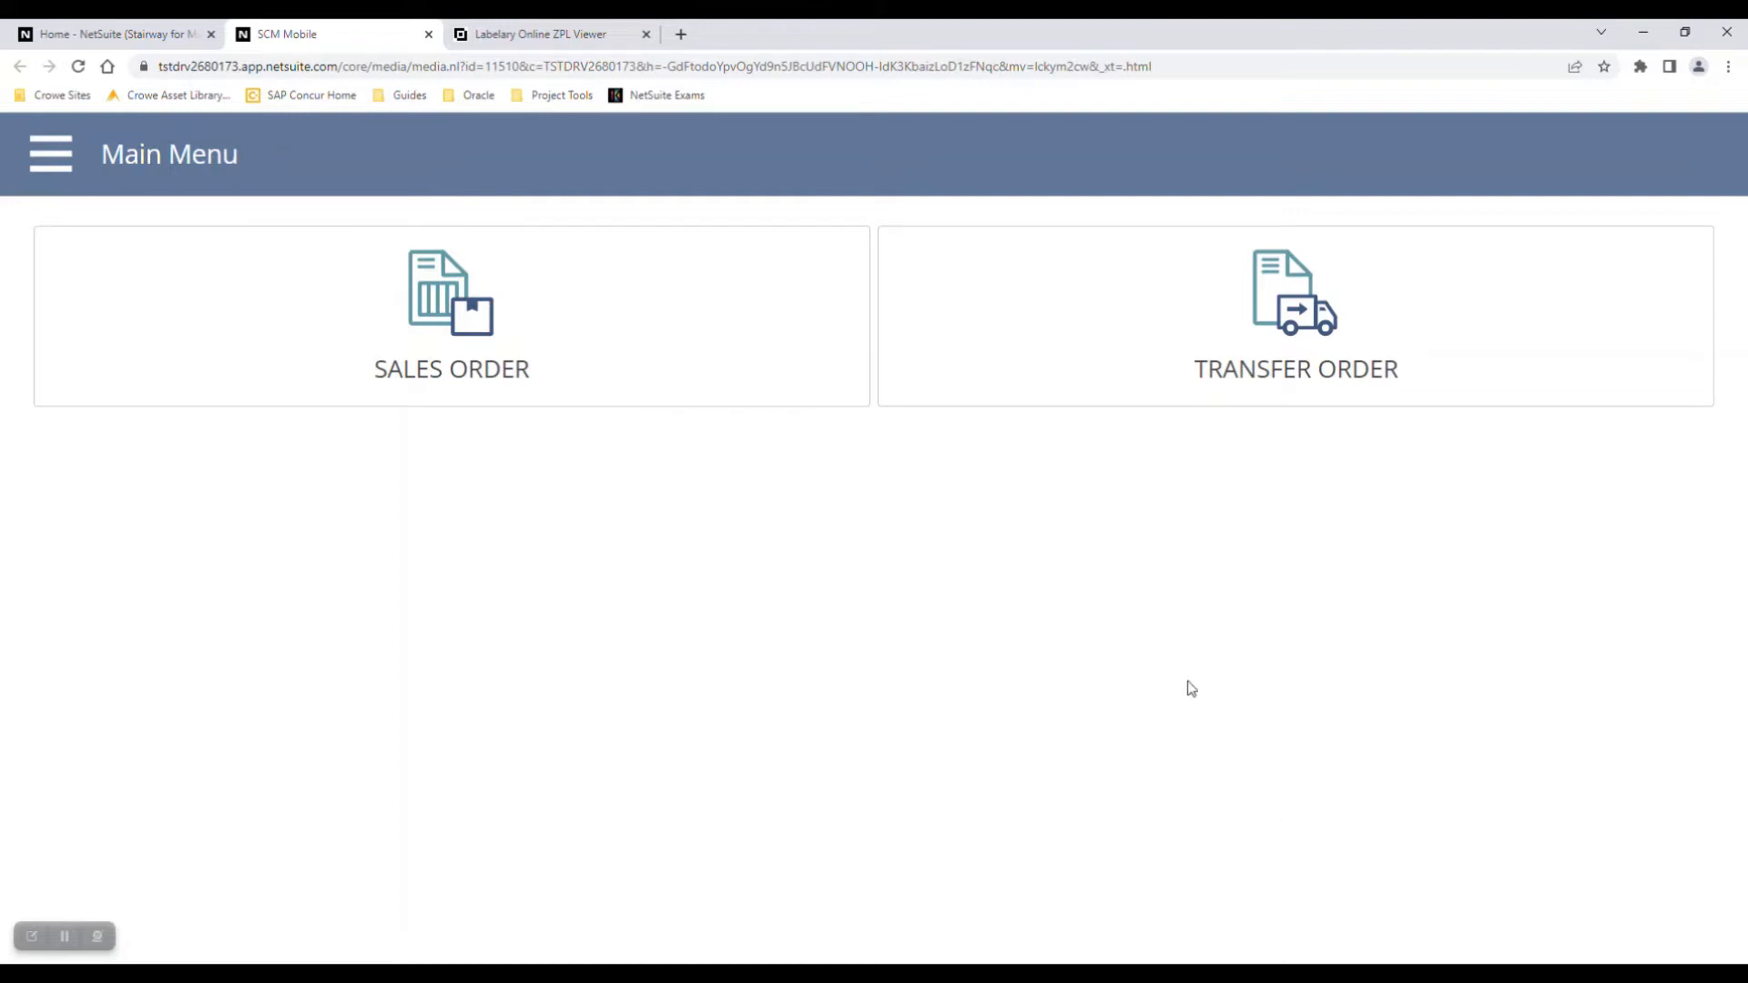
Step: Choose Sales Order to reach the bin list showing staging bin SF-Stage
left_click(450, 315)
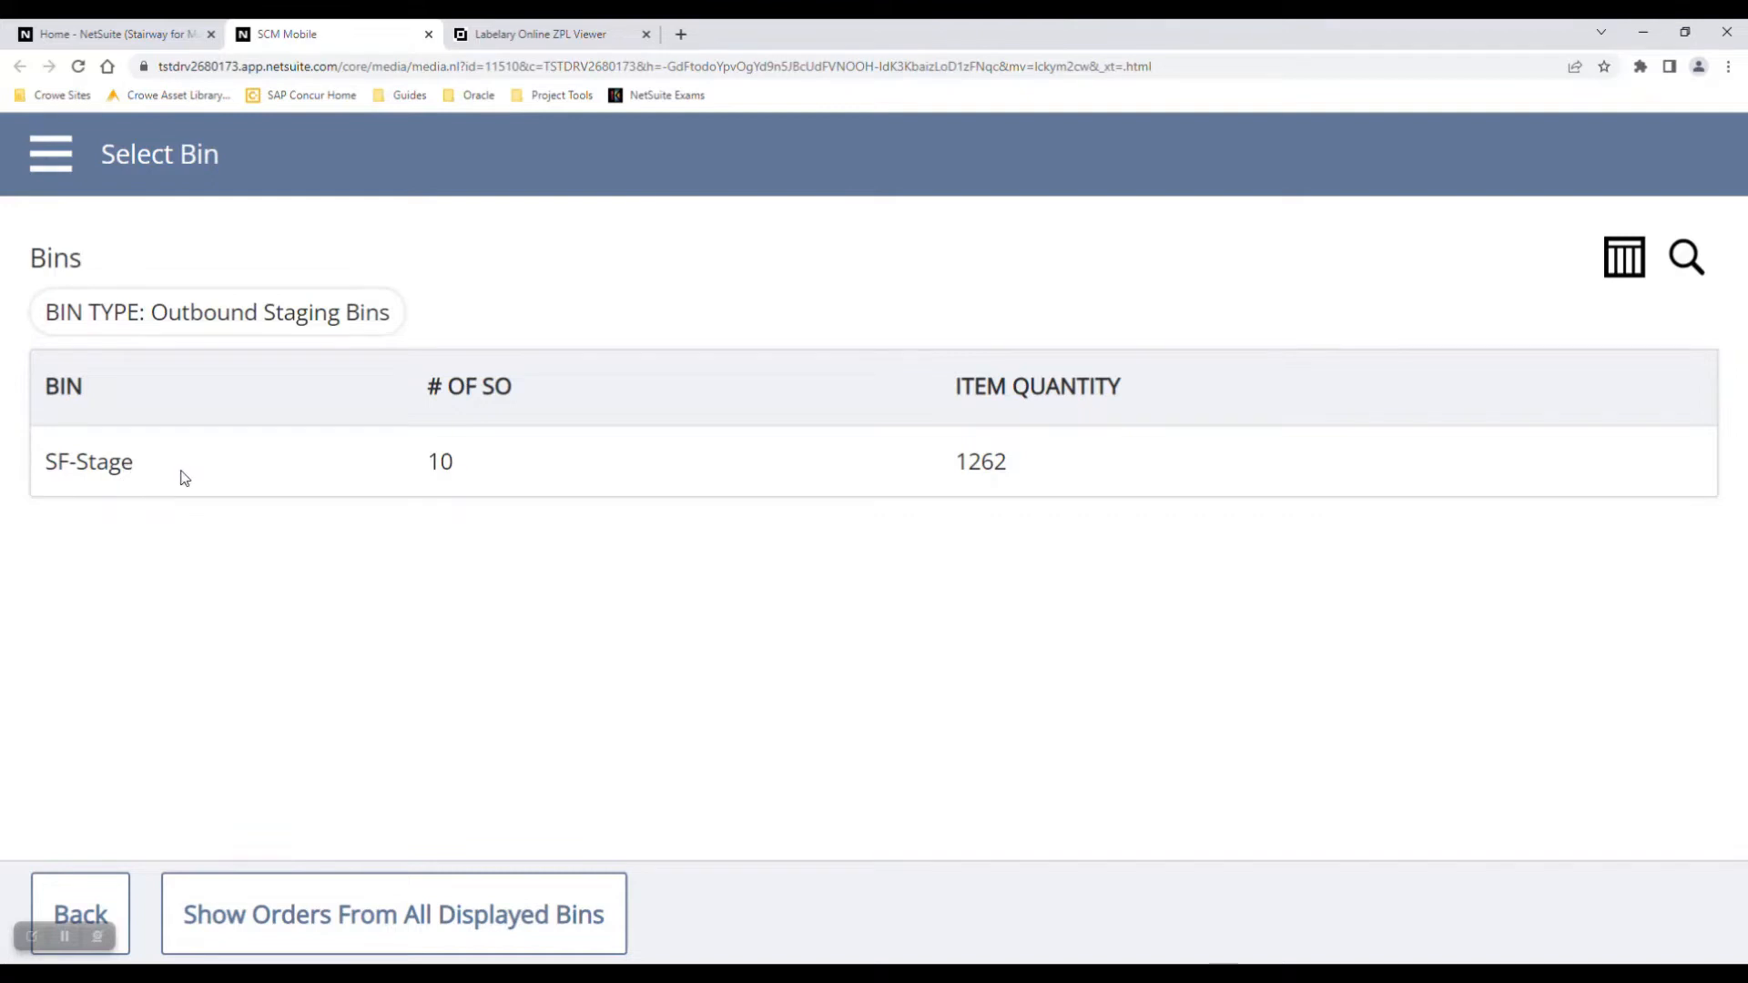
mouse_move(471, 470)
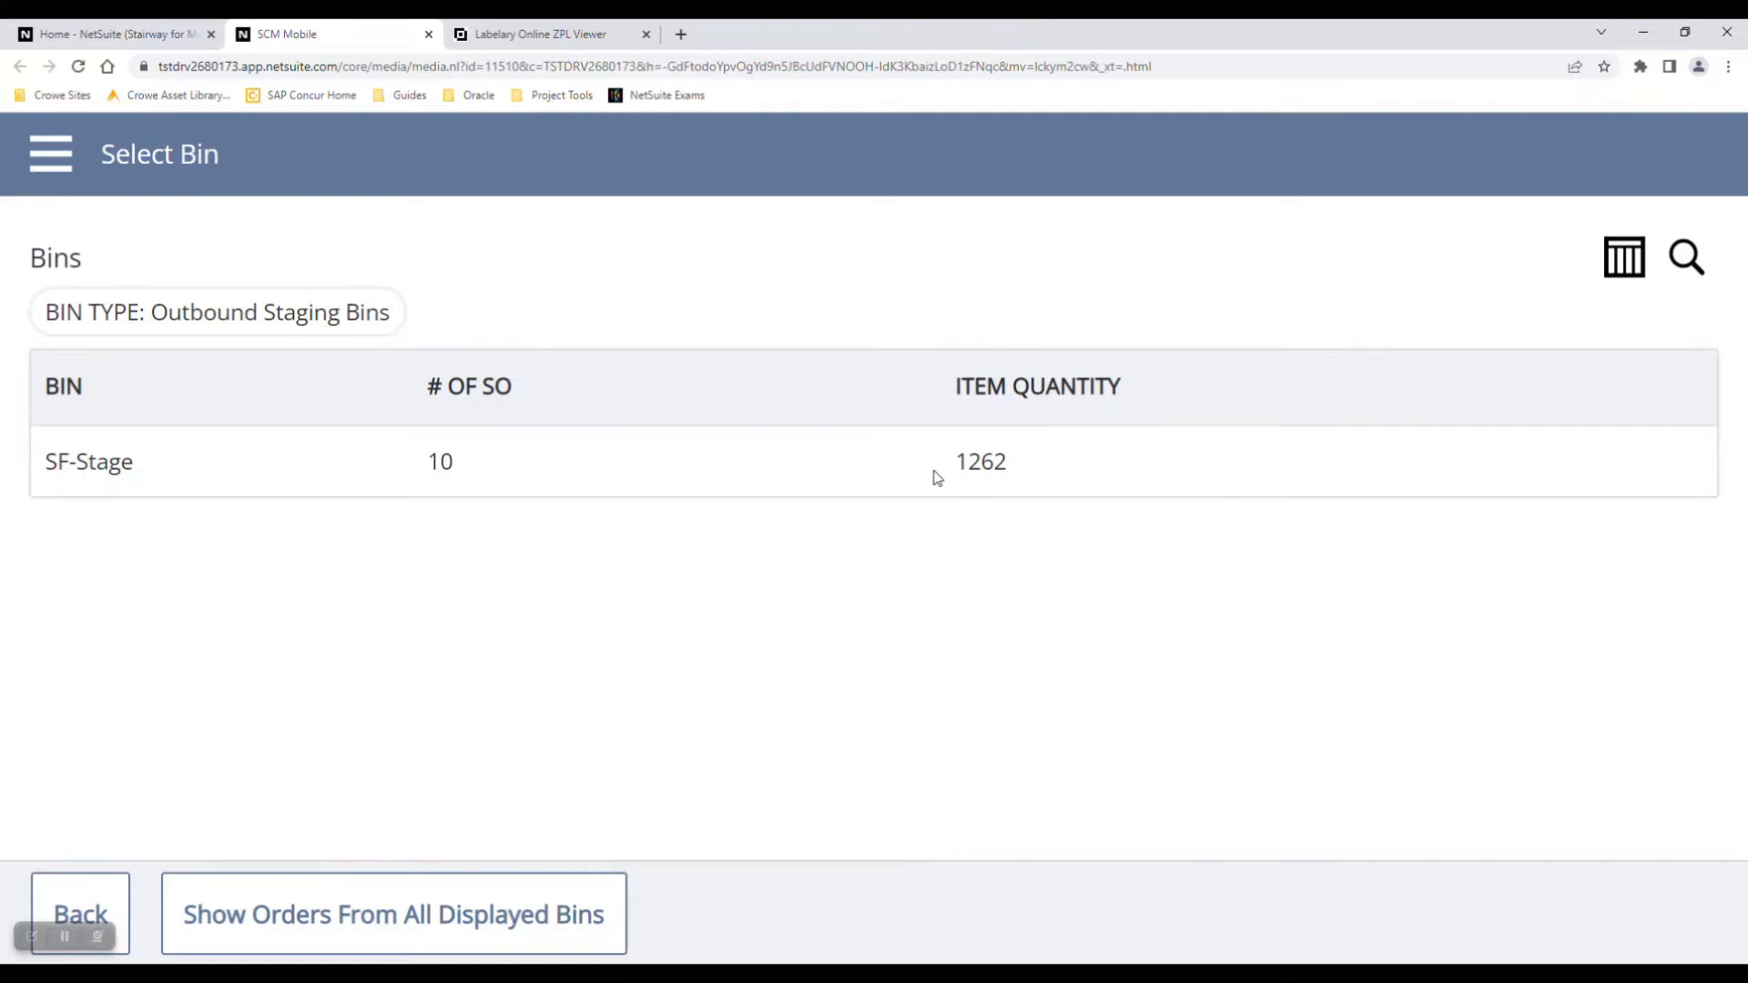
mouse_move(140, 465)
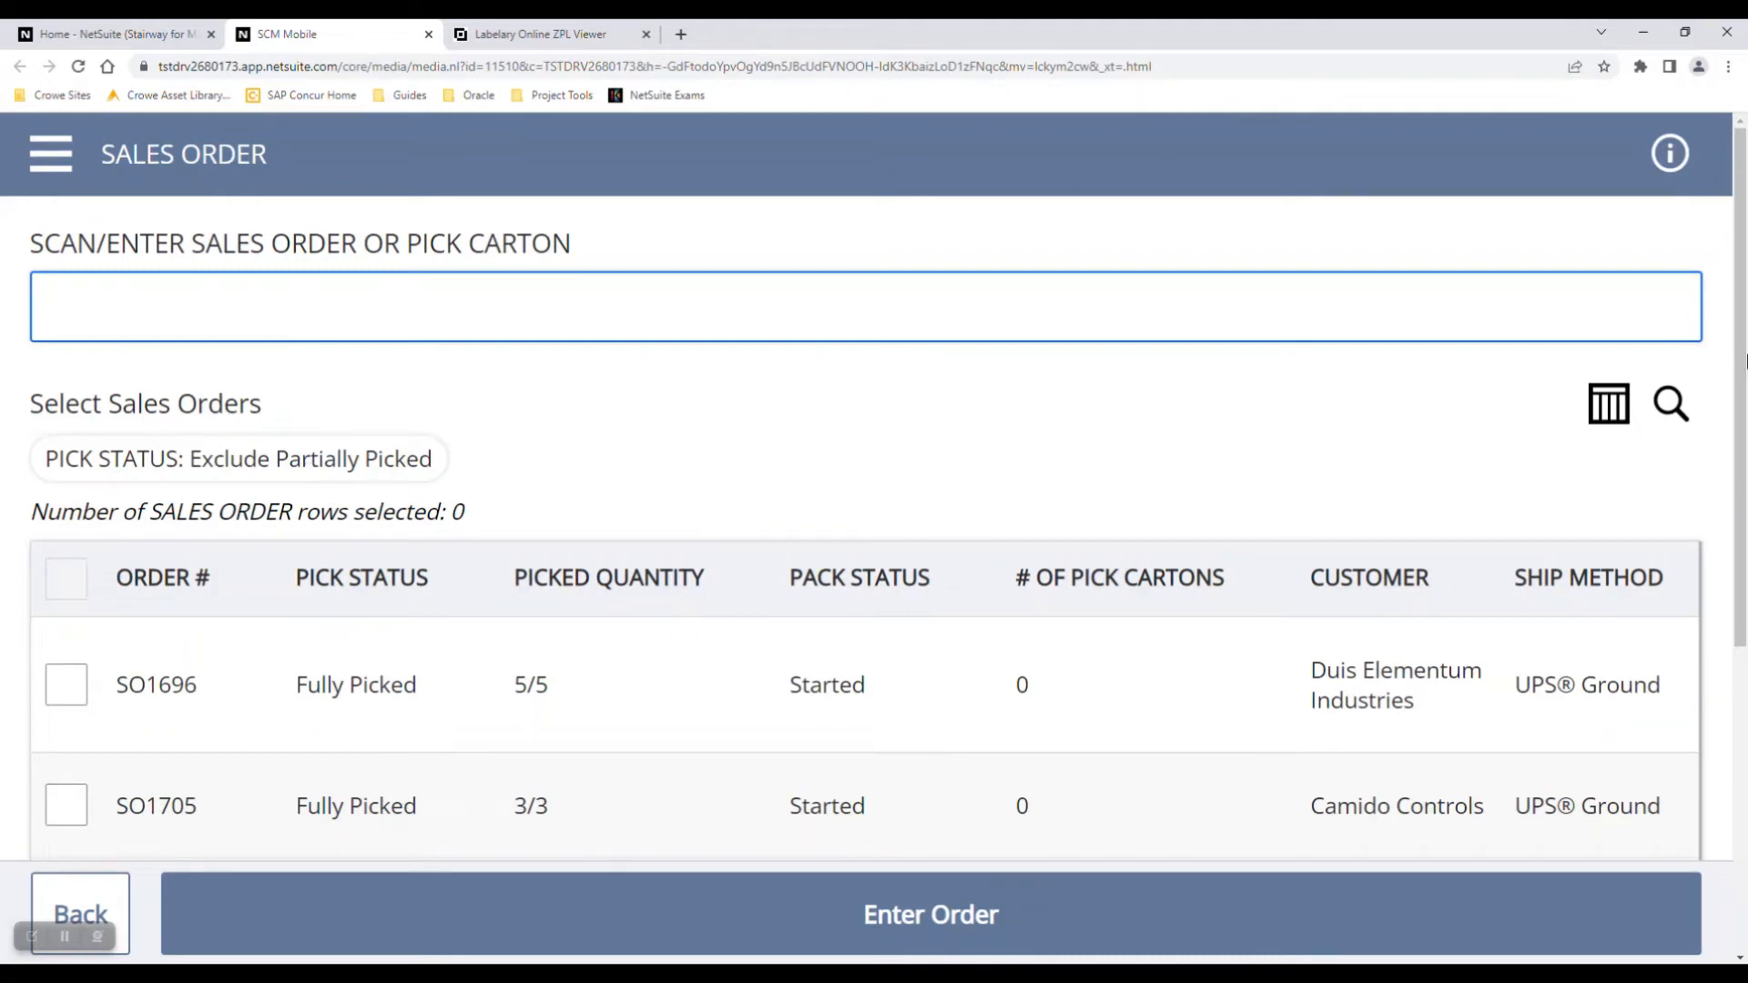
Step: Select sales order SO338 for Spectrum Medical Devices and enter it for packing
scroll("down", 3)
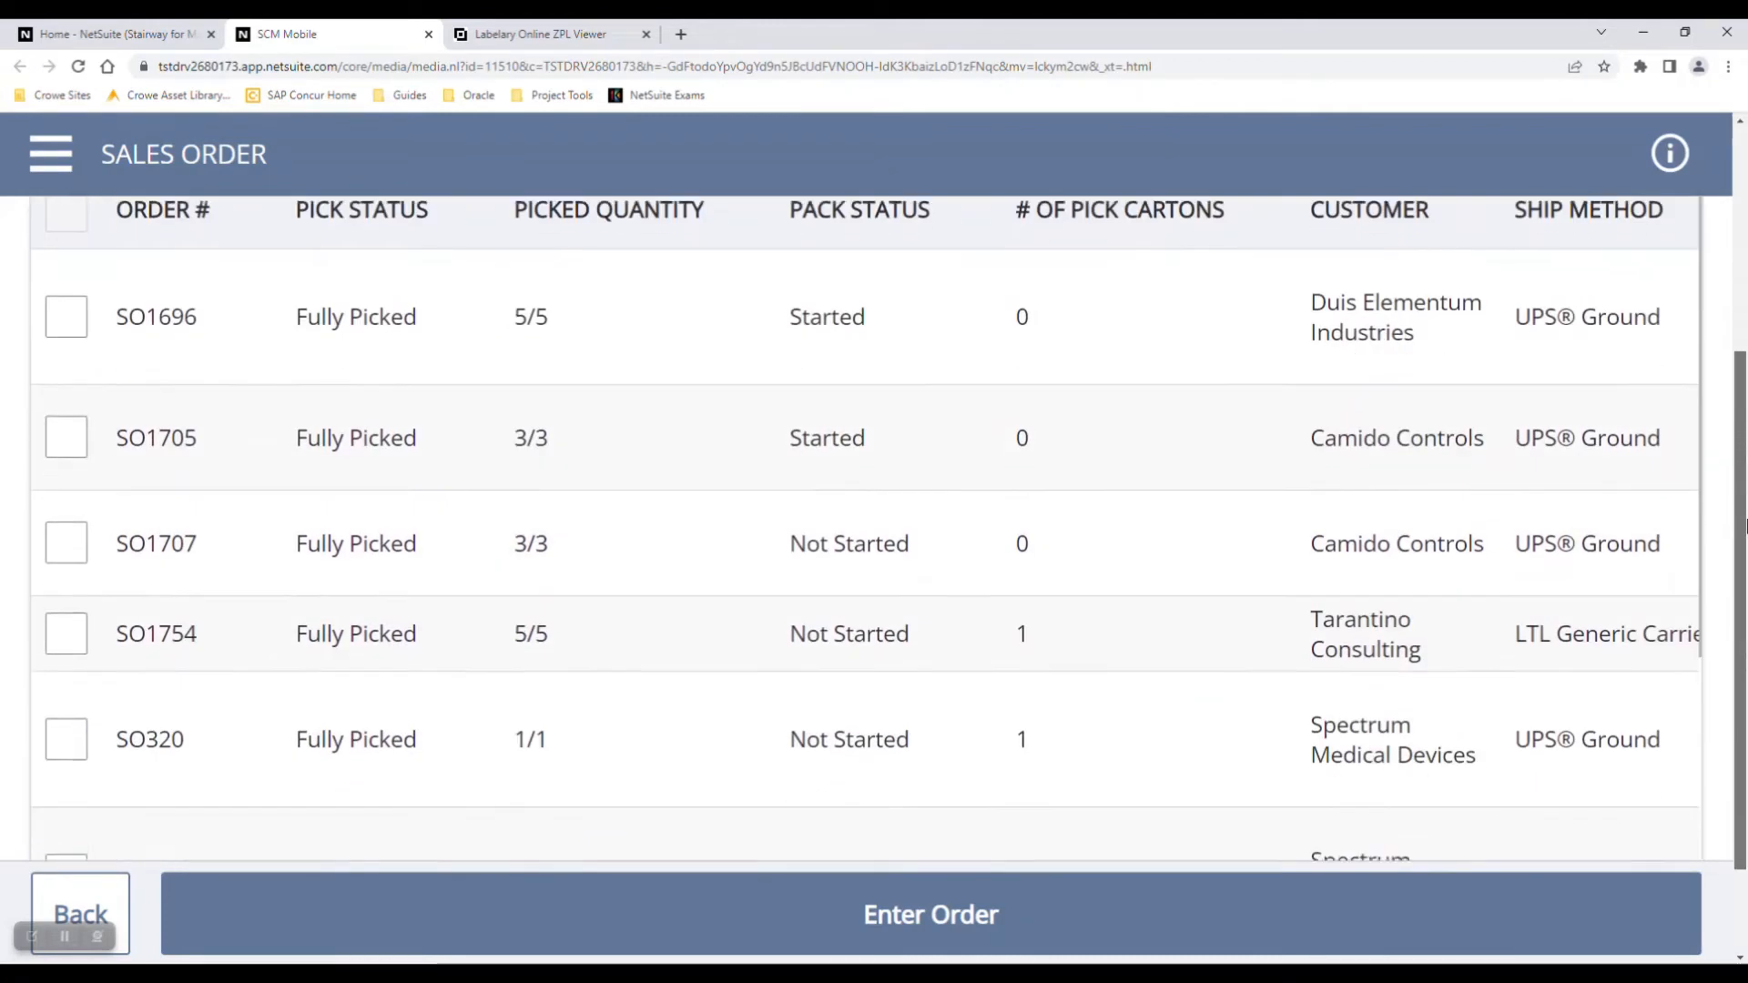
scroll("down", 3)
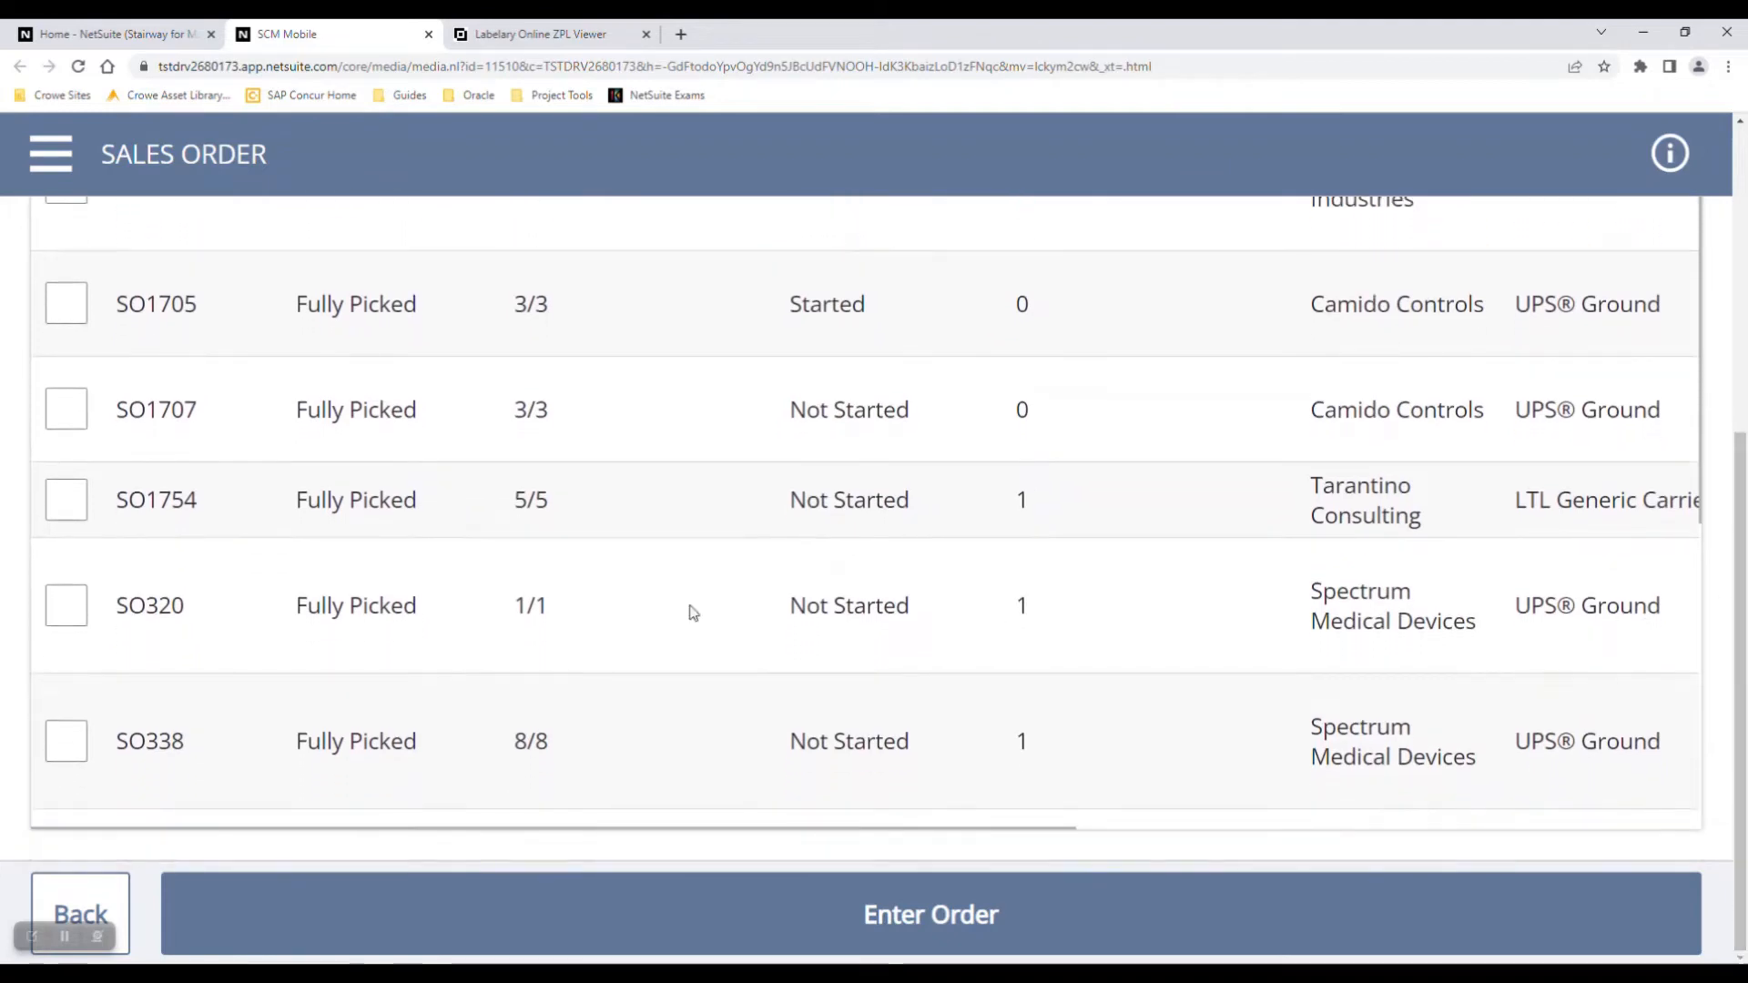
left_click(65, 741)
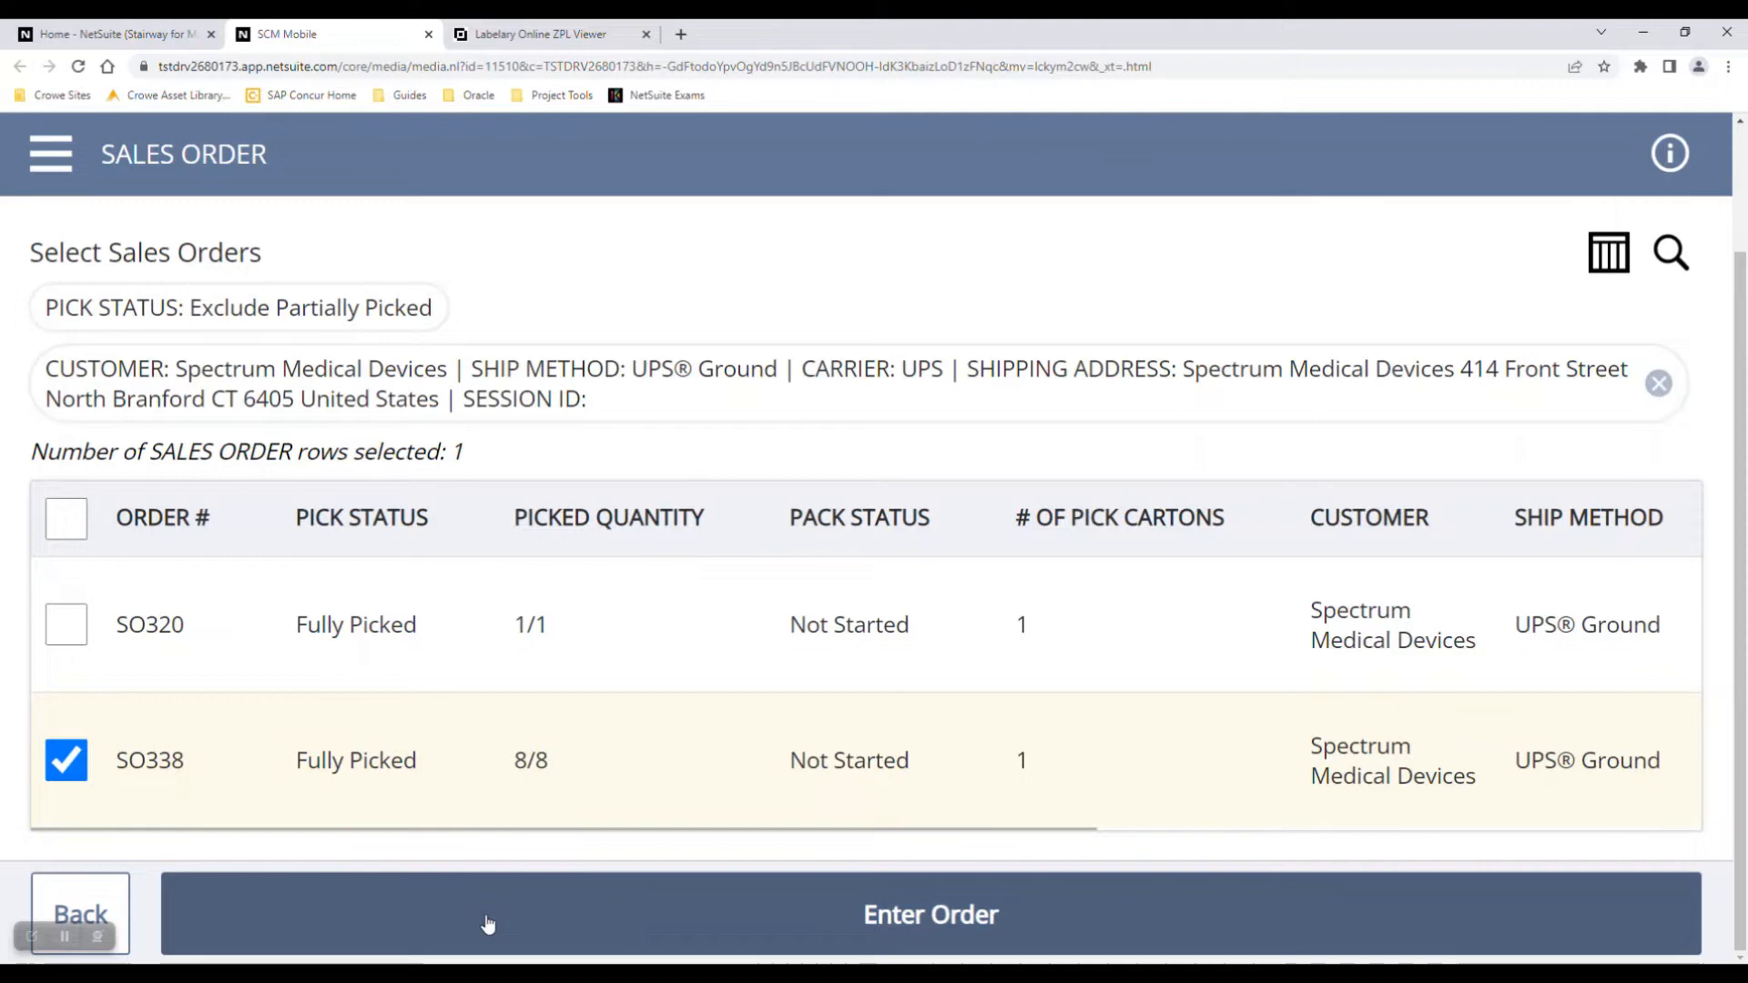
left_click(931, 914)
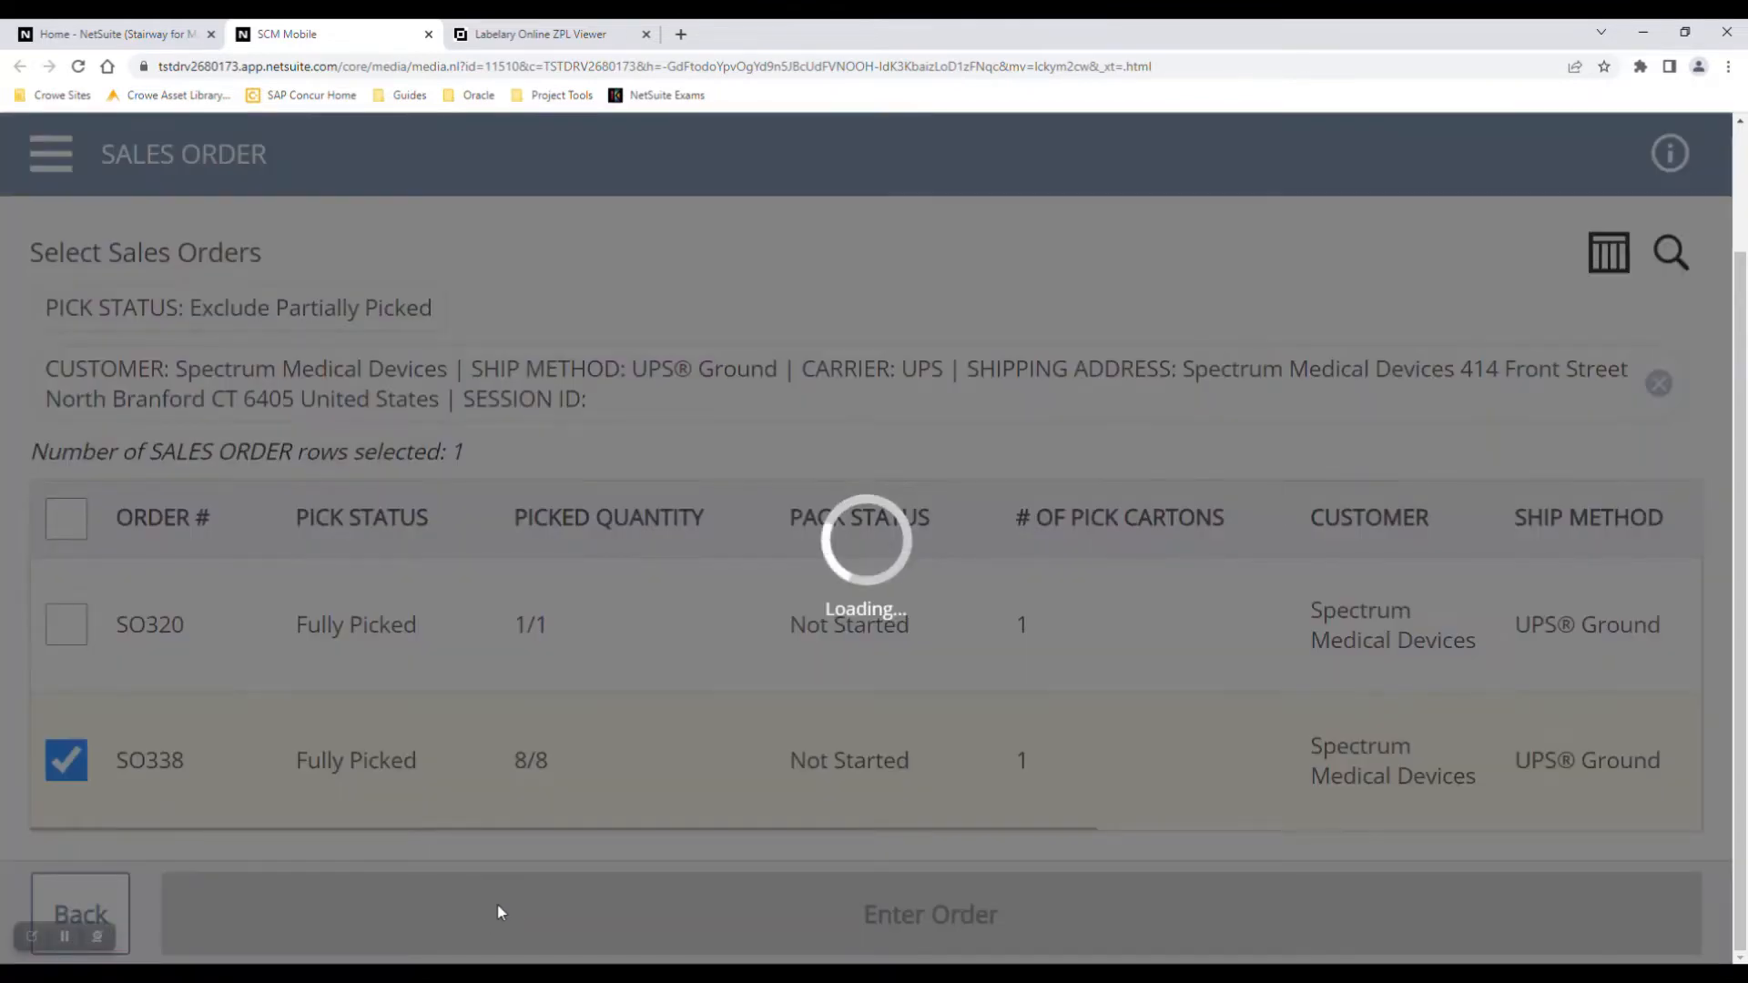
Step: Reach the Pack Items Into Cartons screen for SO338
left_click(929, 914)
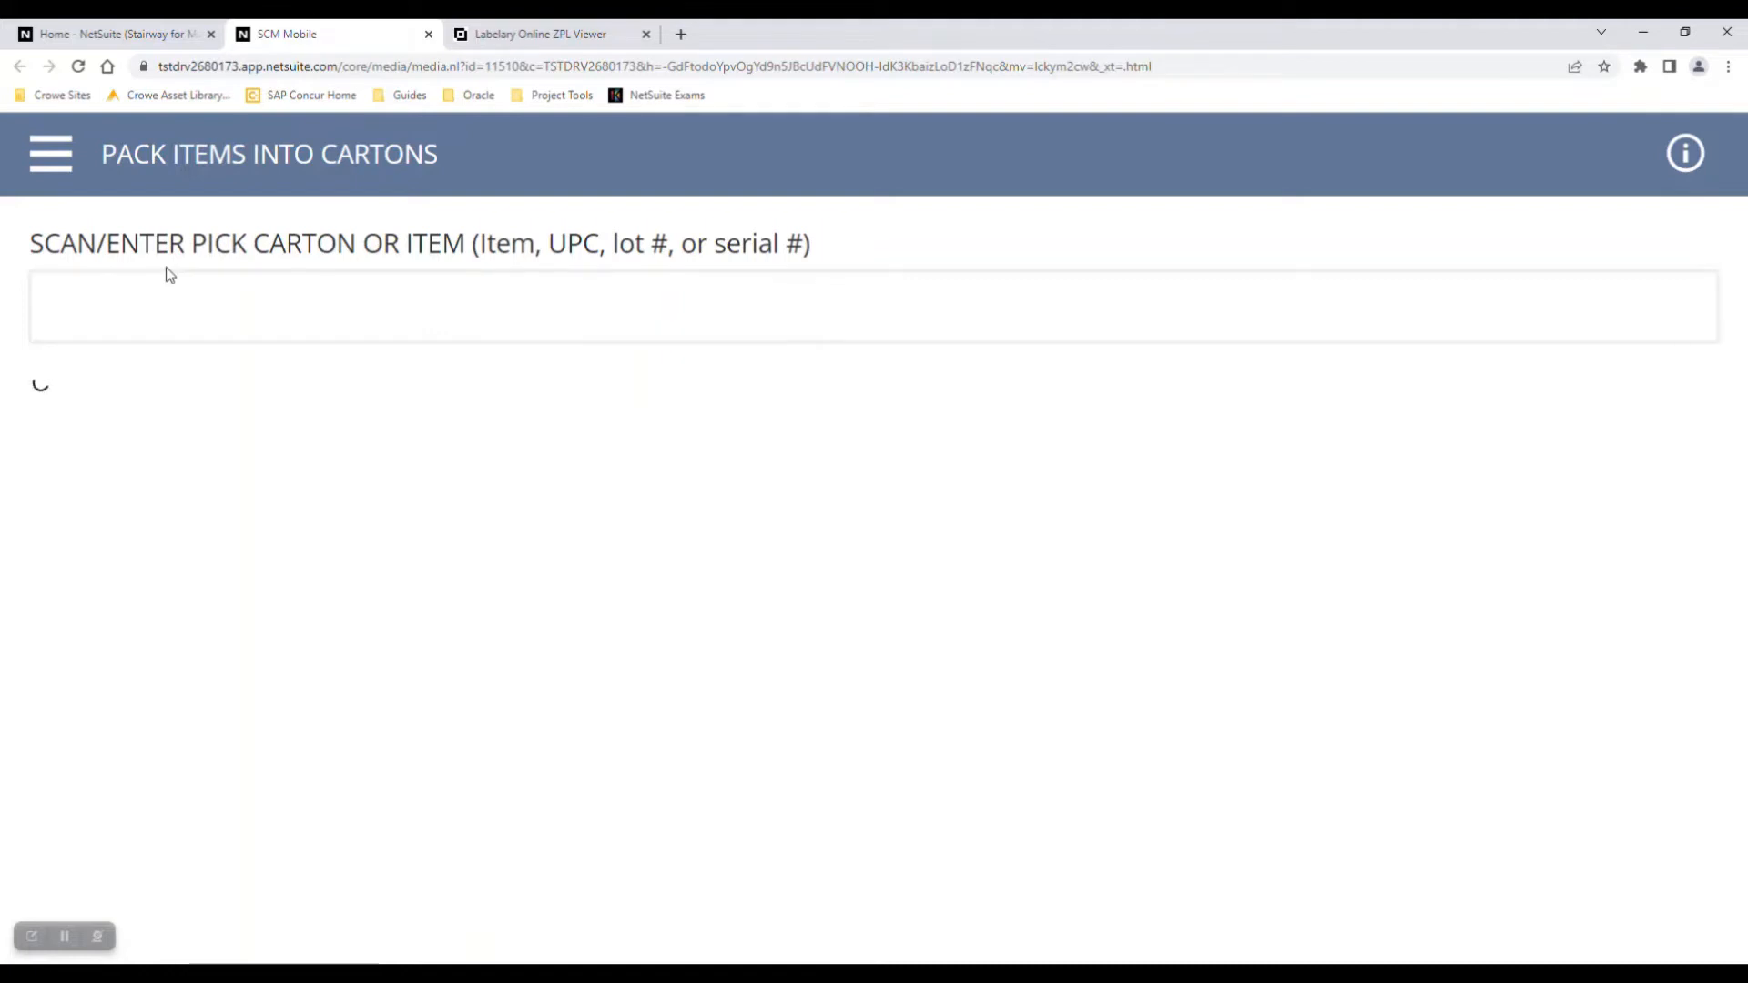
mouse_move(195, 275)
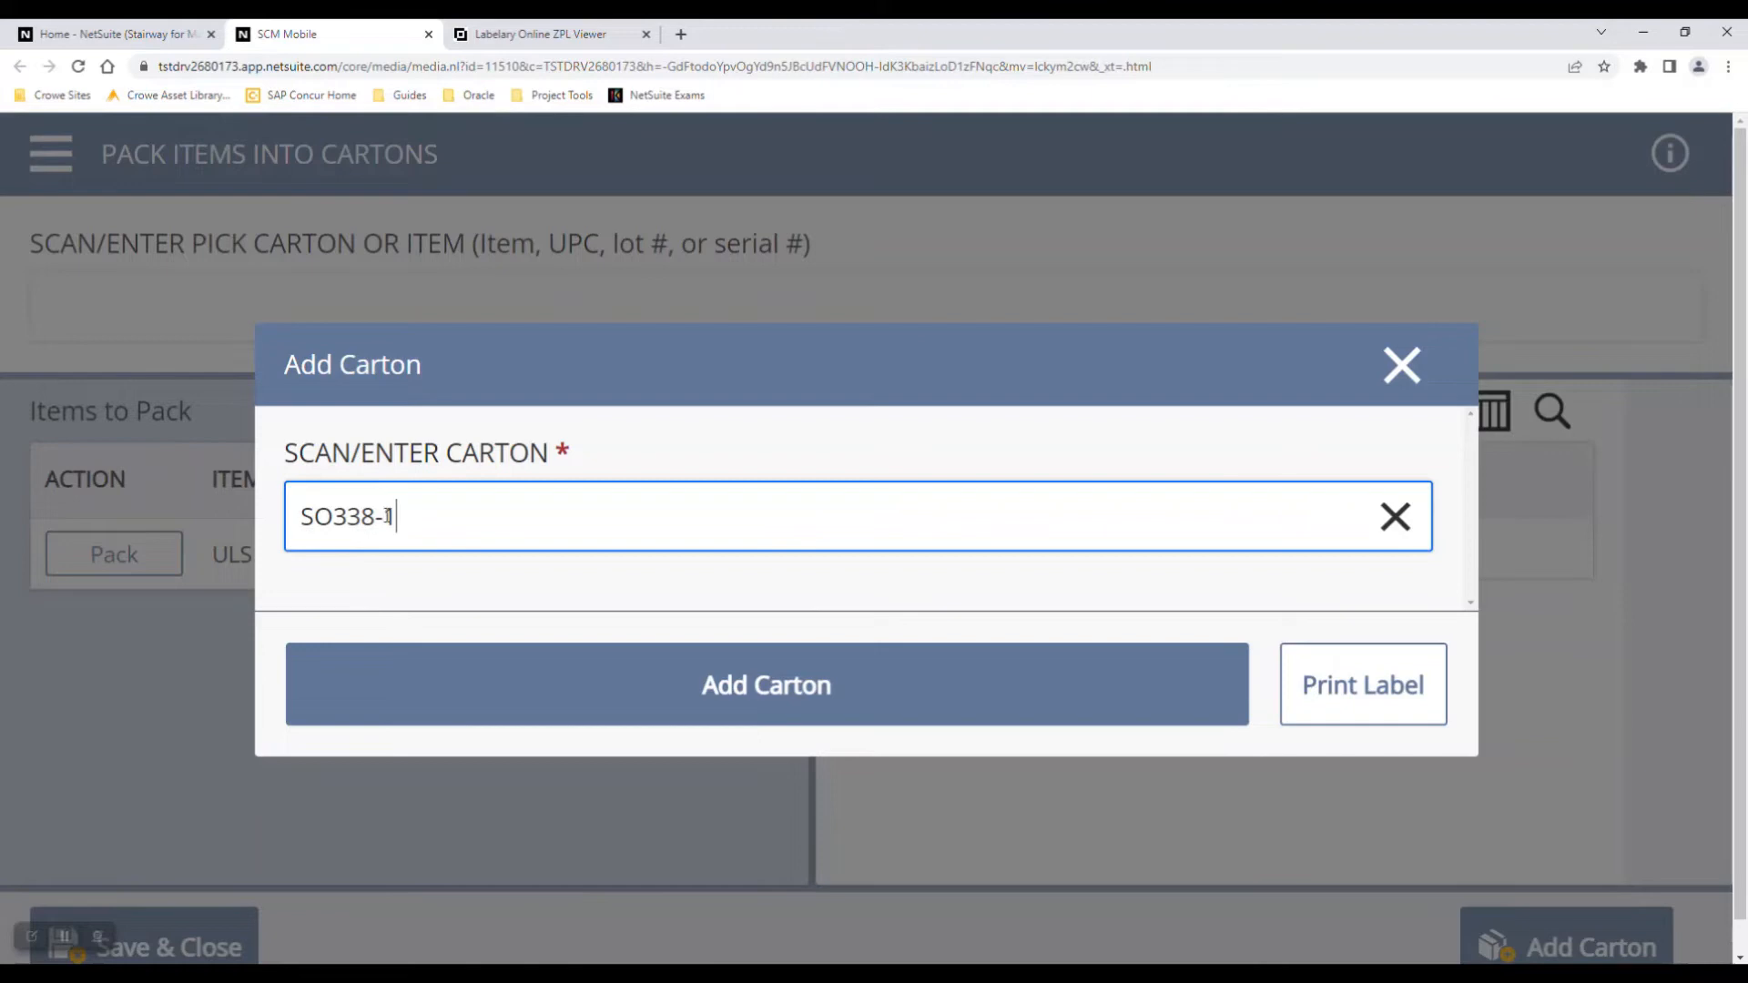
mouse_move(1012, 317)
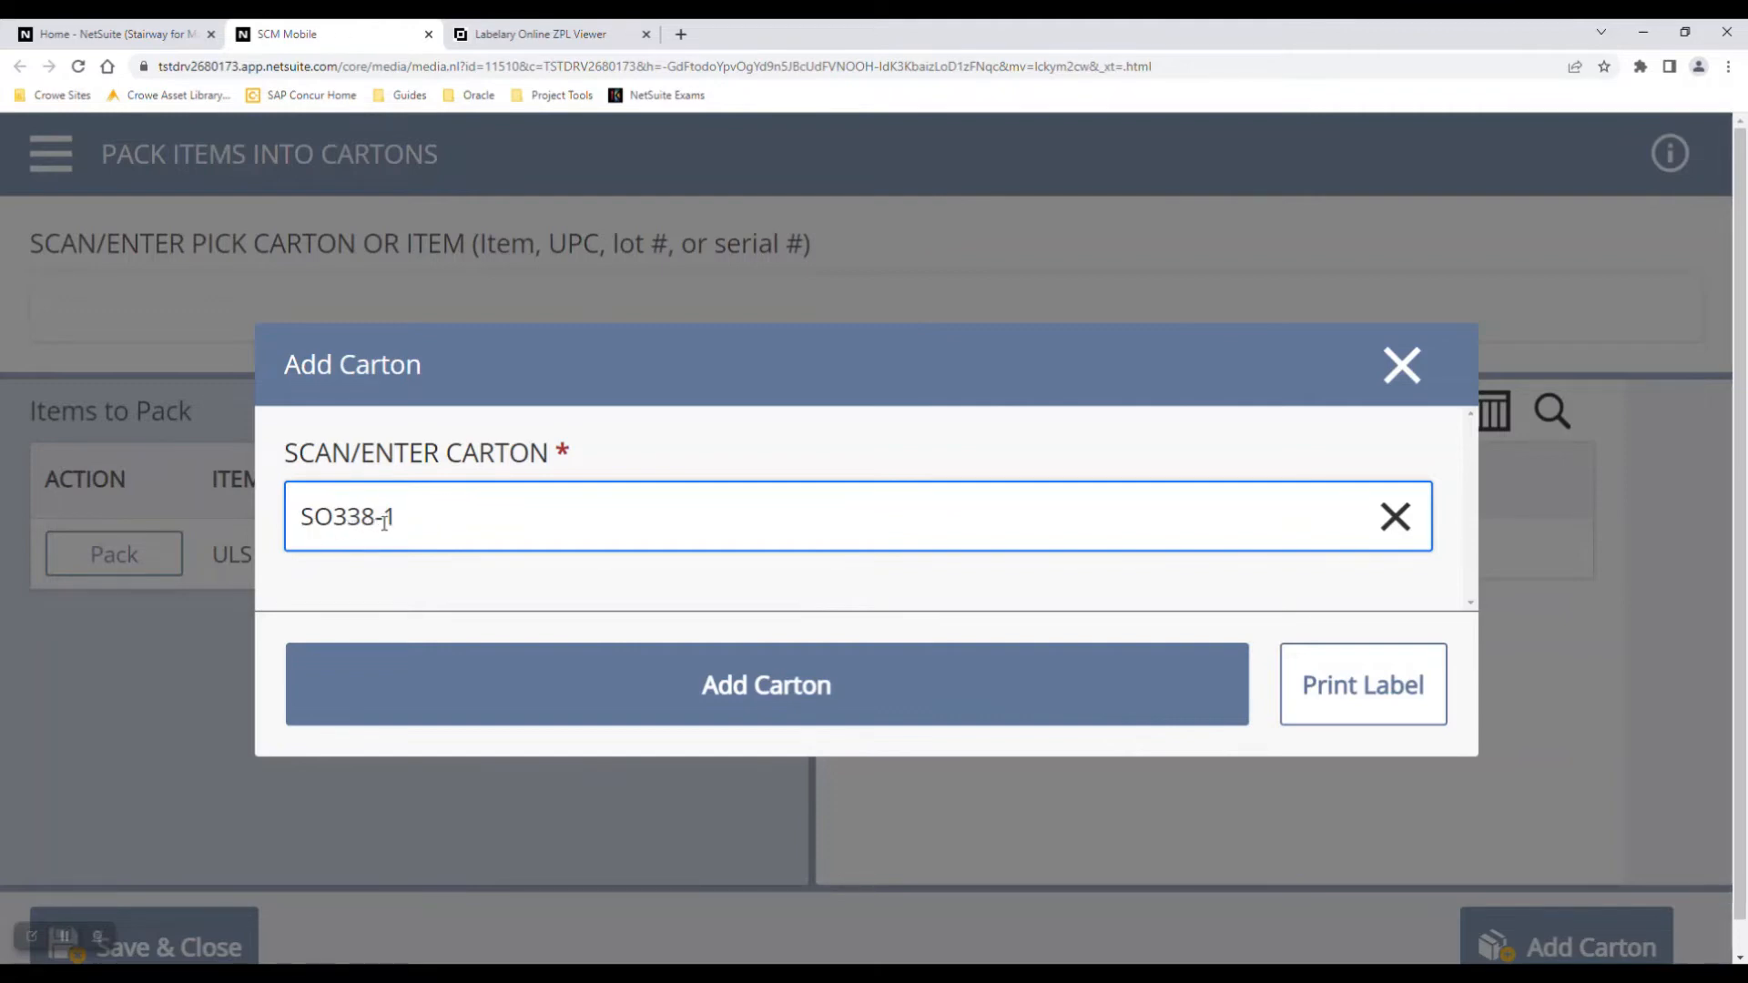
mouse_move(1362, 685)
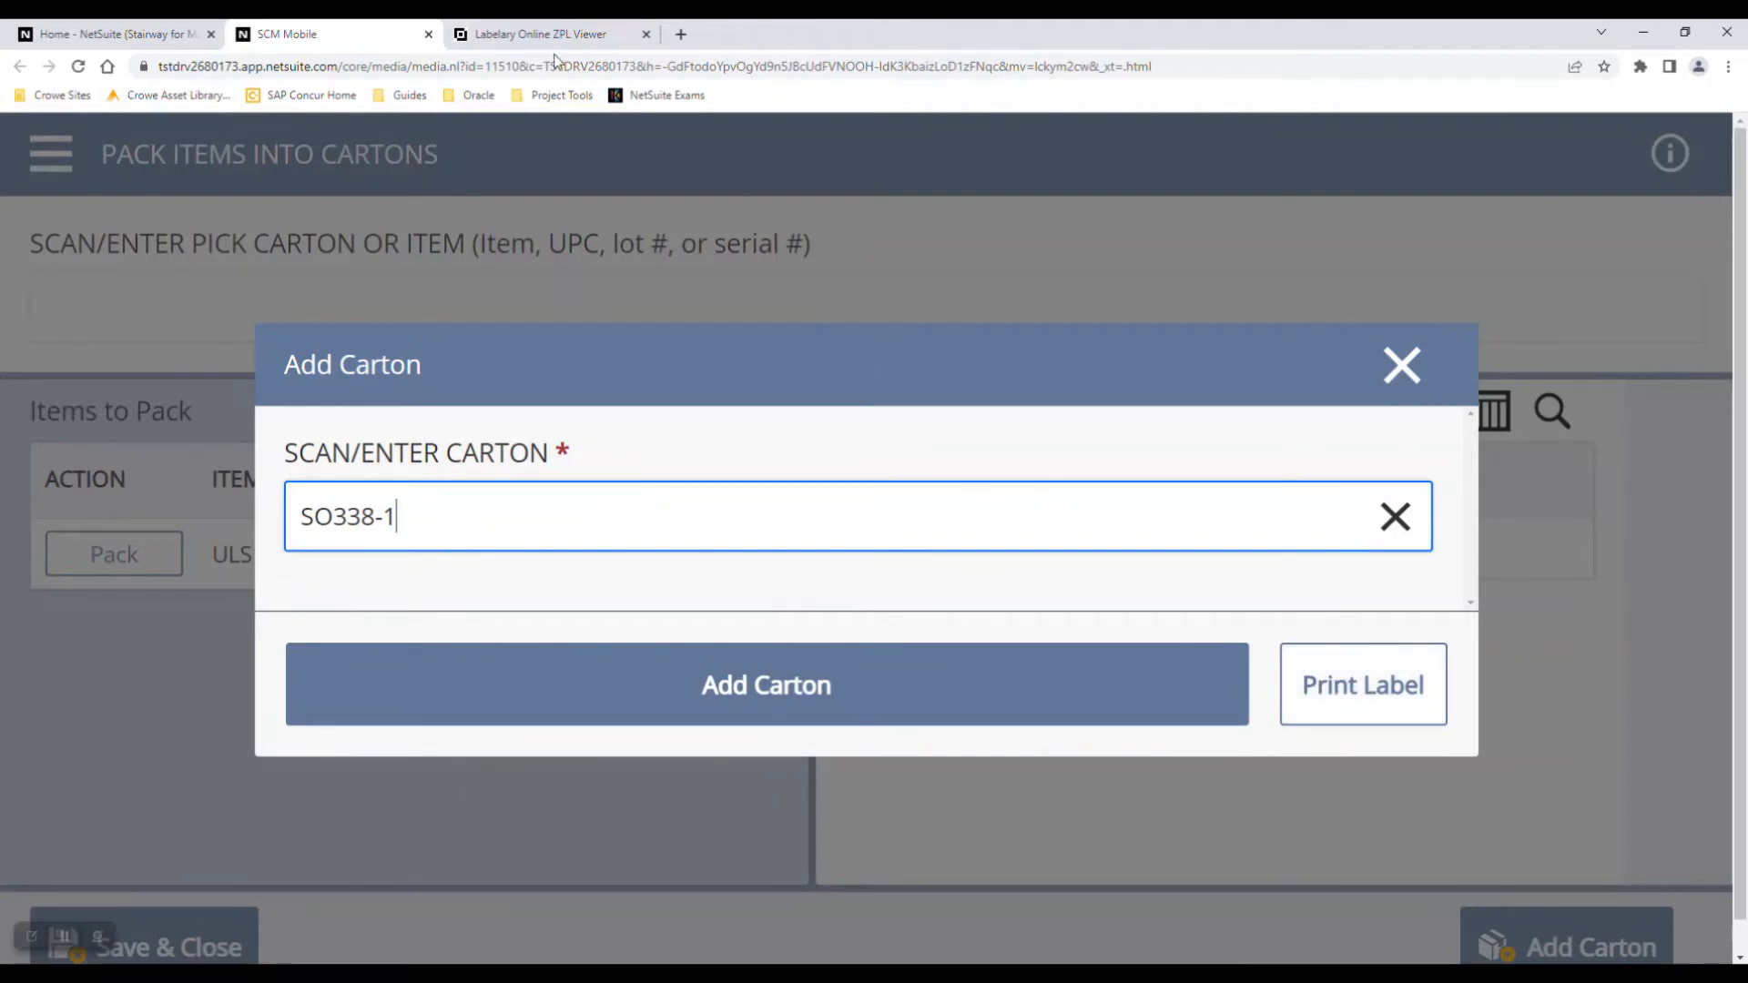
Step: Switch to the Labelary Online ZPL Viewer with its sample shipping label preview
left_click(543, 33)
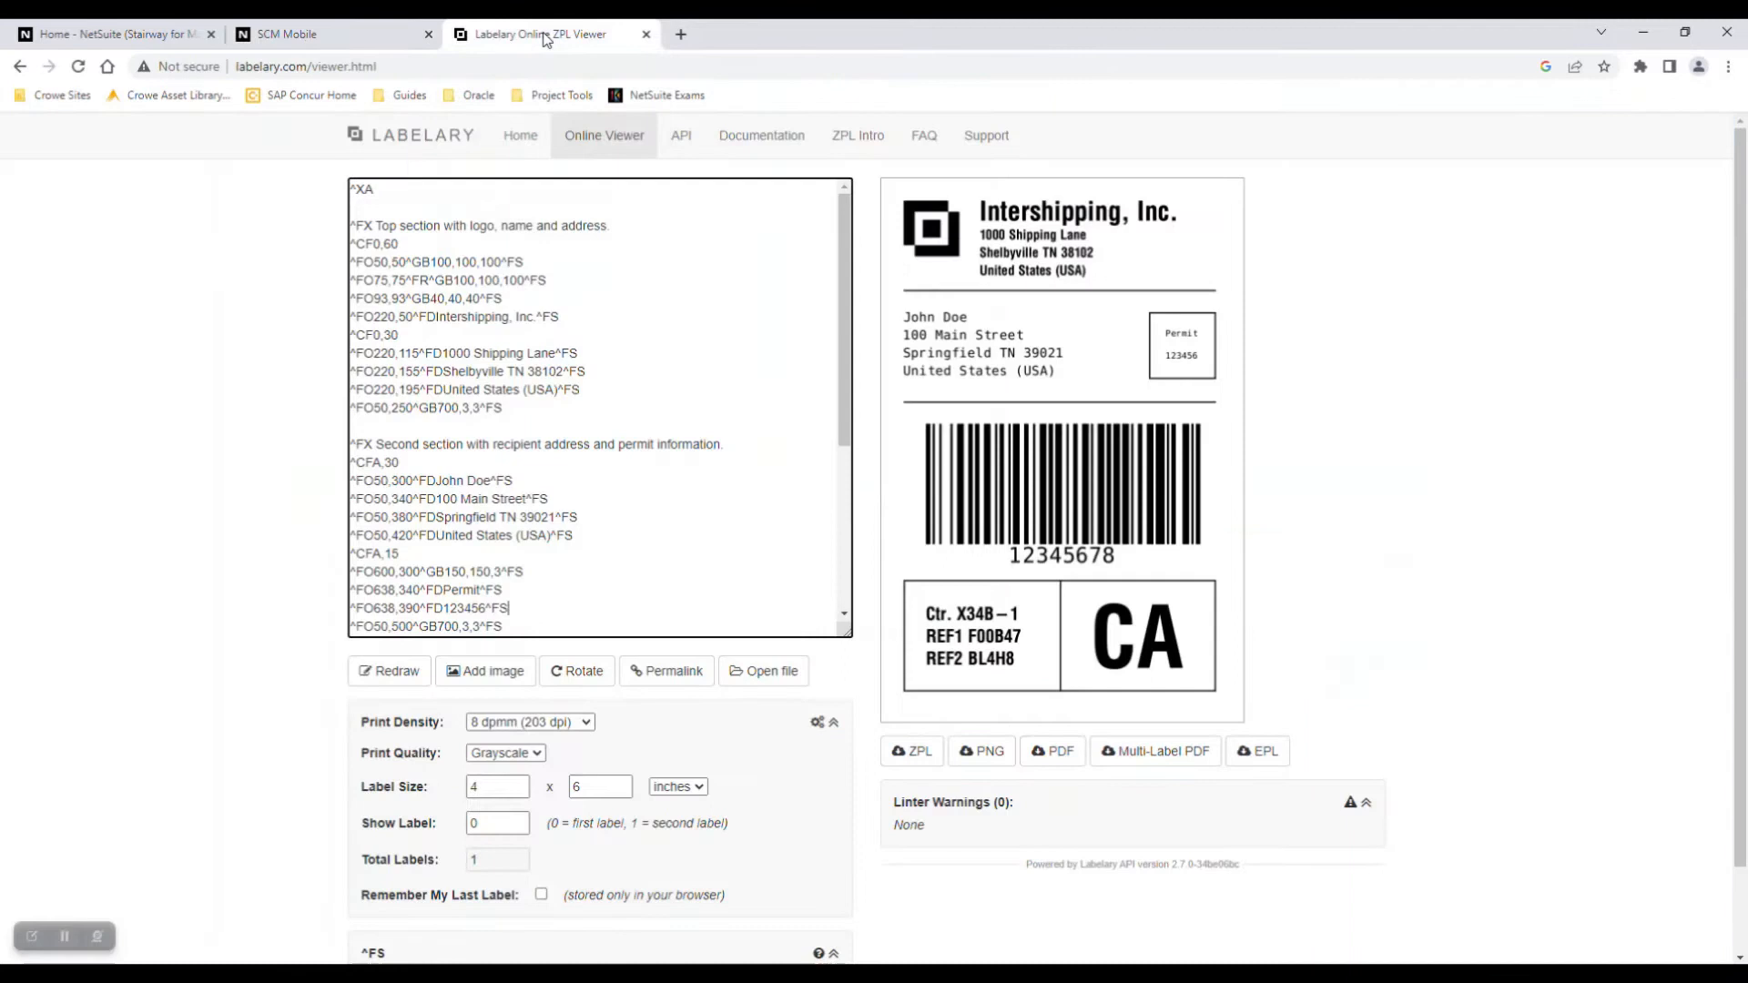
mouse_move(1339, 355)
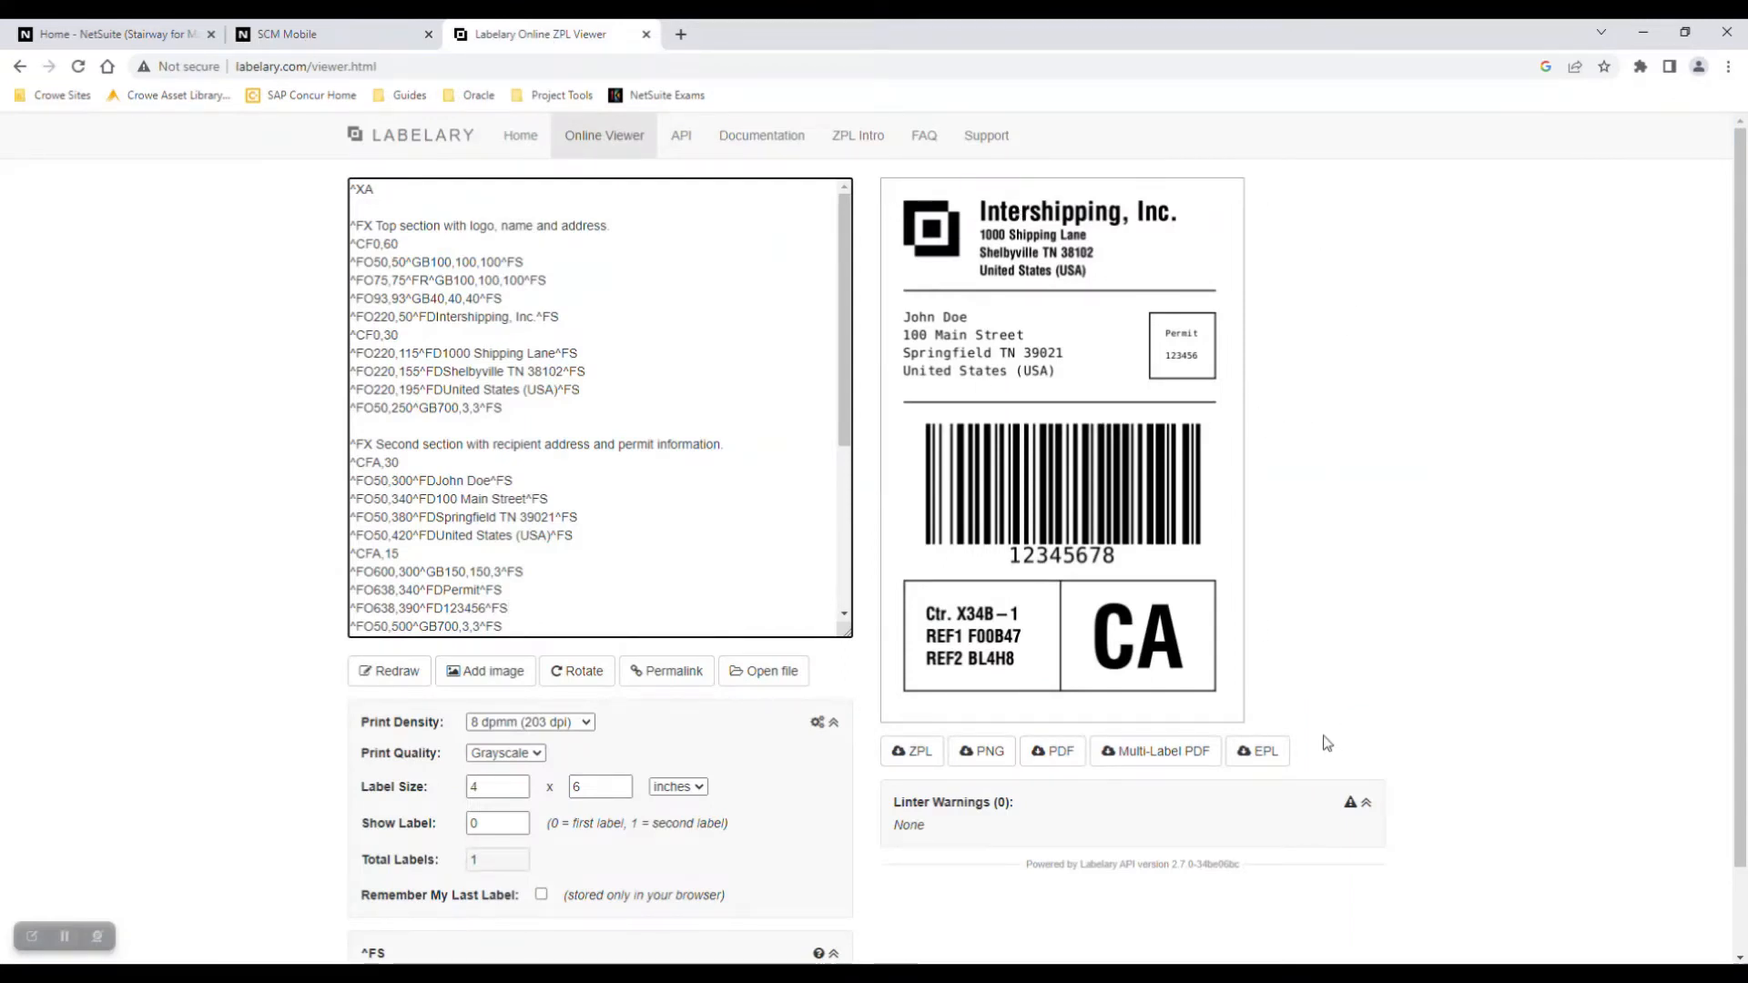
mouse_move(1322, 730)
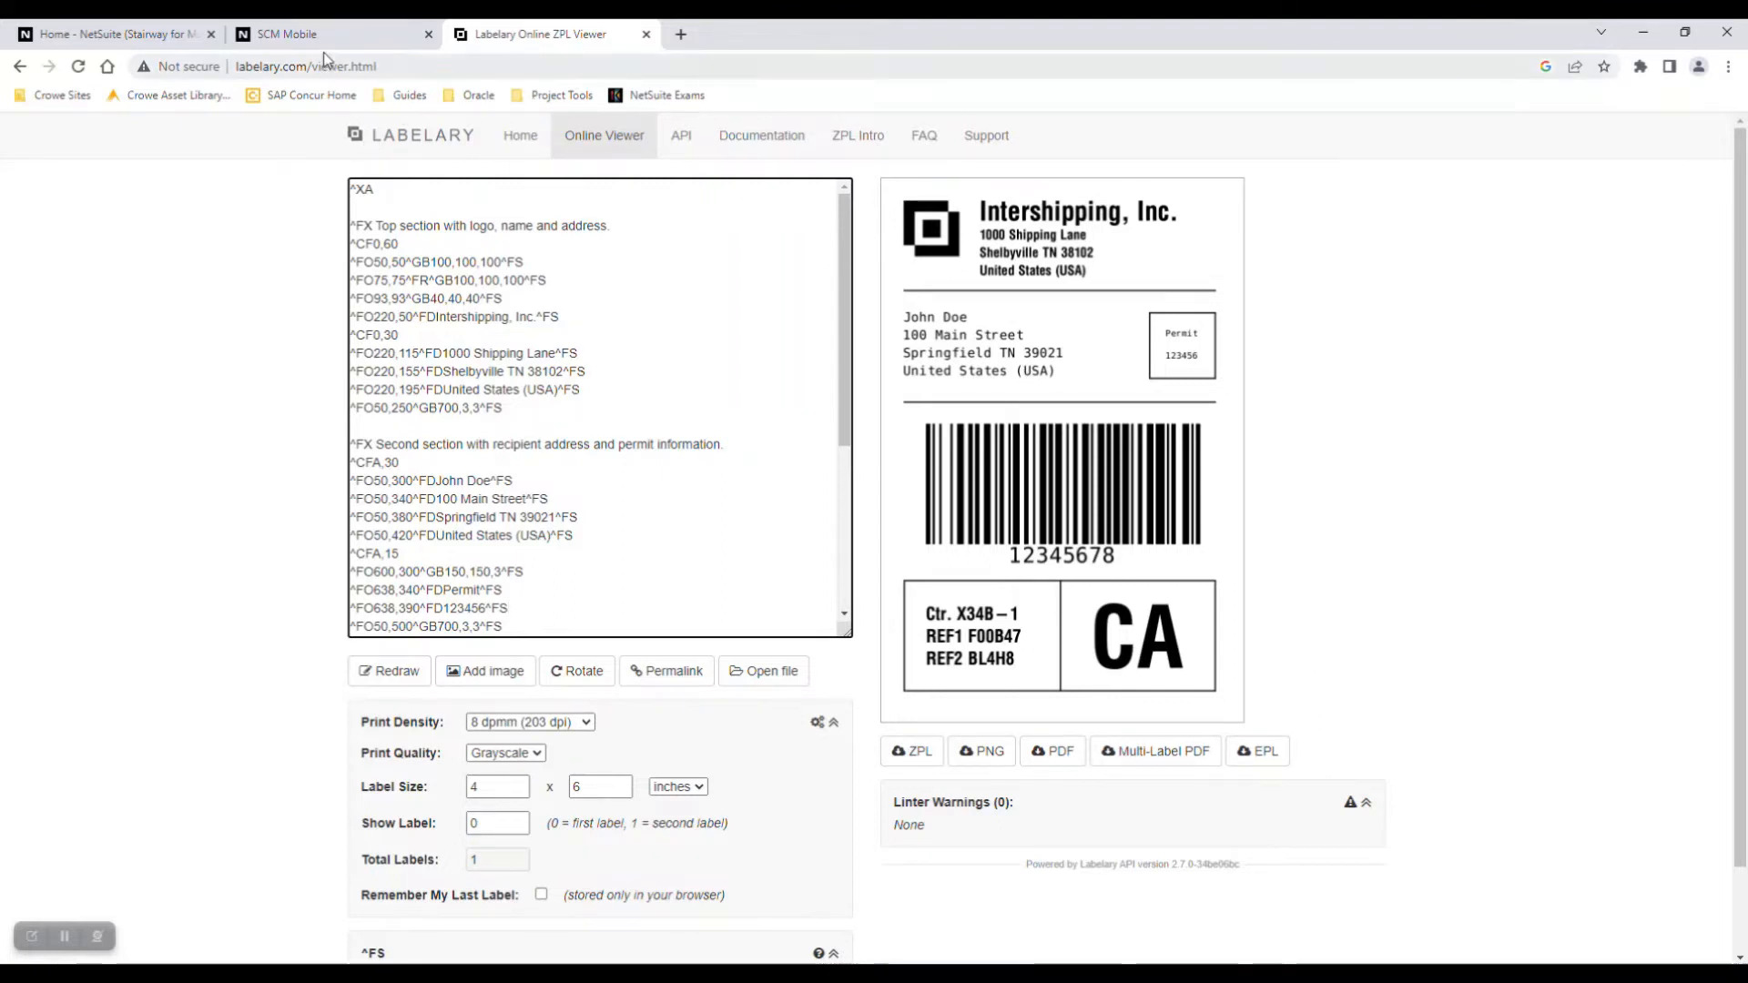
Step: Add carton SO338-1 and pack quantity 8 of item ULS100S, reaching serial number entry
left_click(286, 33)
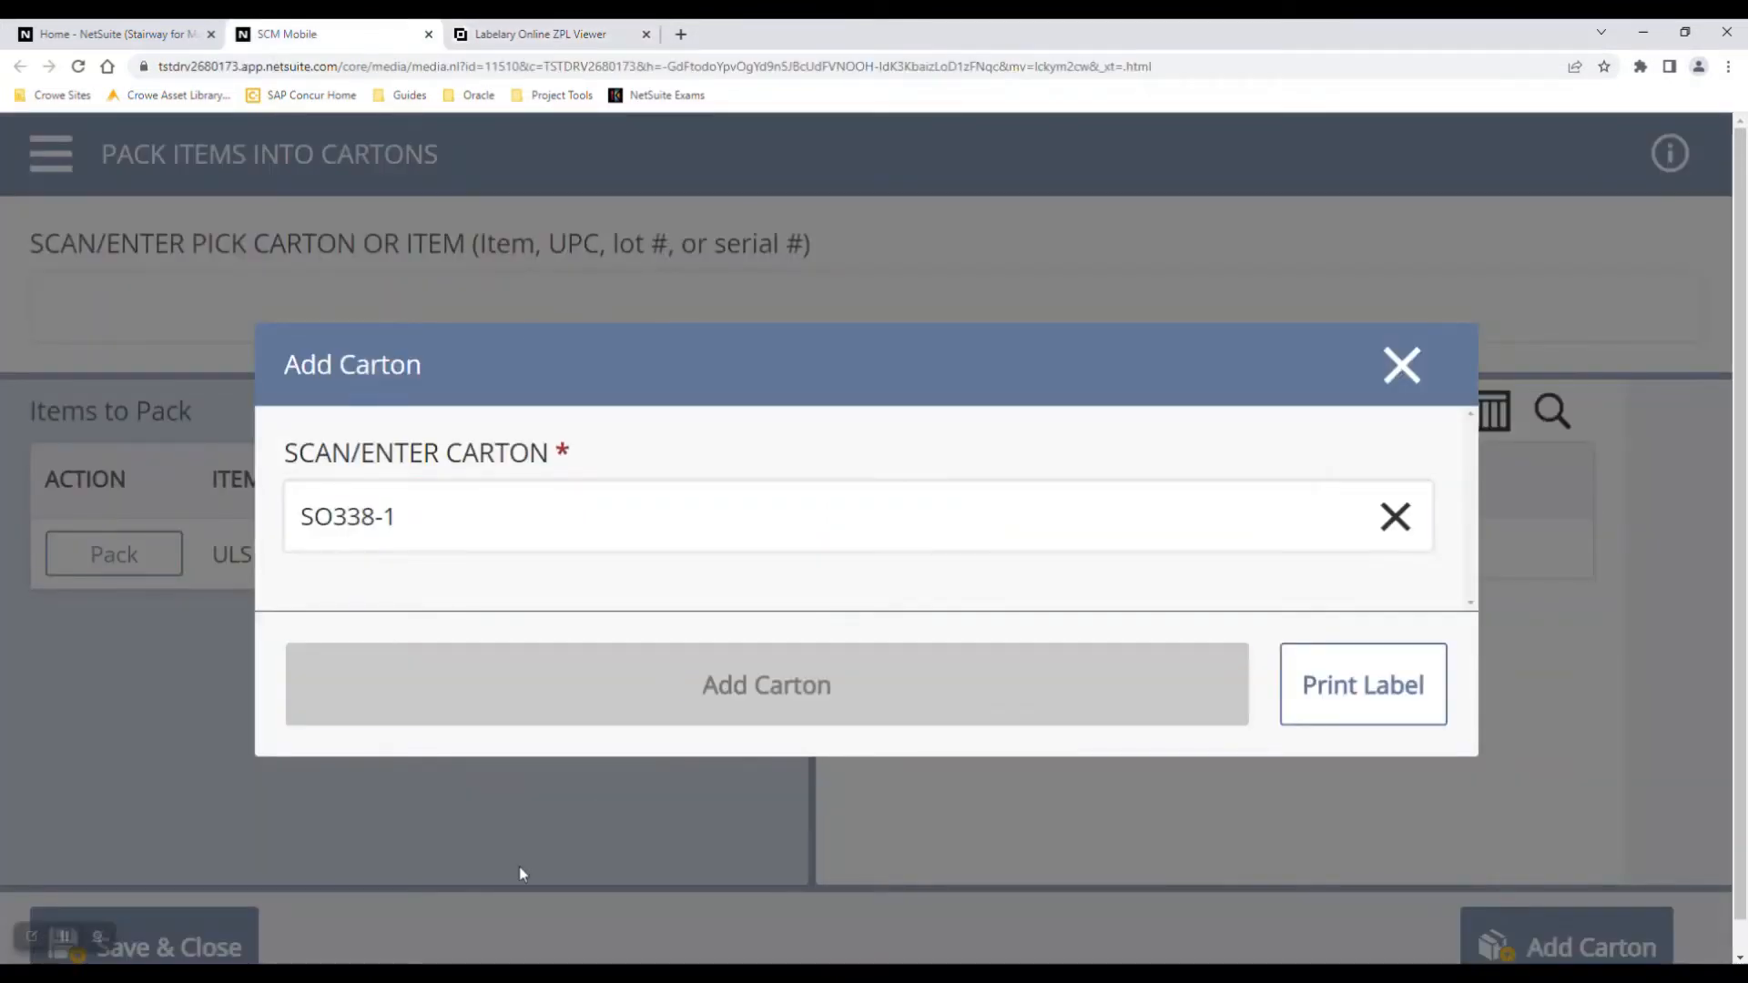
left_click(767, 685)
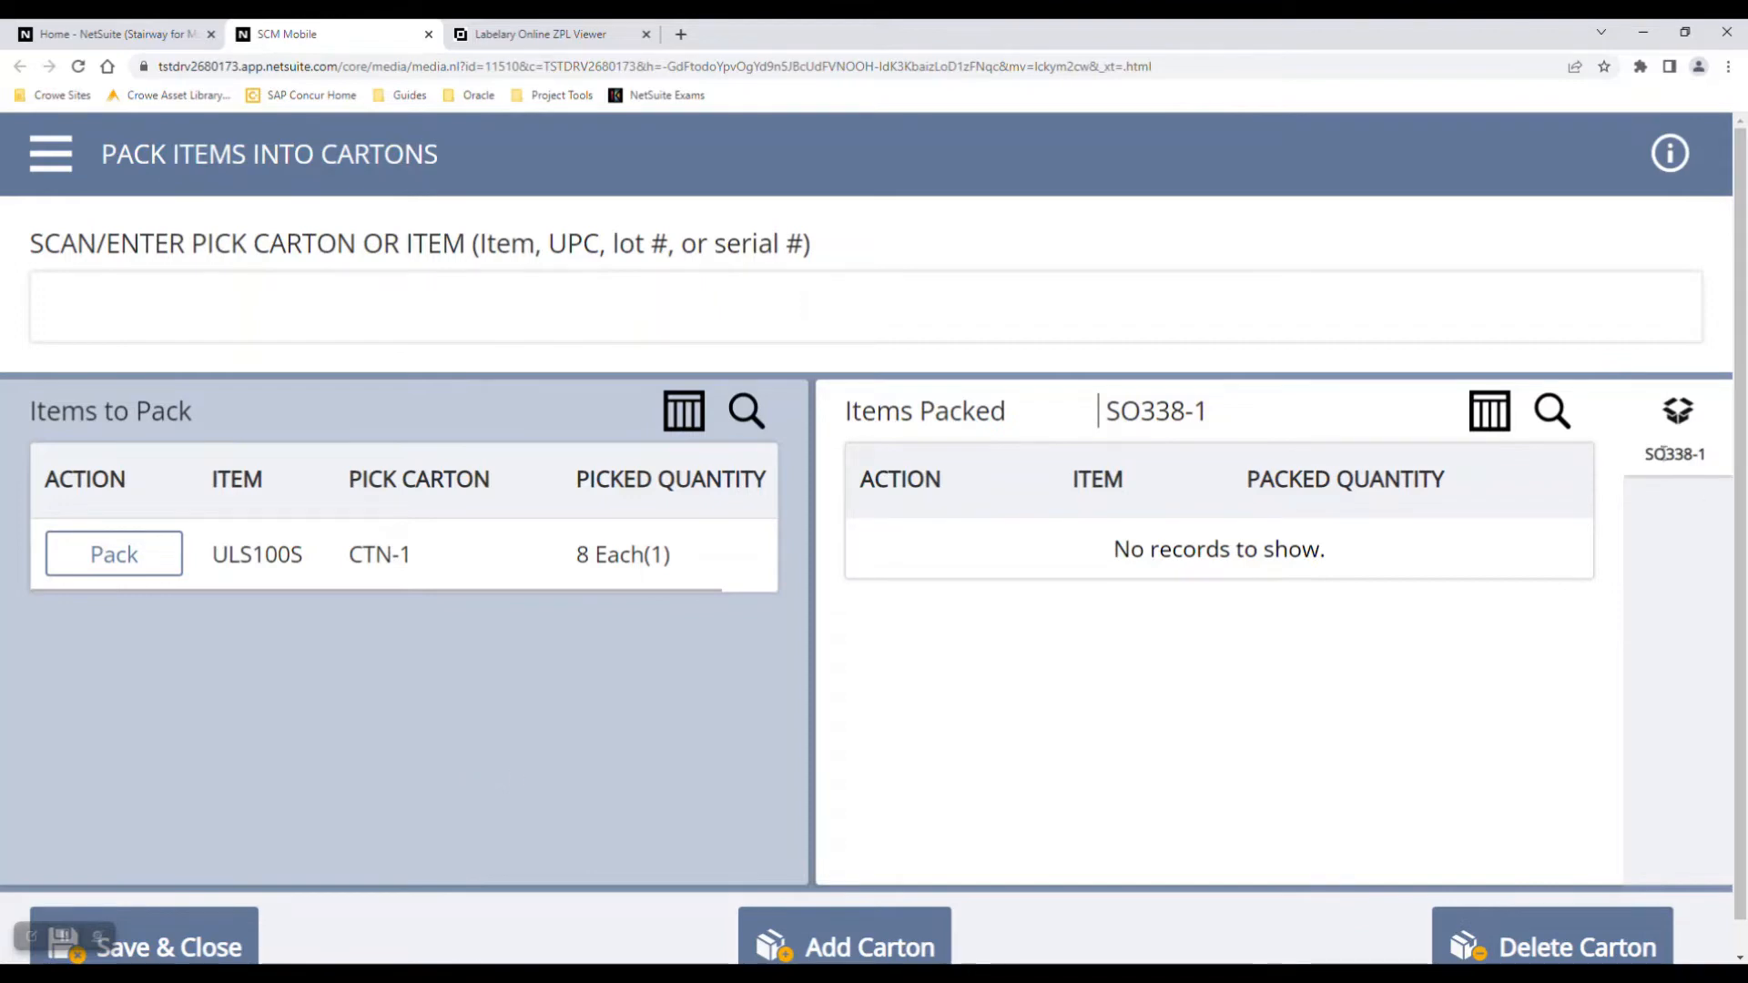
left_click(113, 553)
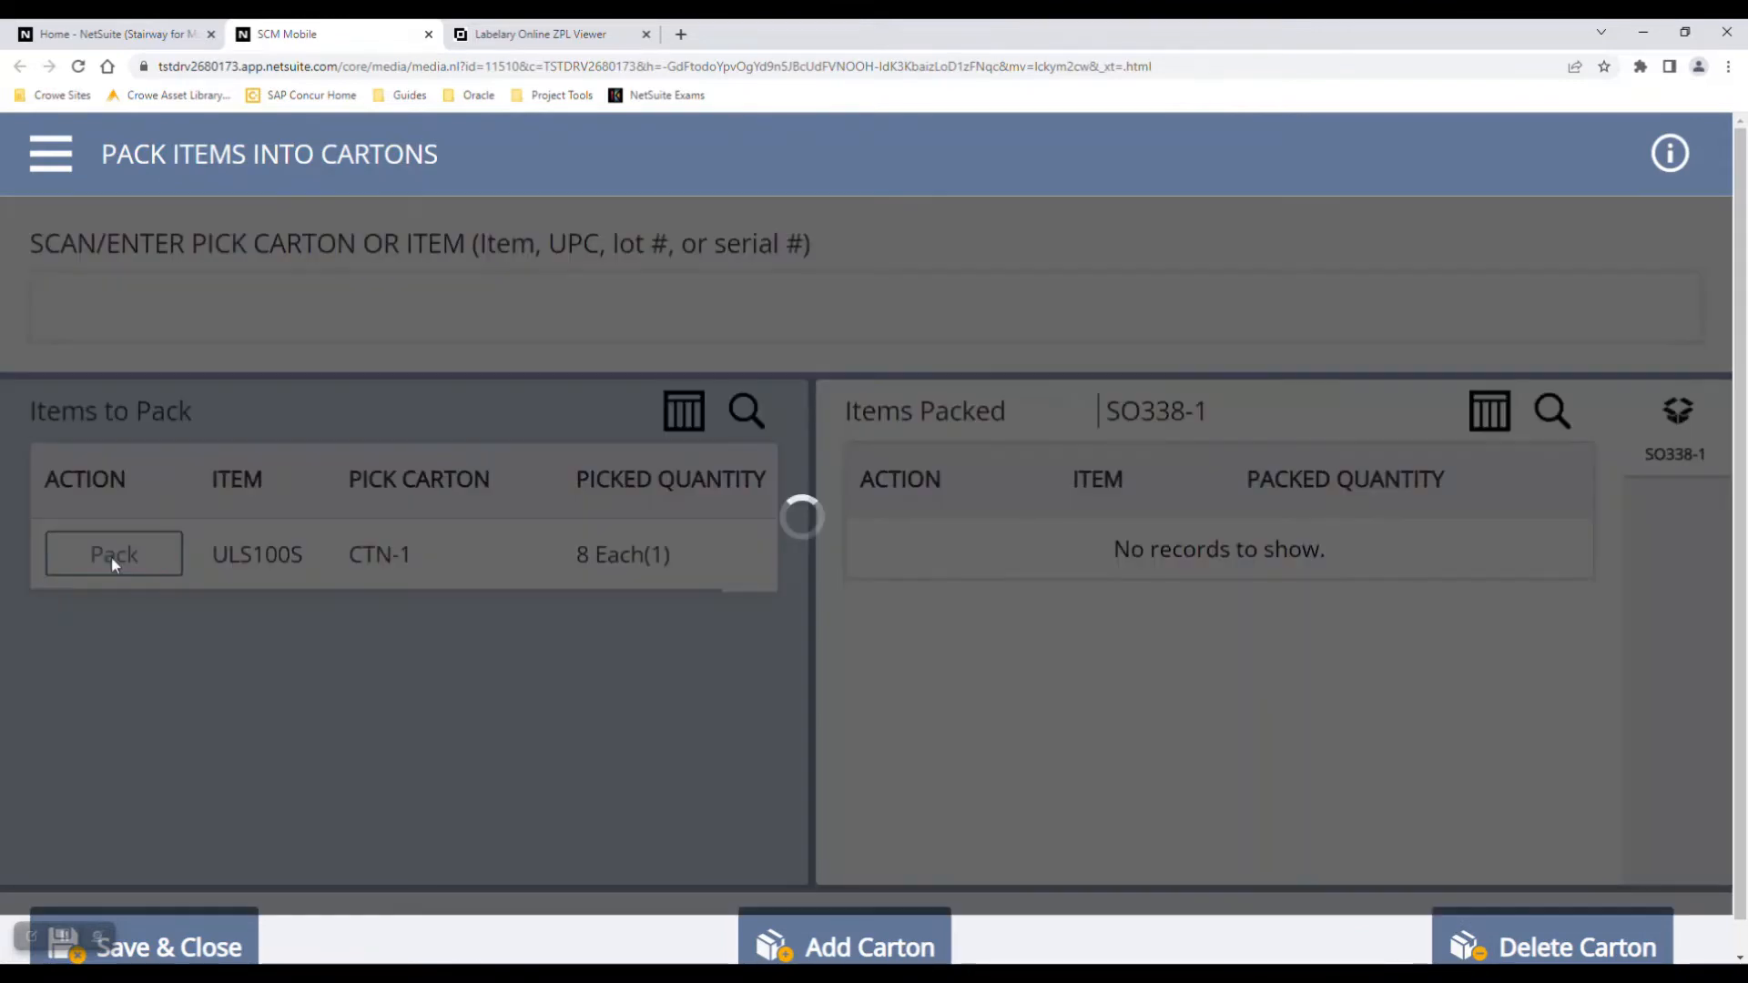
left_click(113, 553)
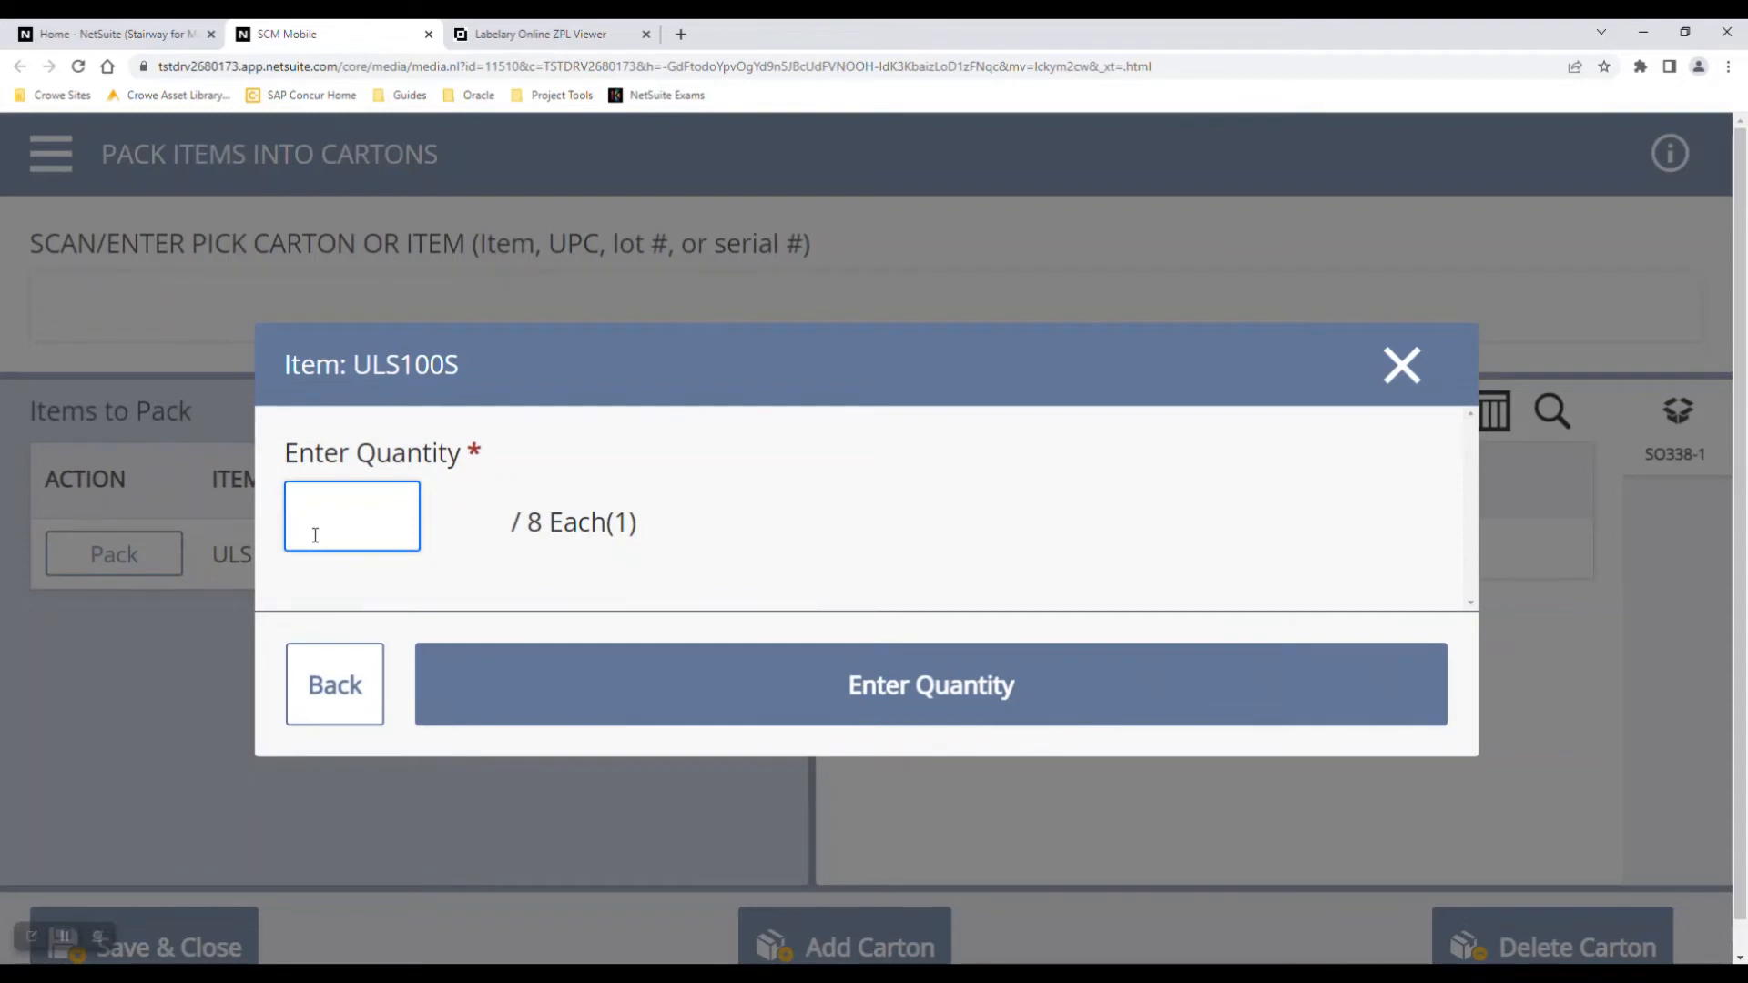
left_click(351, 515)
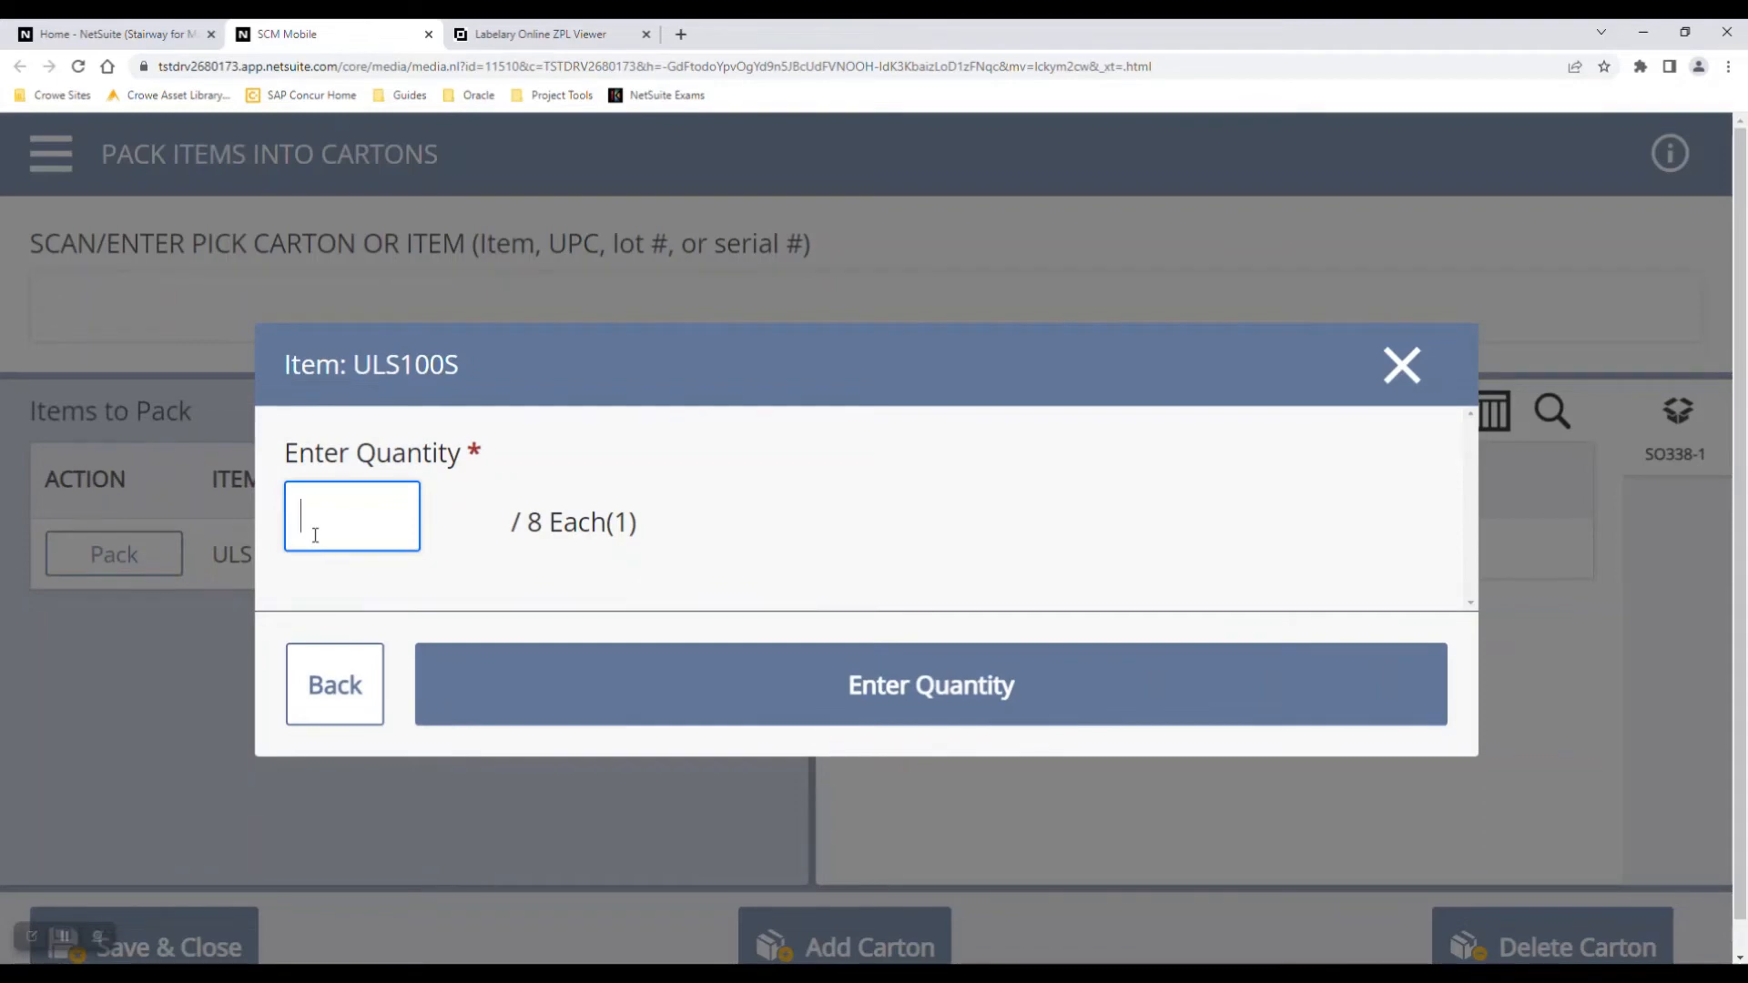
type("8")
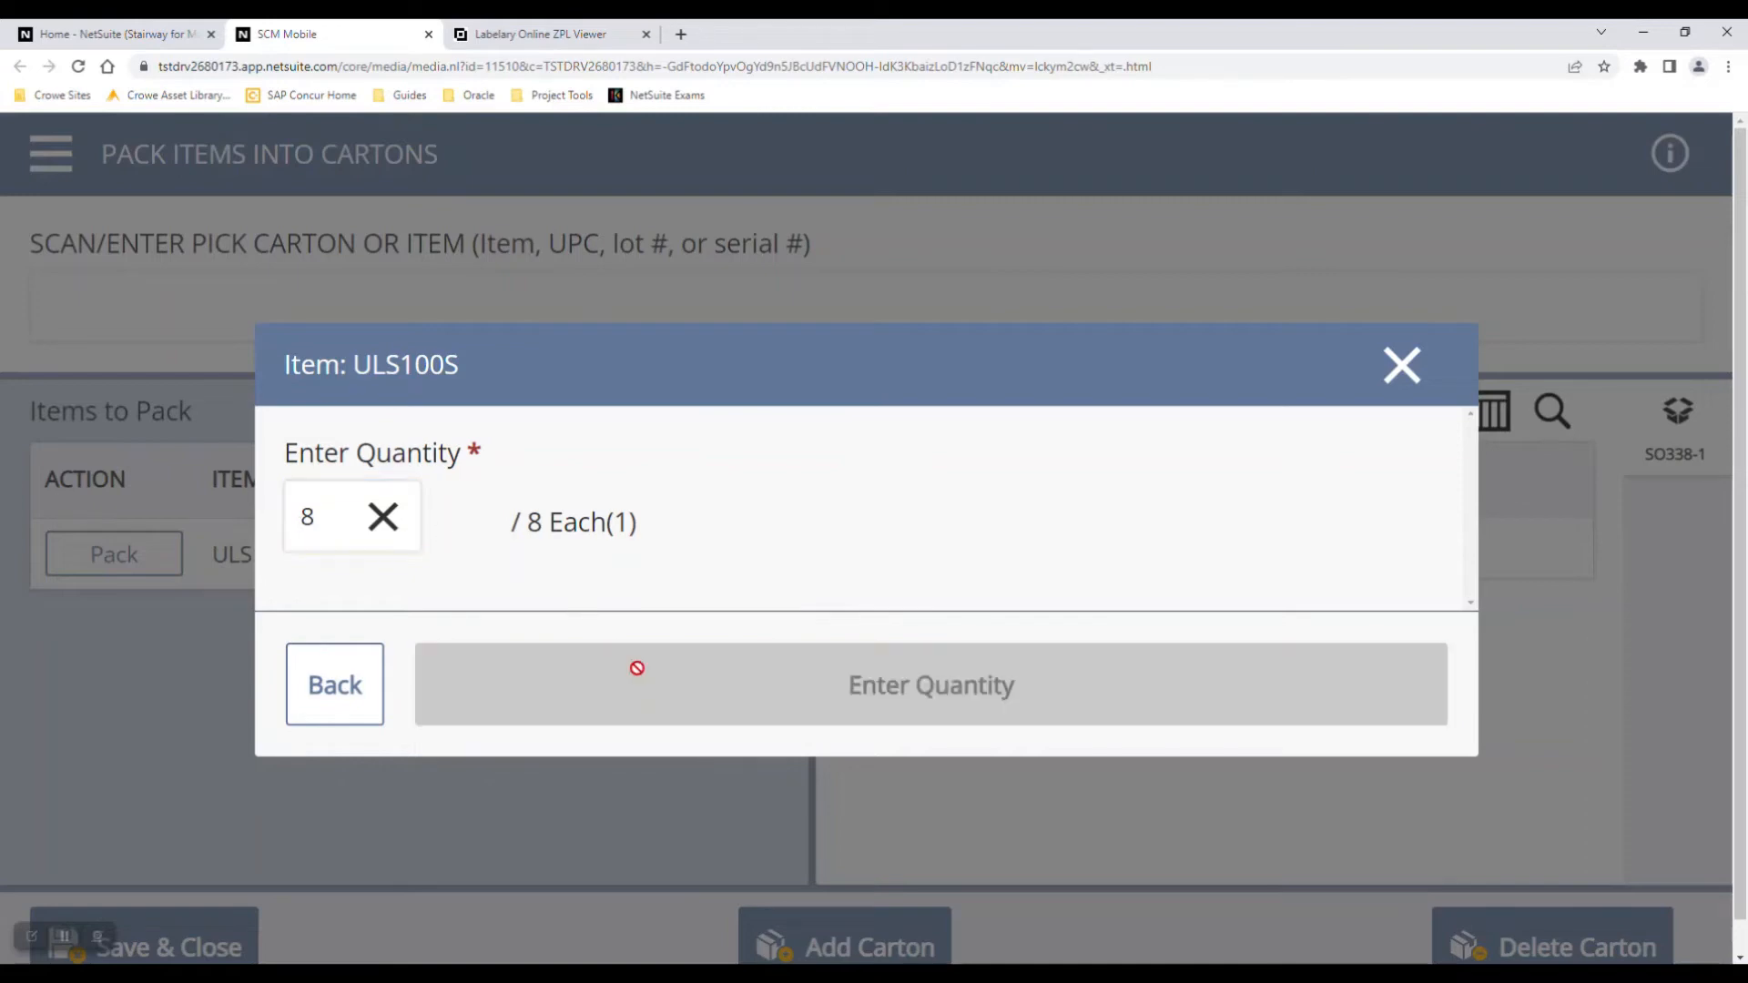
left_click(930, 685)
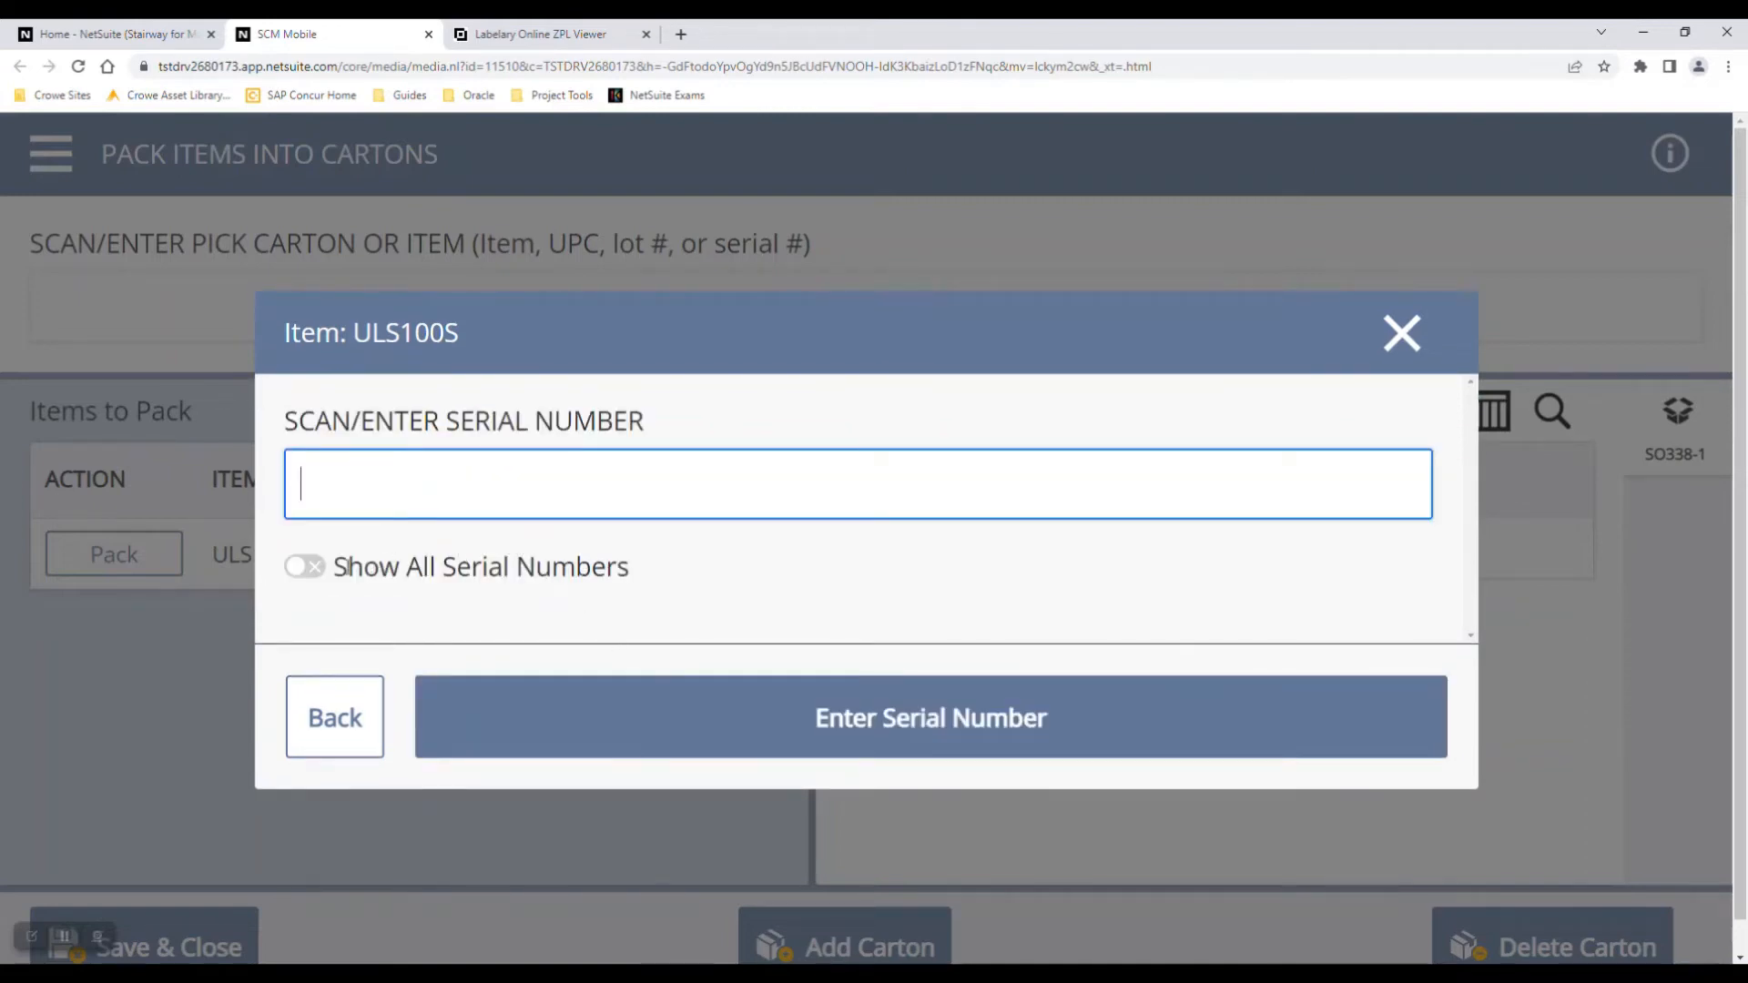
Step: Show all serial numbers, select the 0325 serials including 0325-17 and 0325-20, and confirm them
left_click(304, 566)
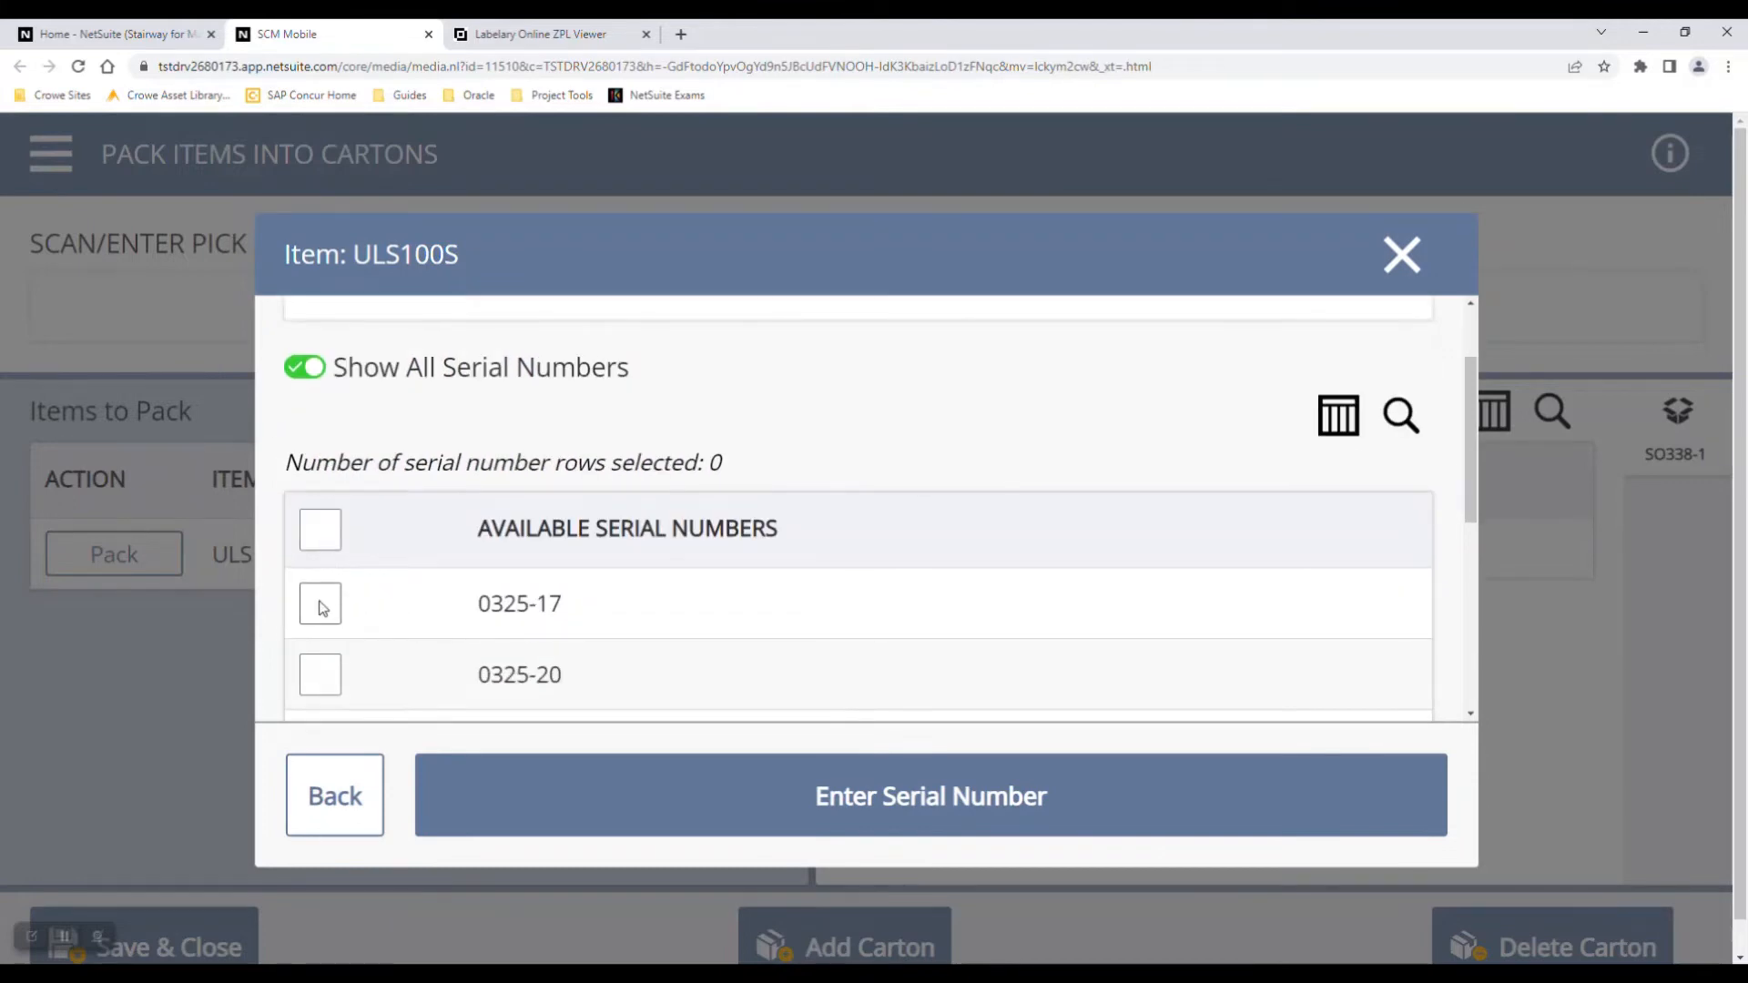
left_click(320, 602)
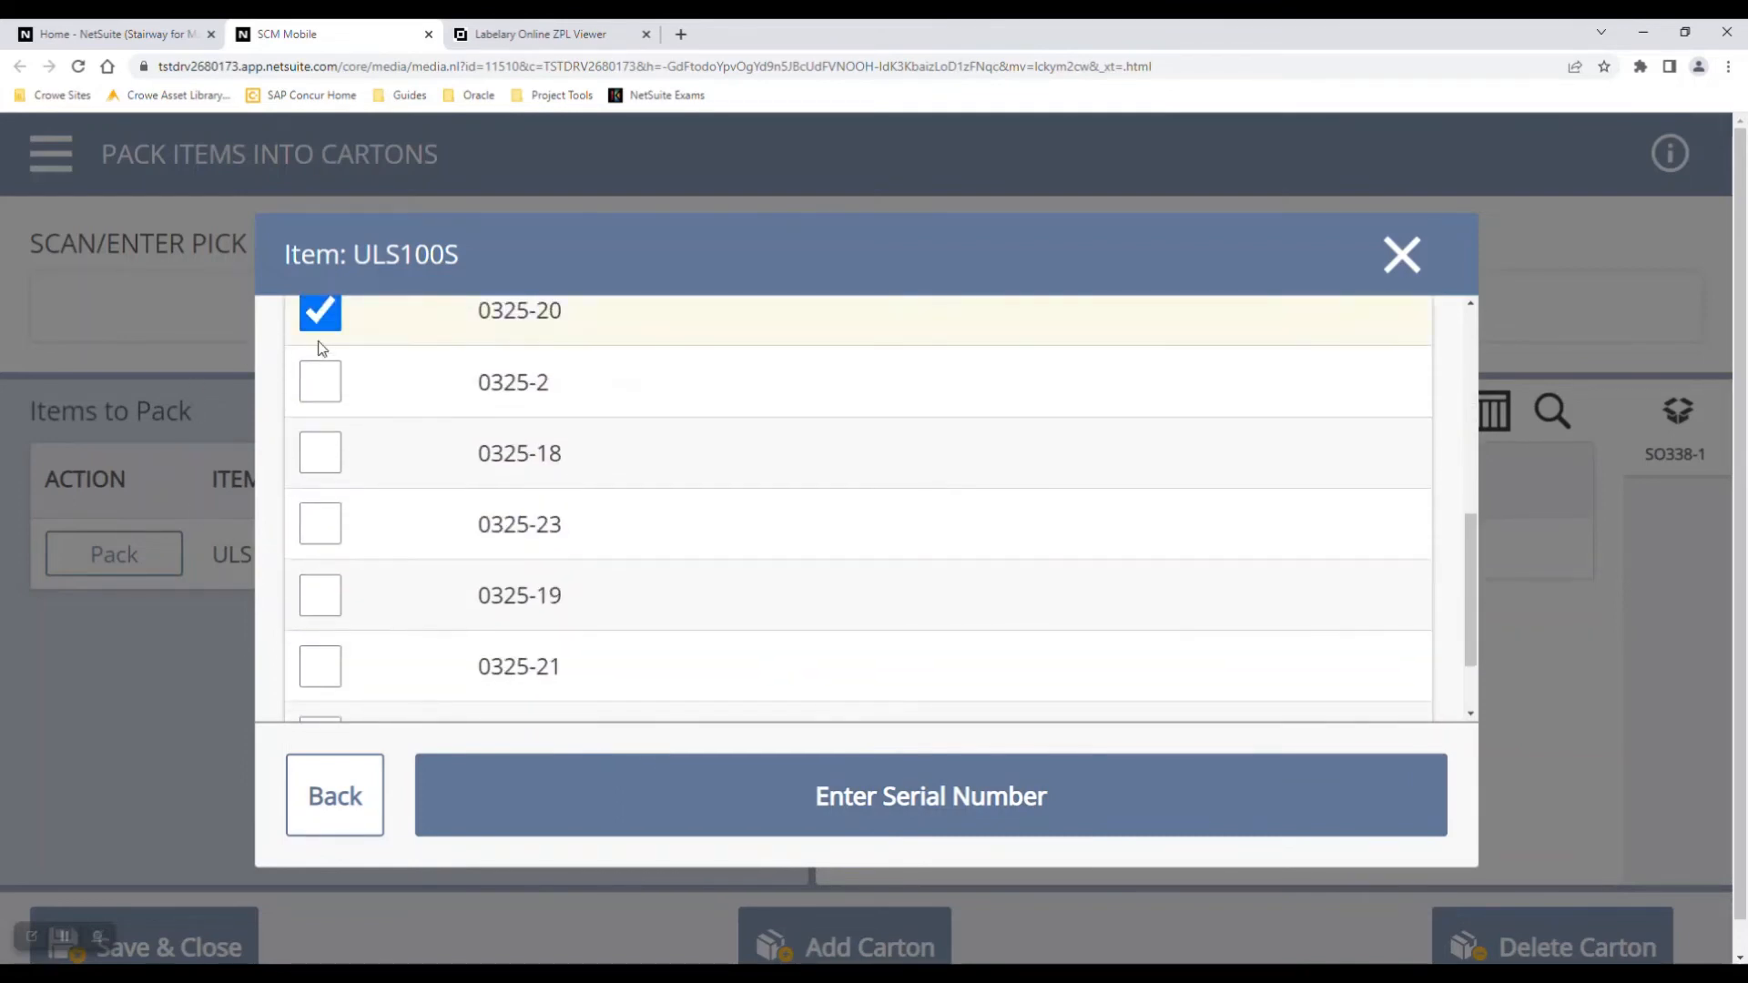
left_click(321, 525)
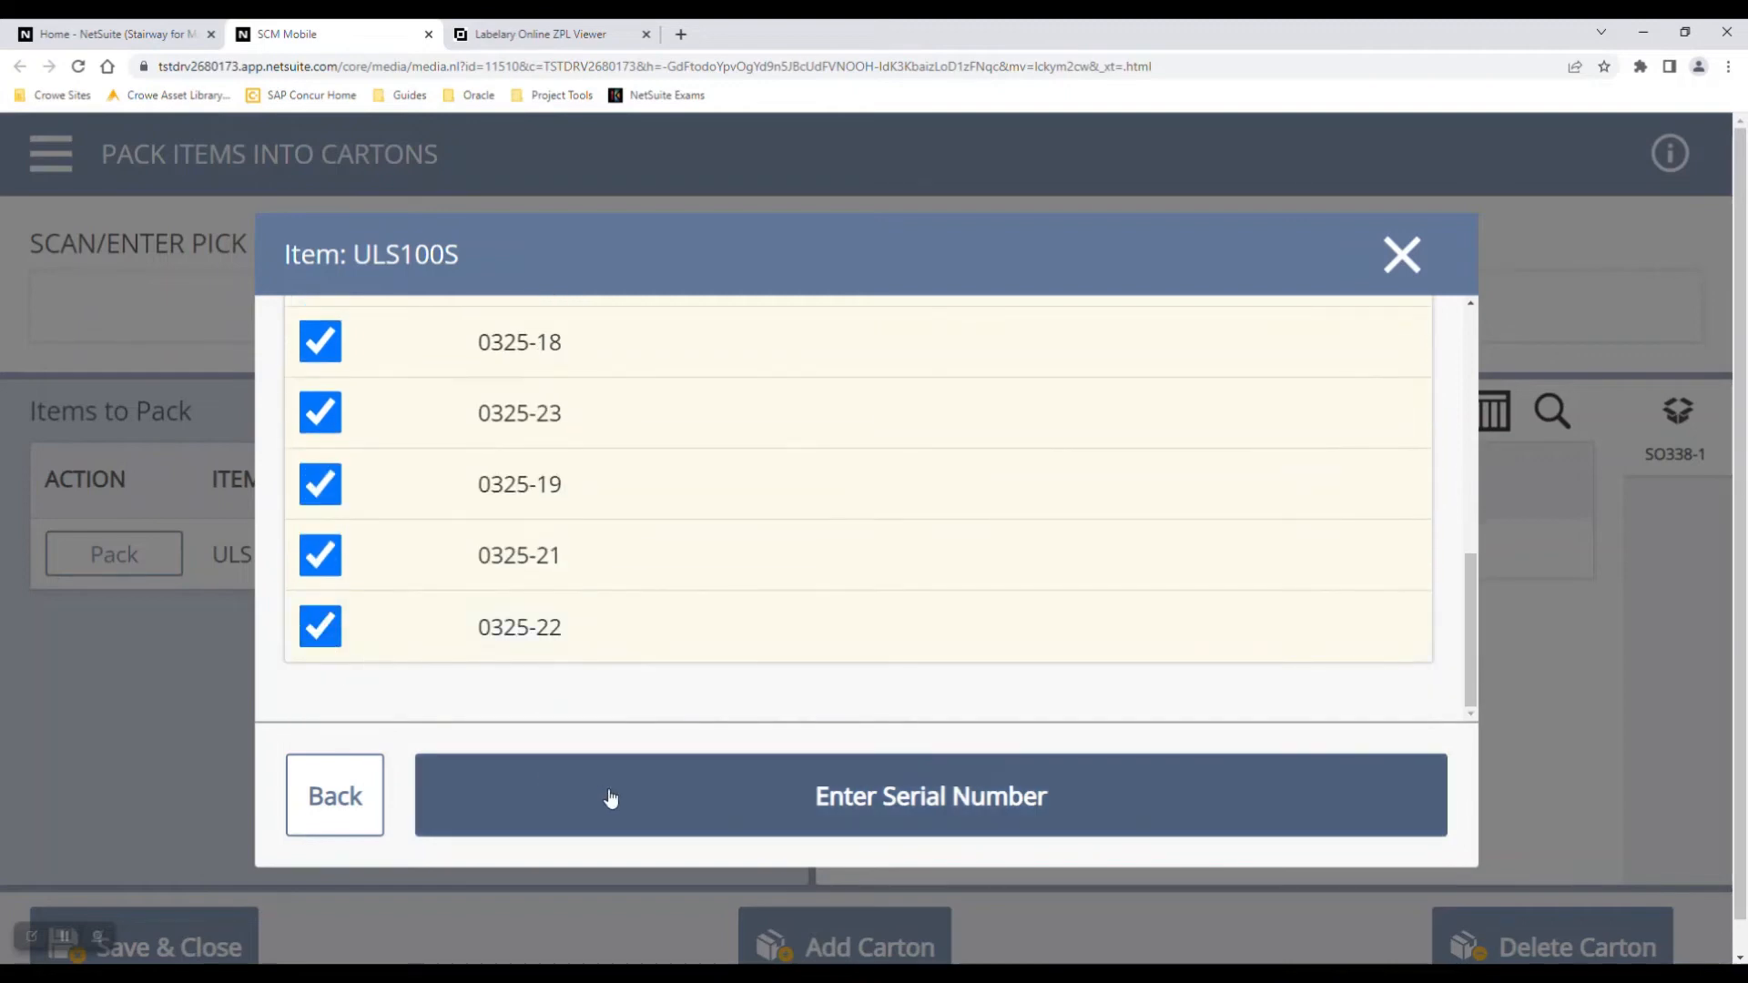
left_click(930, 796)
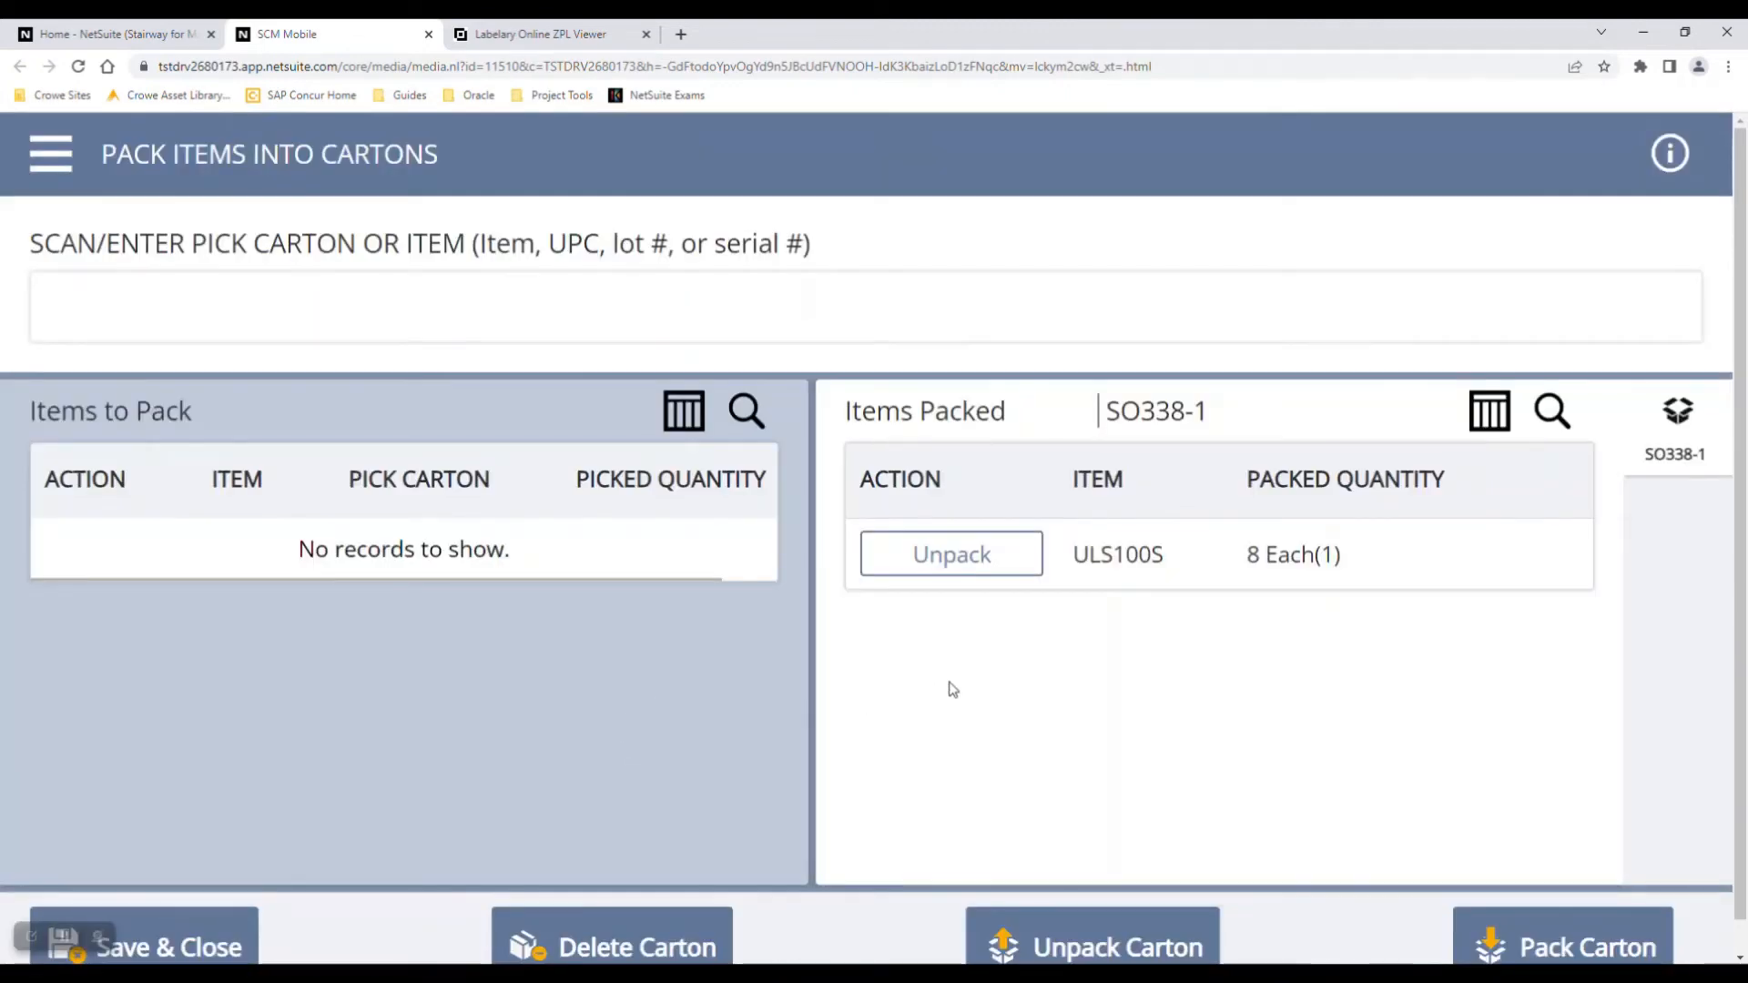
mouse_move(1586, 801)
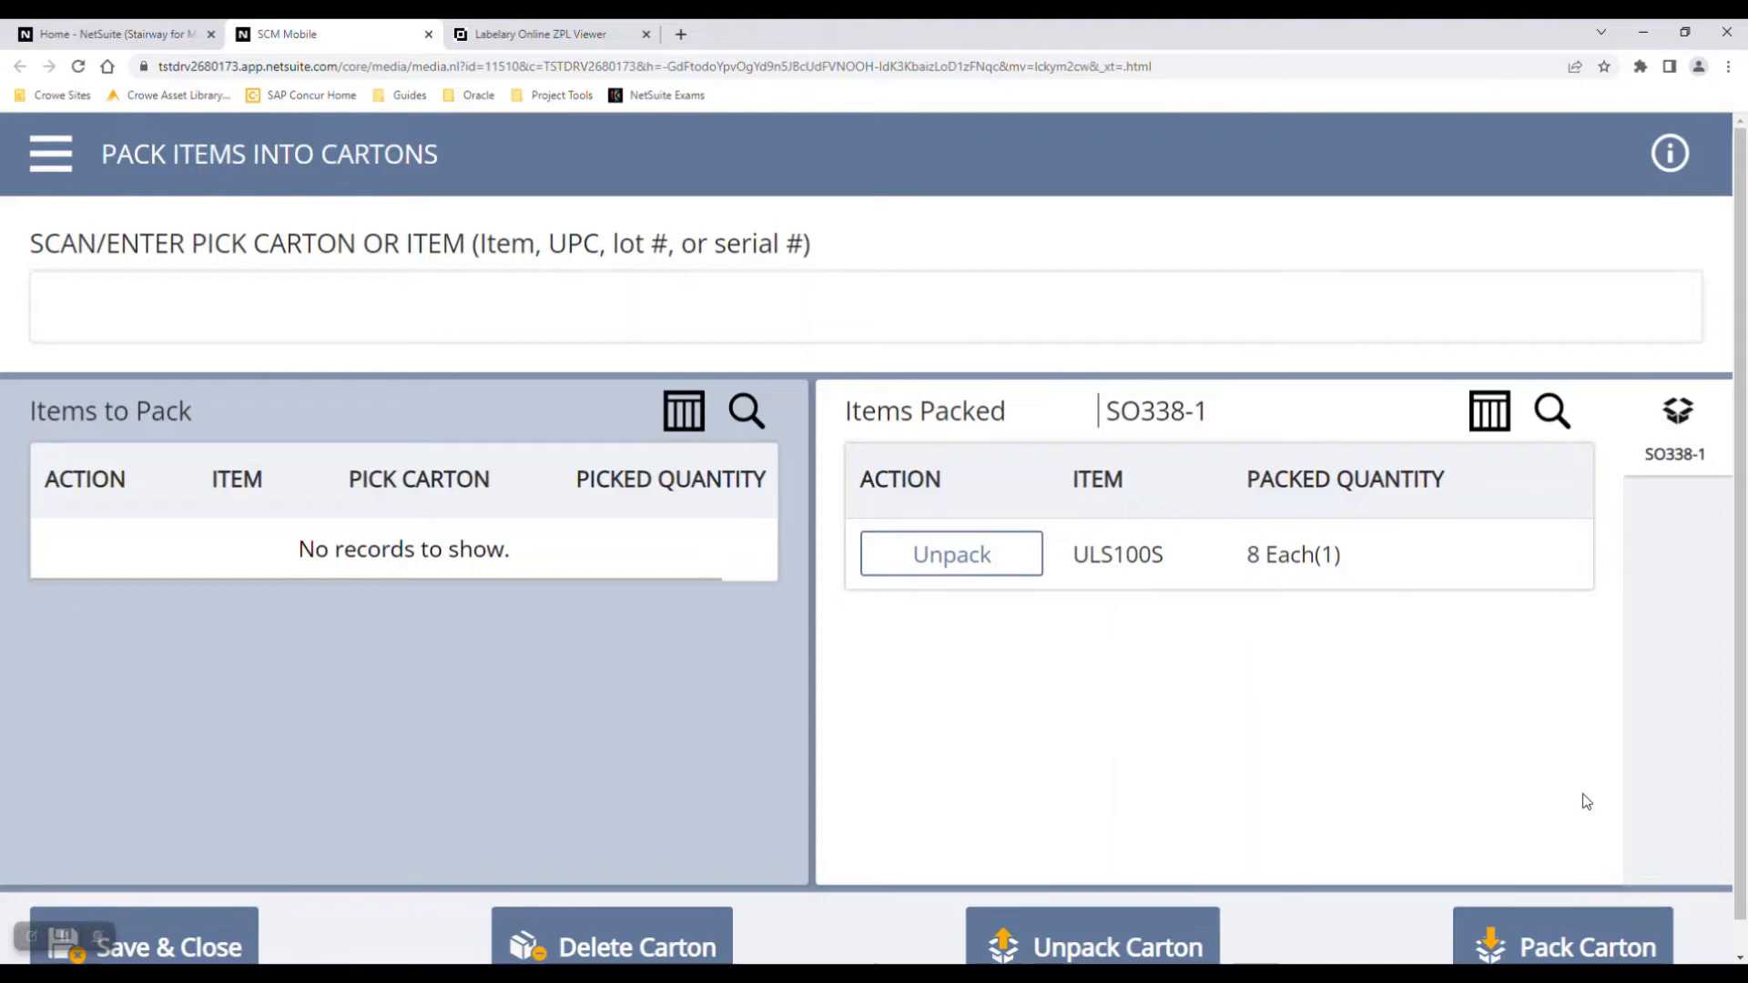
mouse_move(1271, 655)
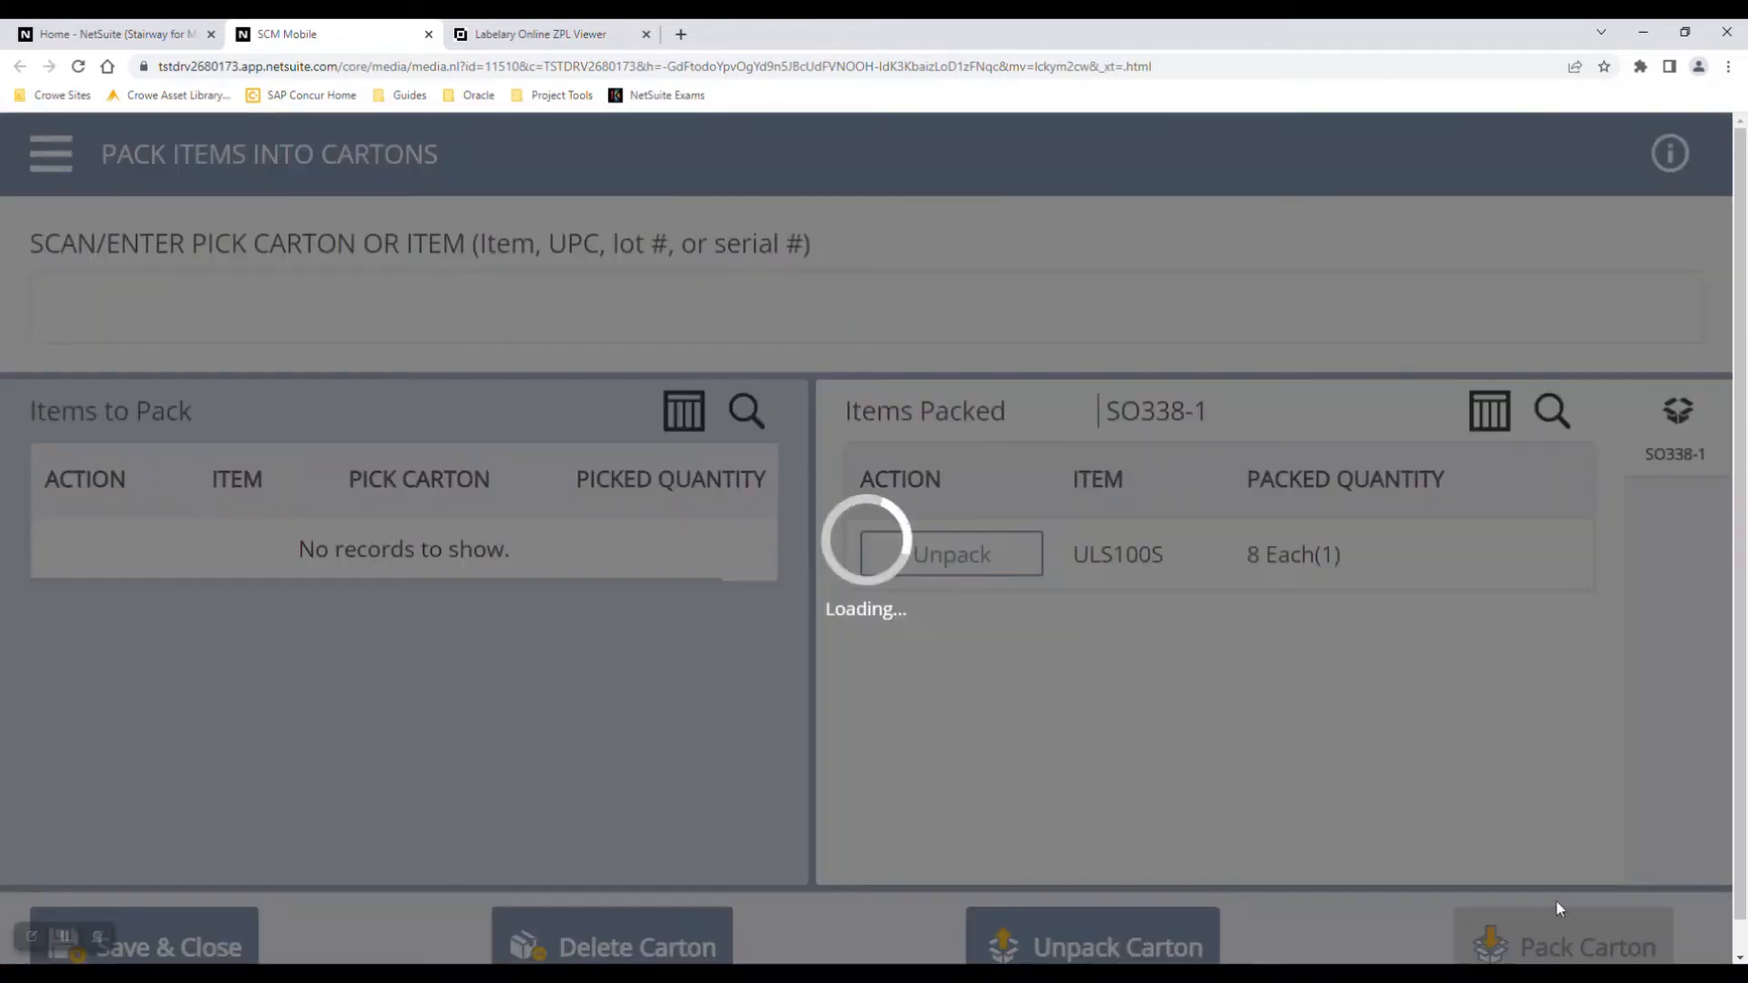
Step: Pack carton SO338-1 with weight 15 lb and carton size 12x12x12
left_click(1560, 947)
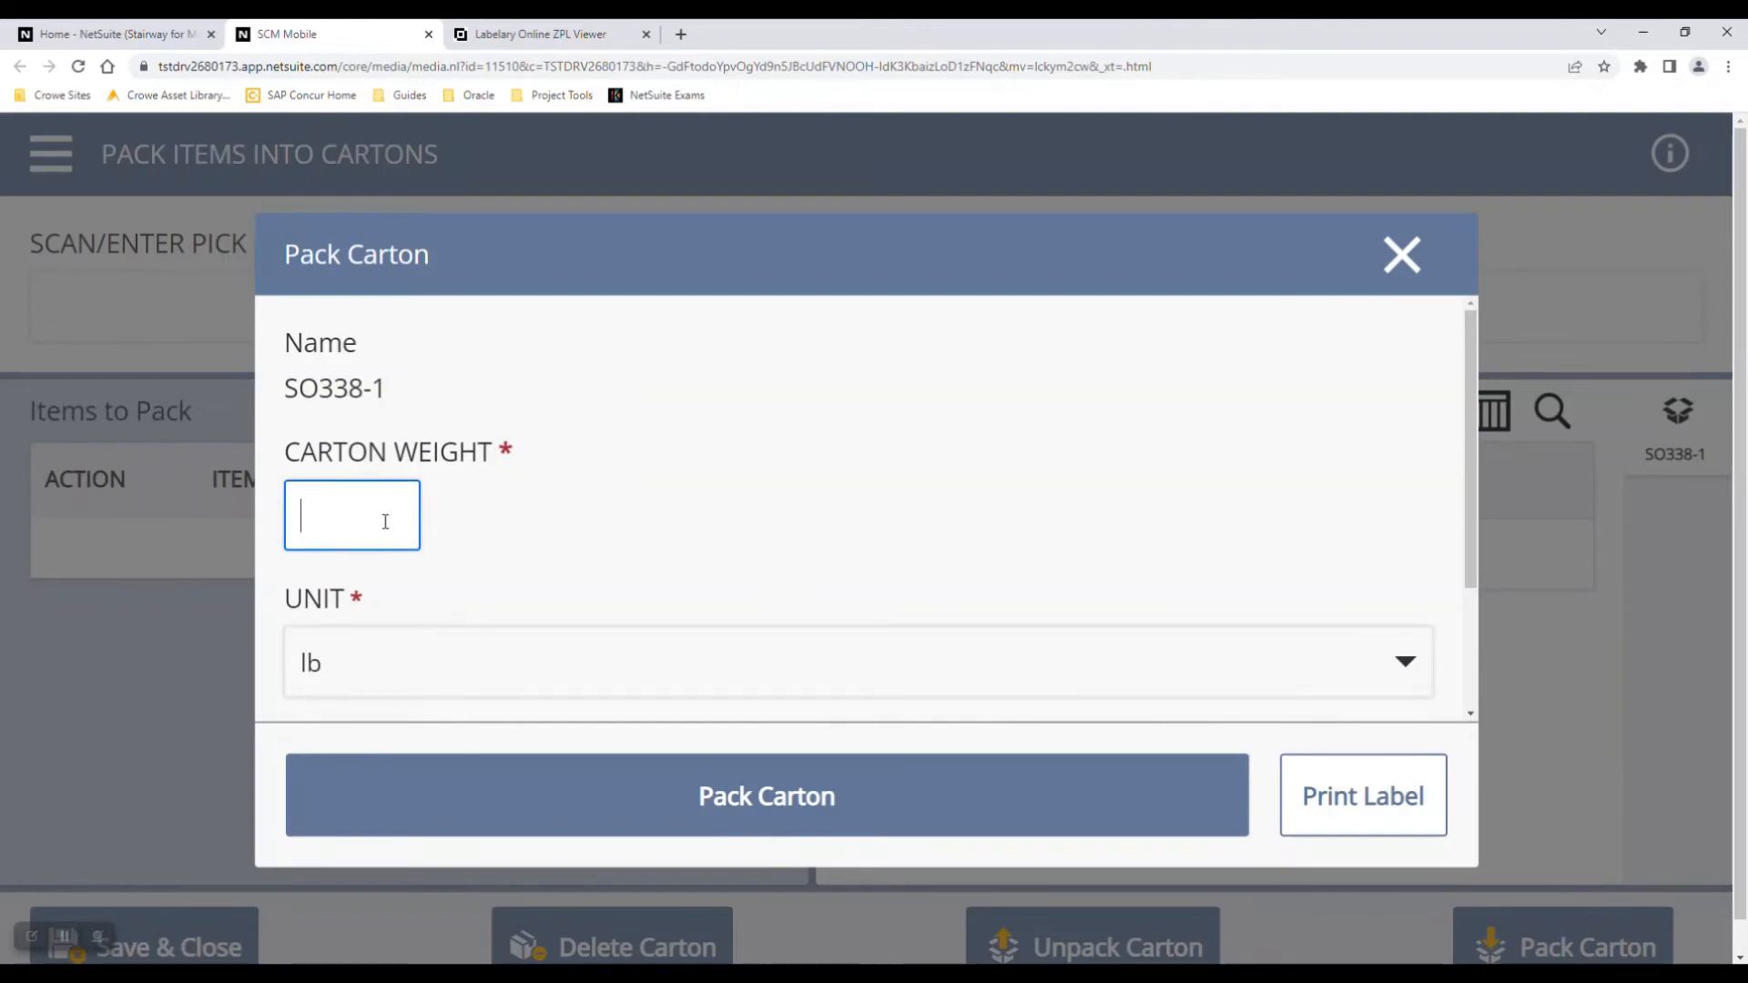
type("15")
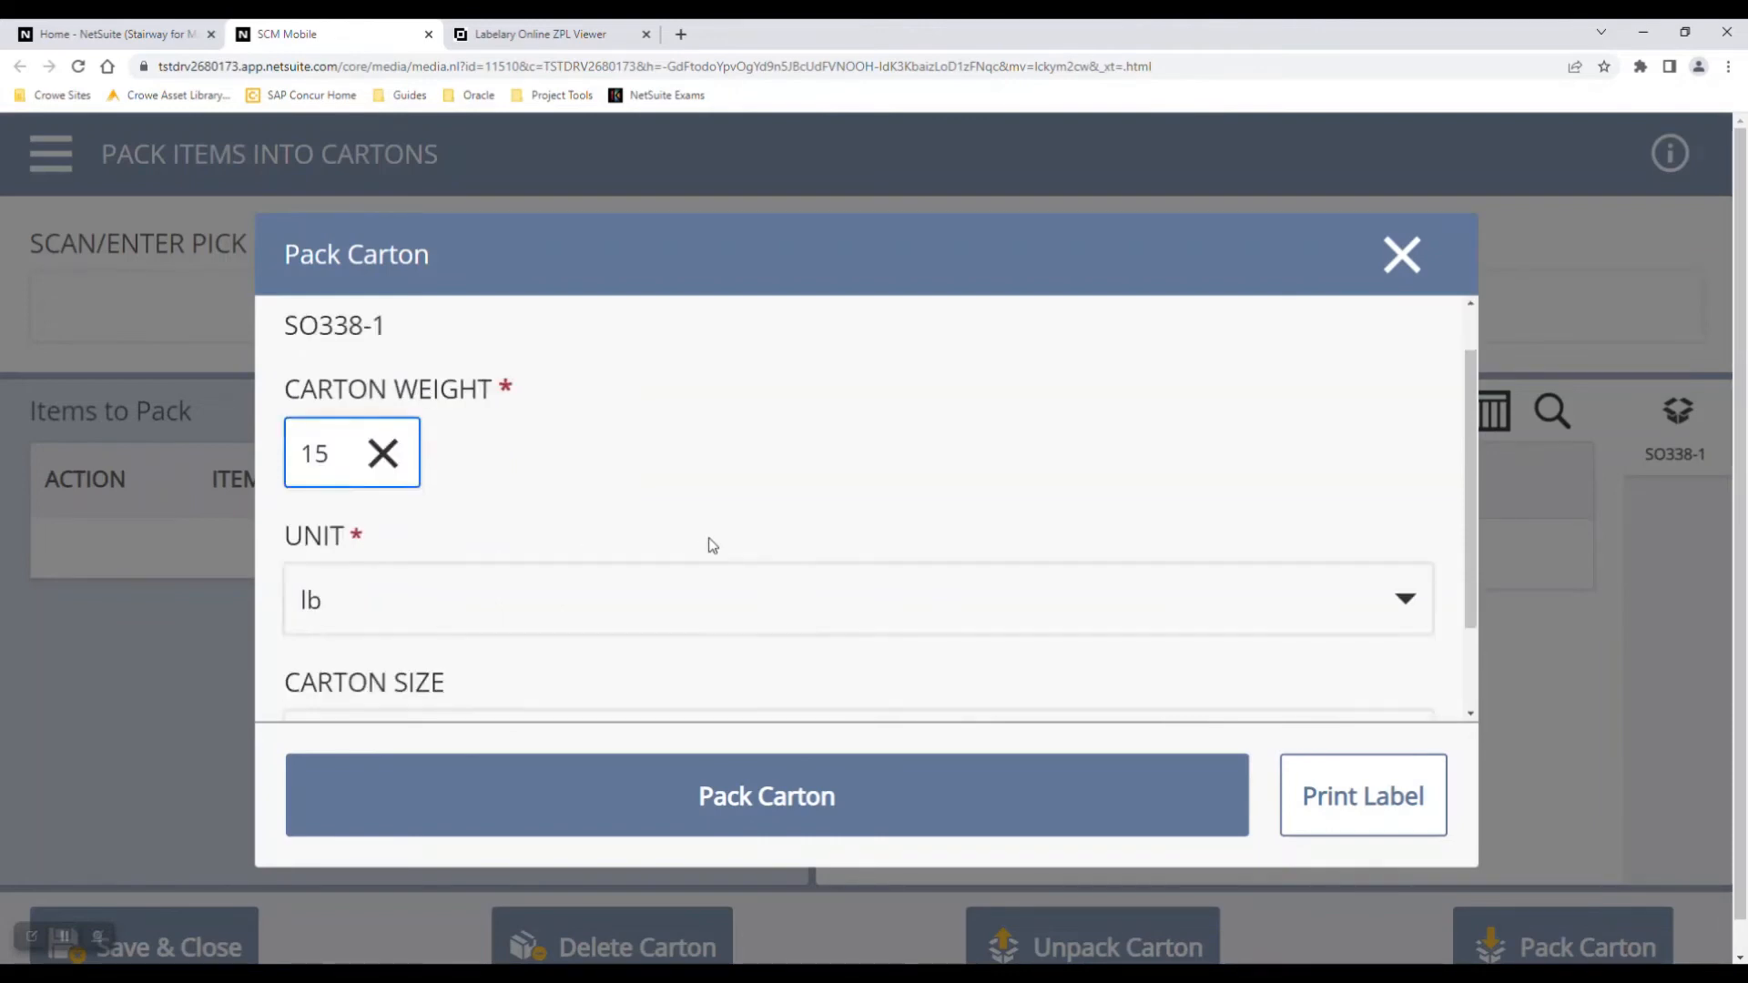
scroll("down", 3)
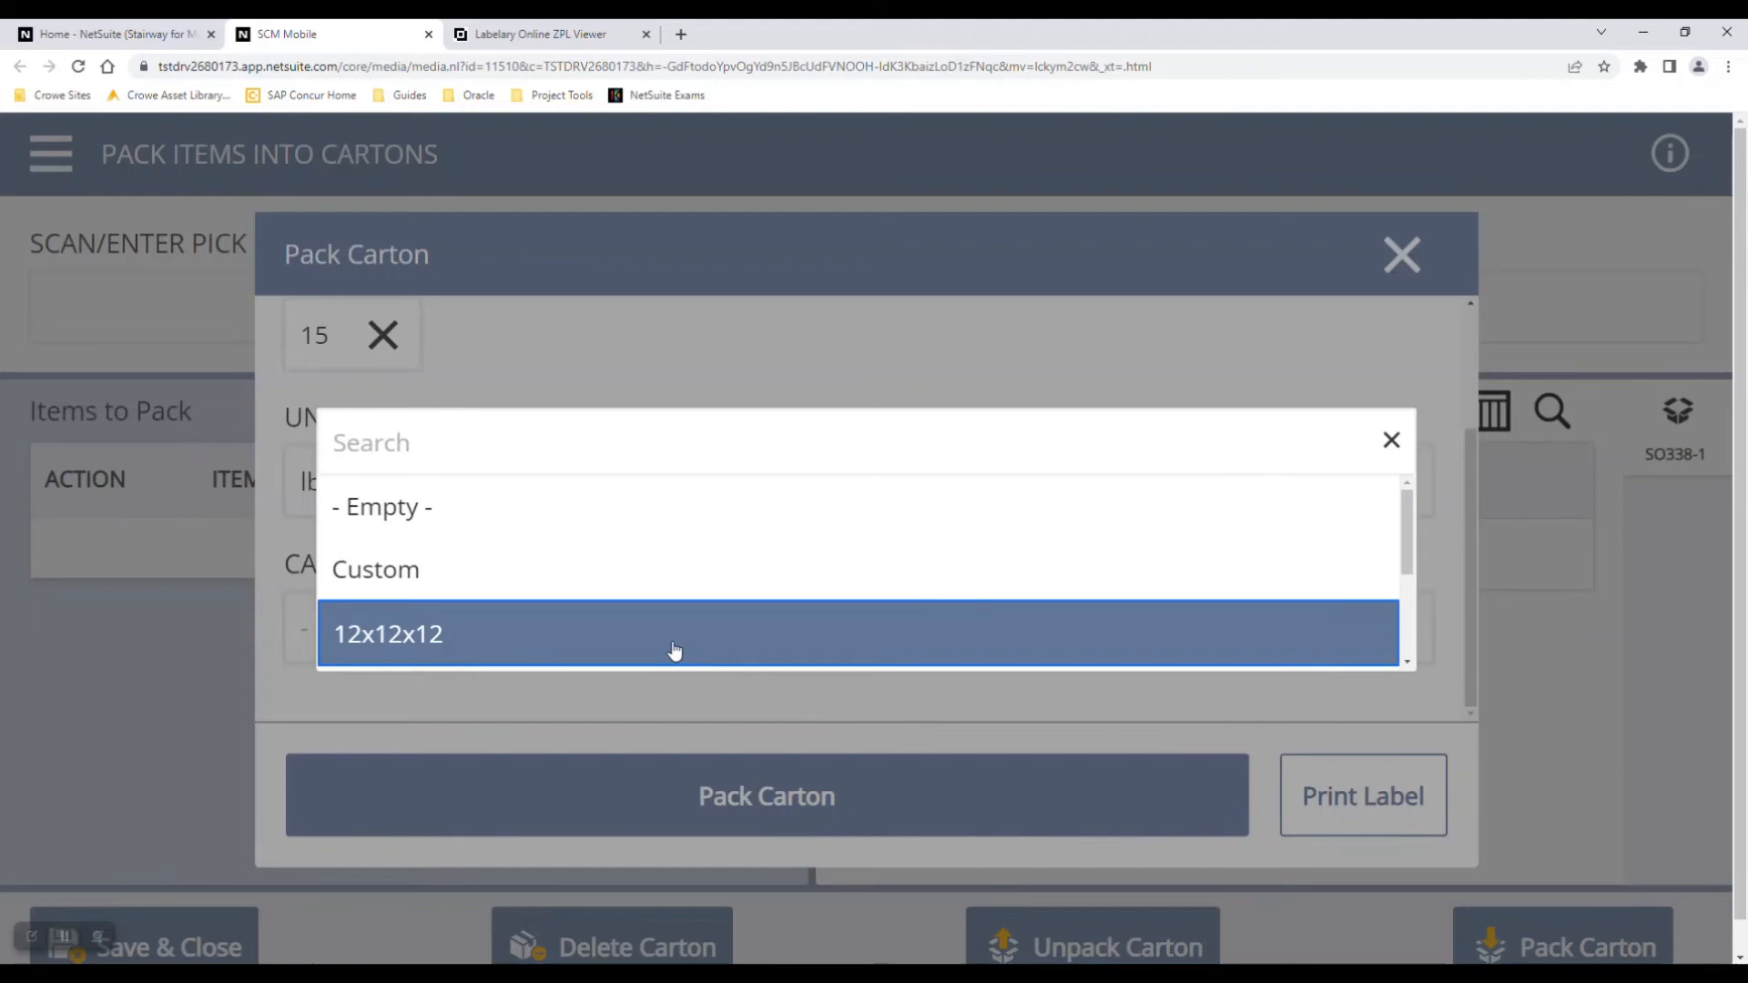
left_click(388, 634)
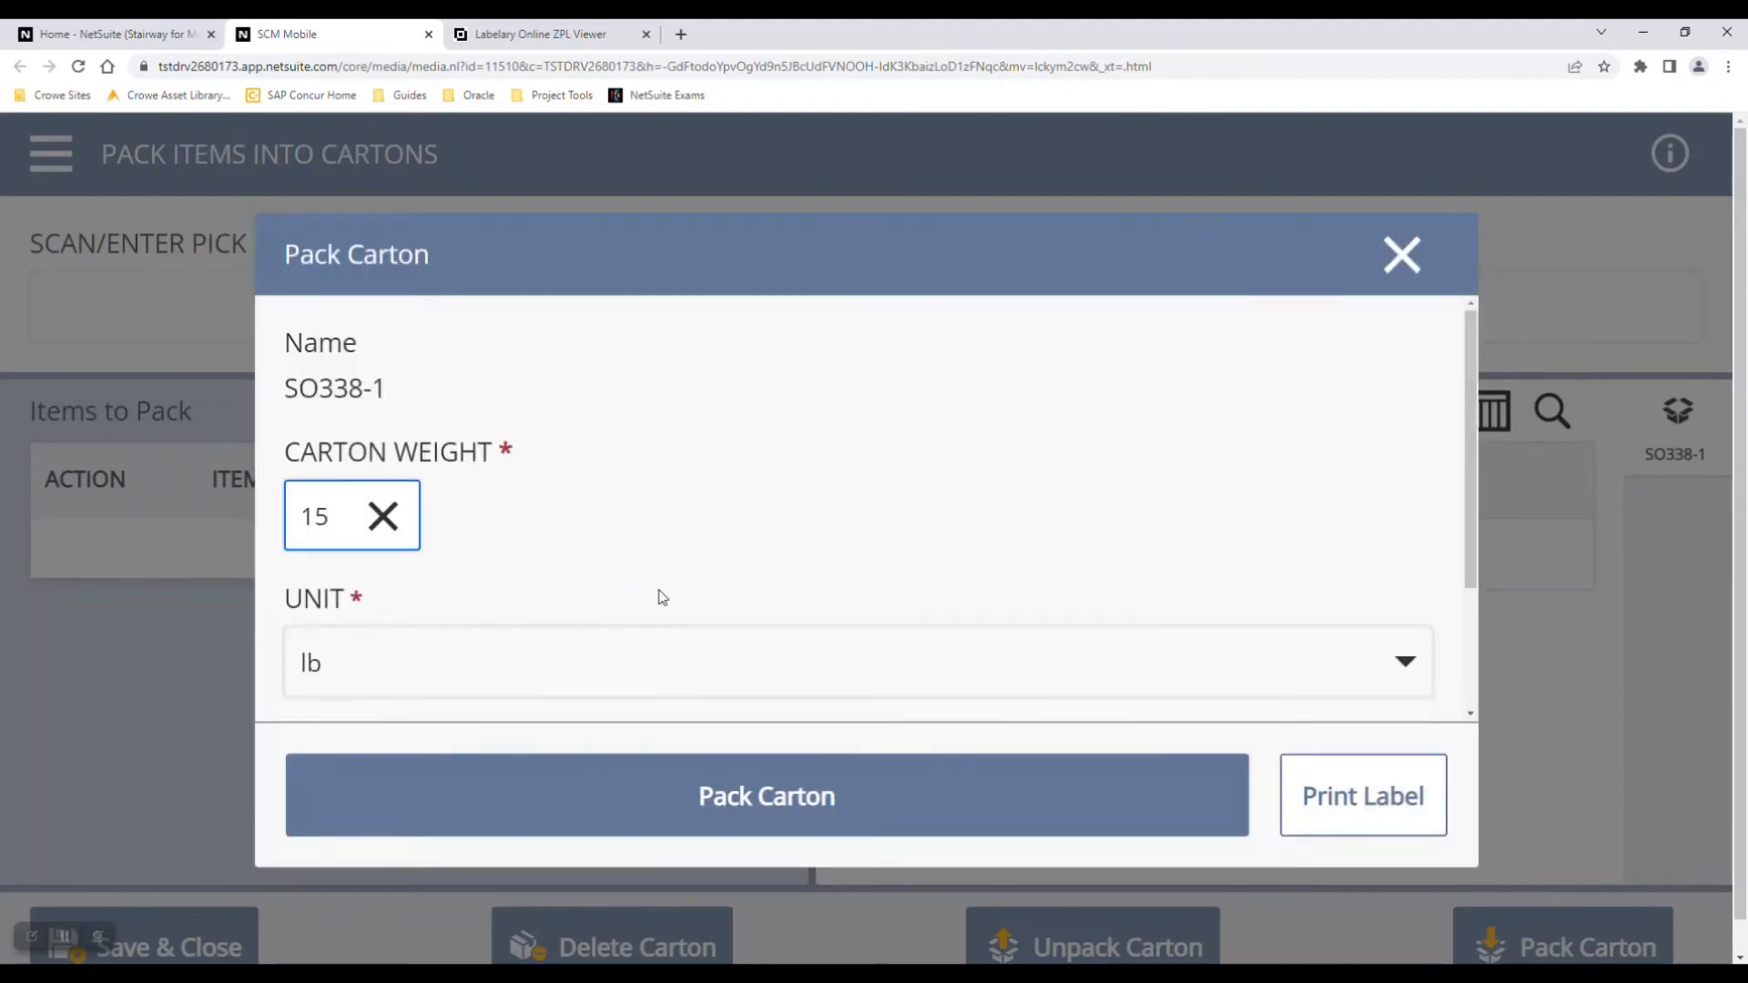
left_click(335, 515)
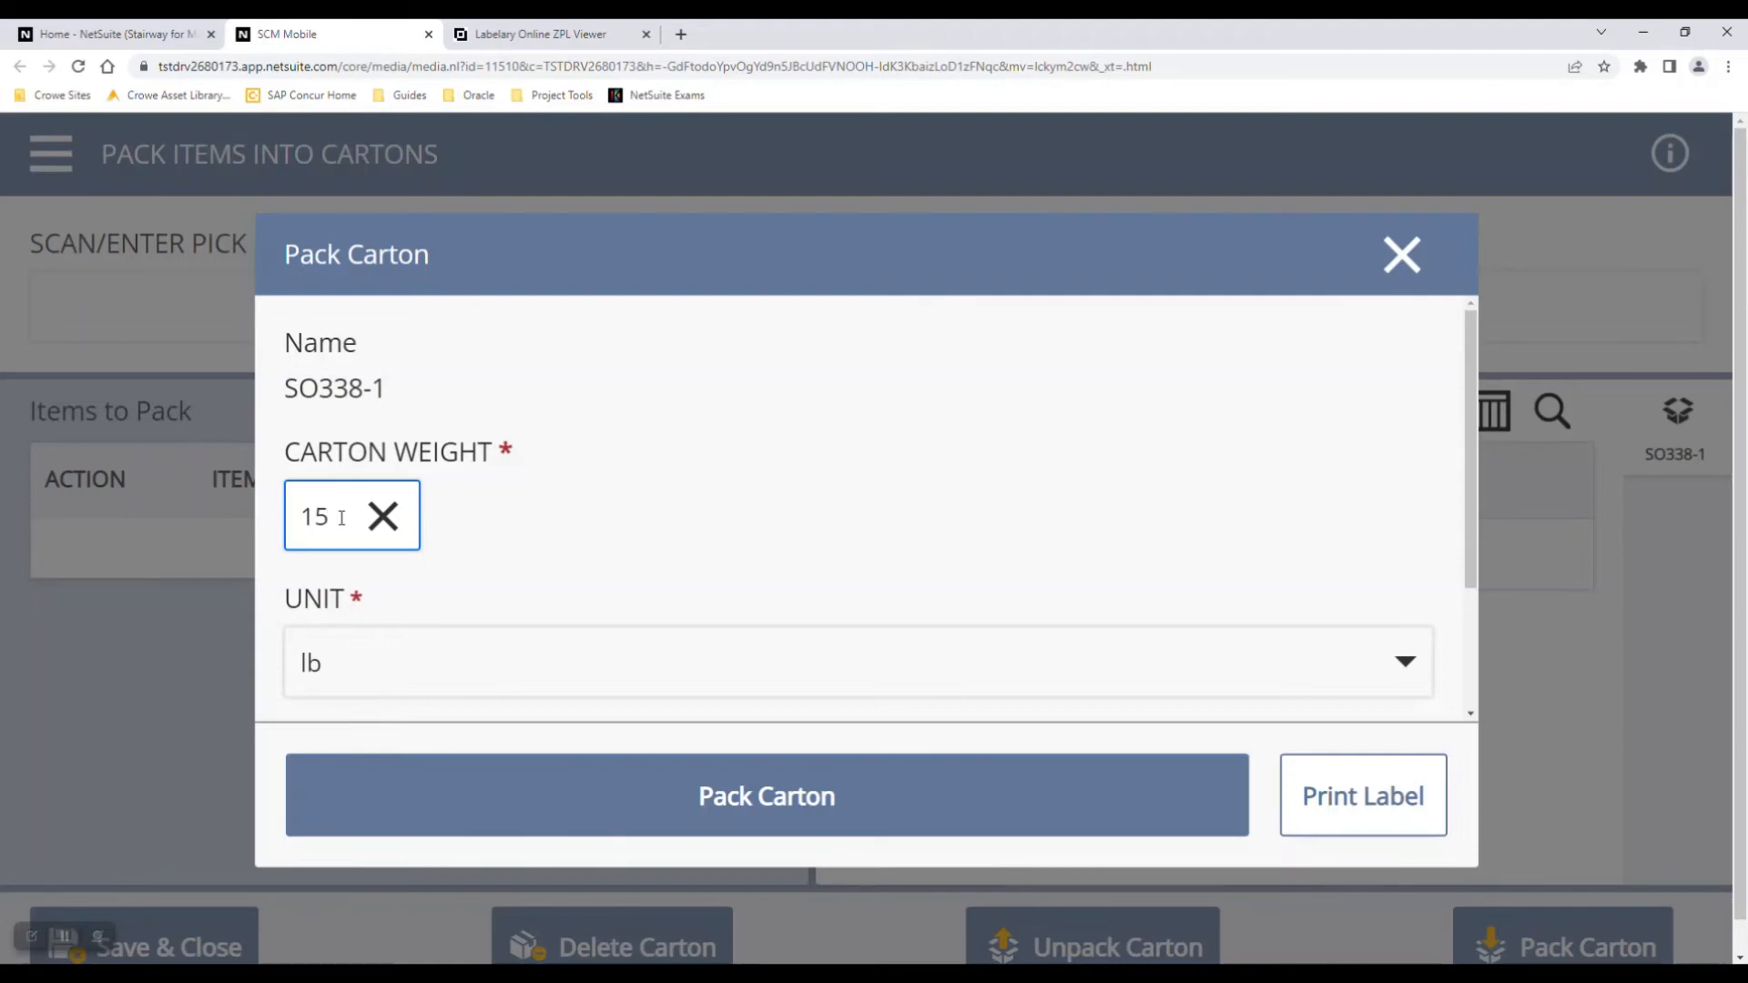
mouse_move(739, 534)
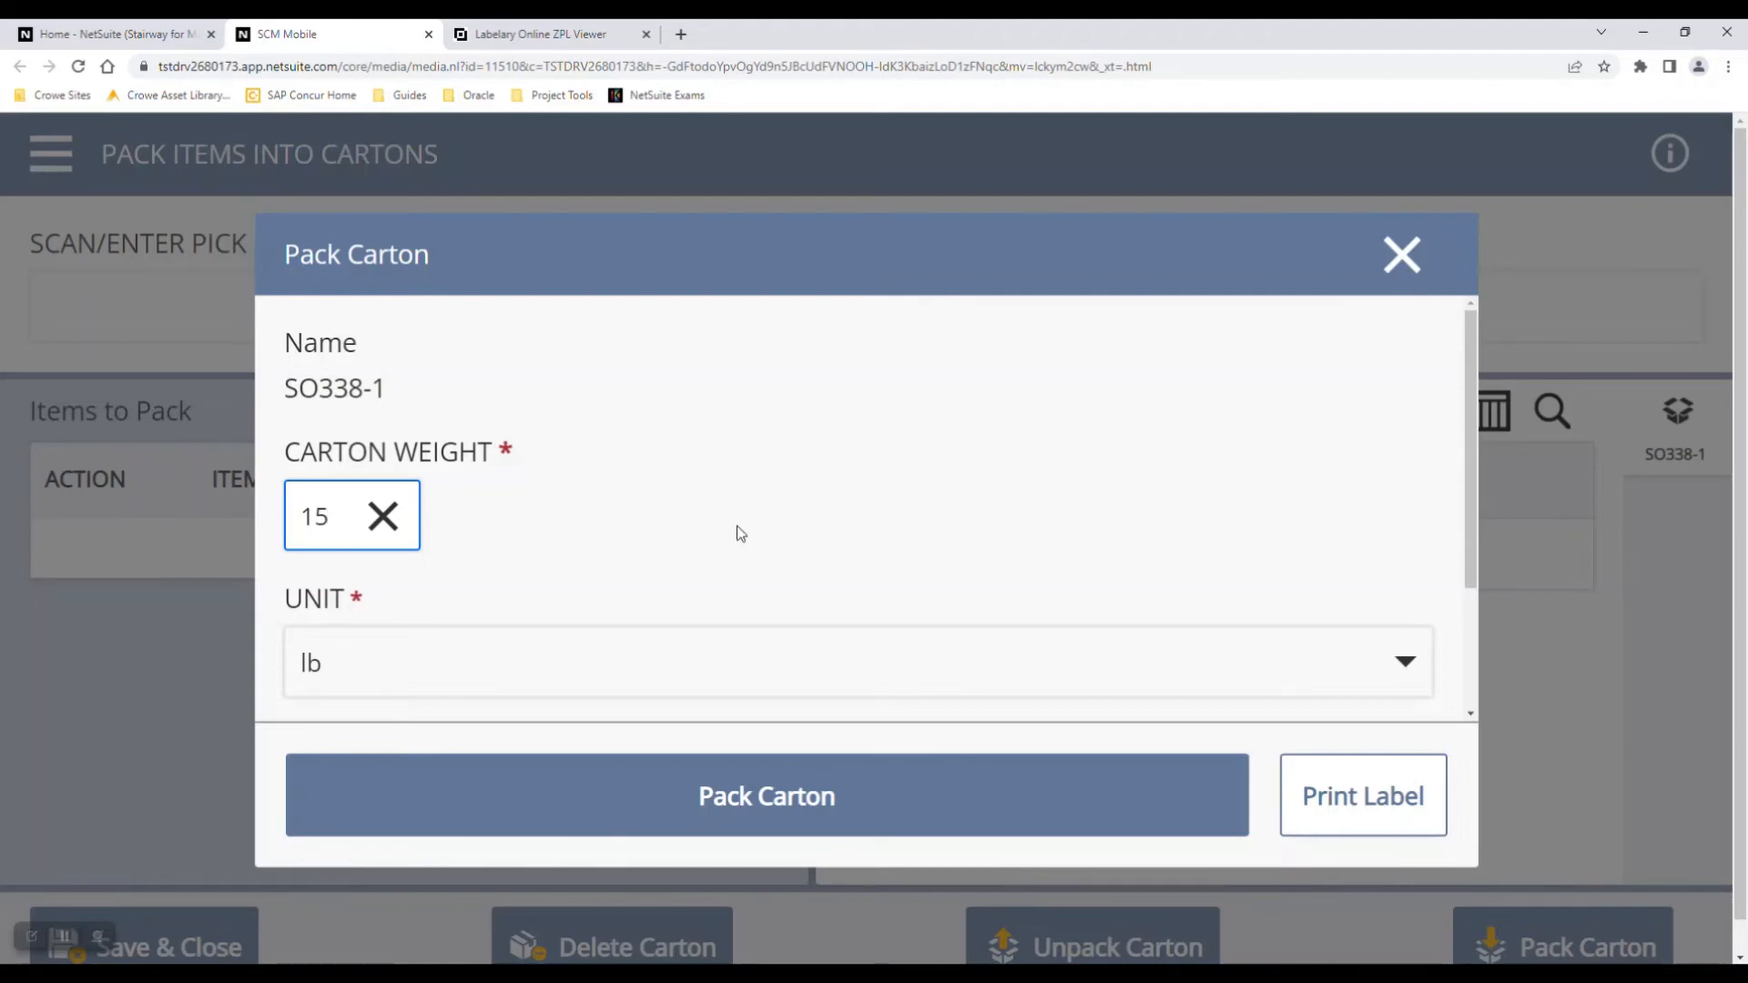
scroll("down", 3)
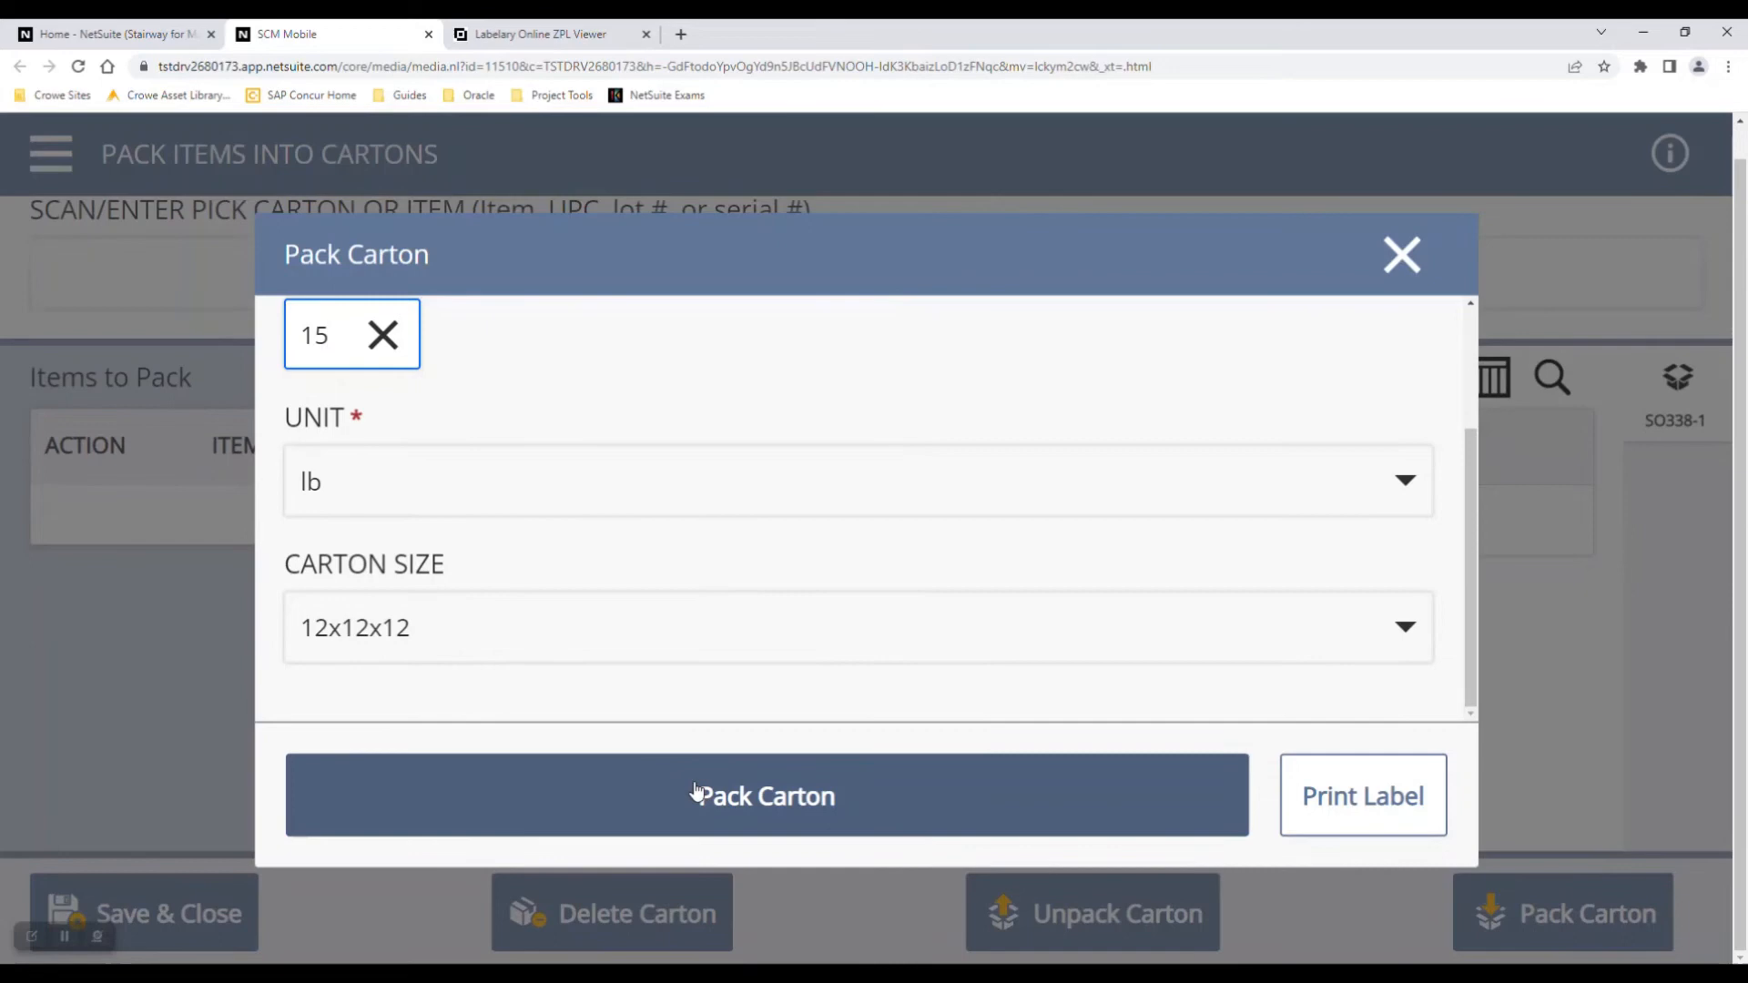
left_click(767, 795)
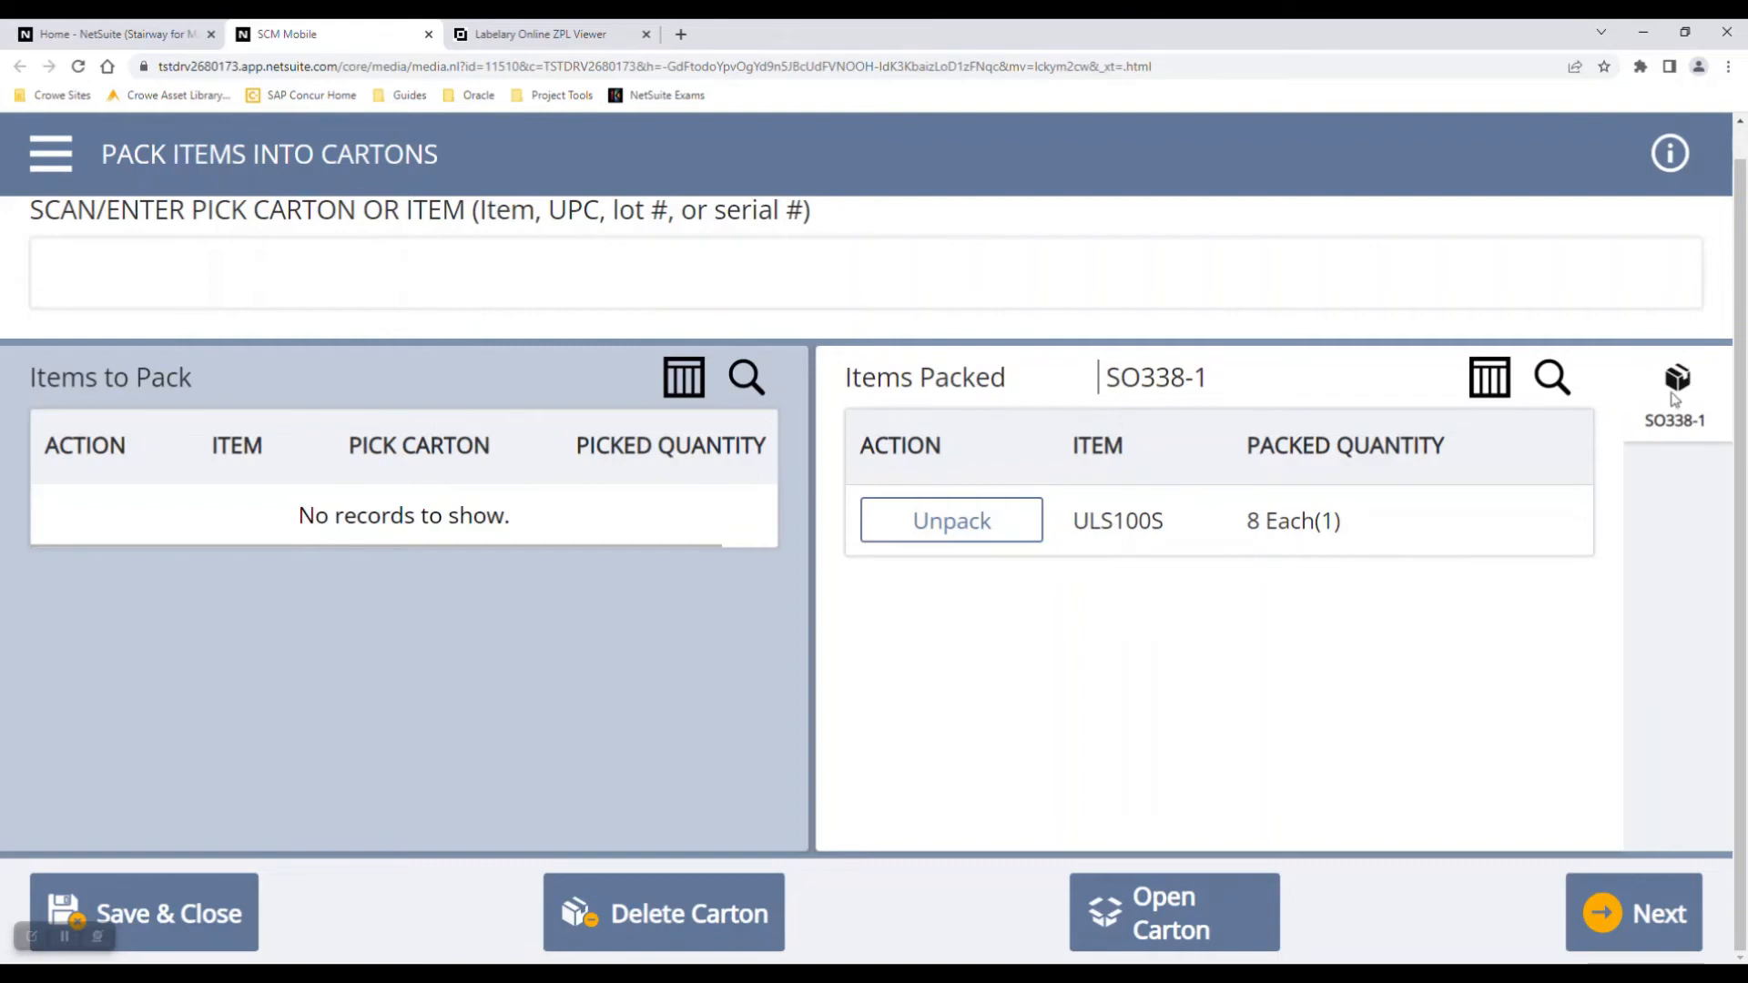
mouse_move(1728, 579)
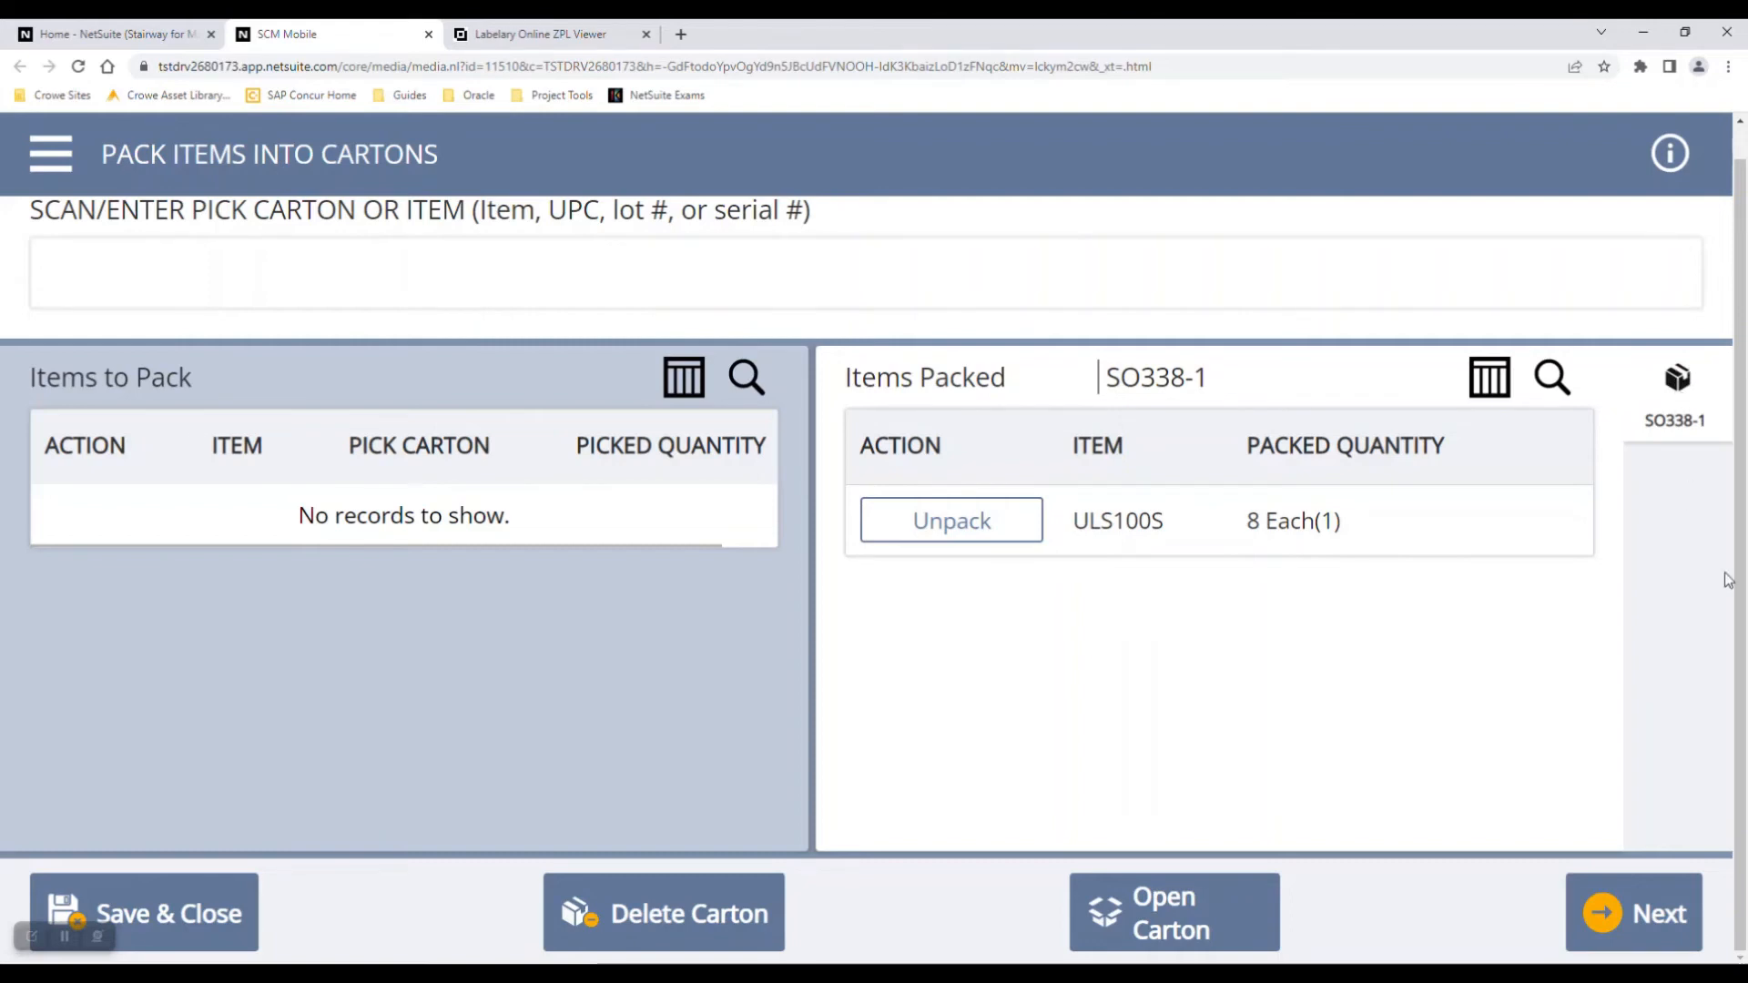
mouse_move(1655, 829)
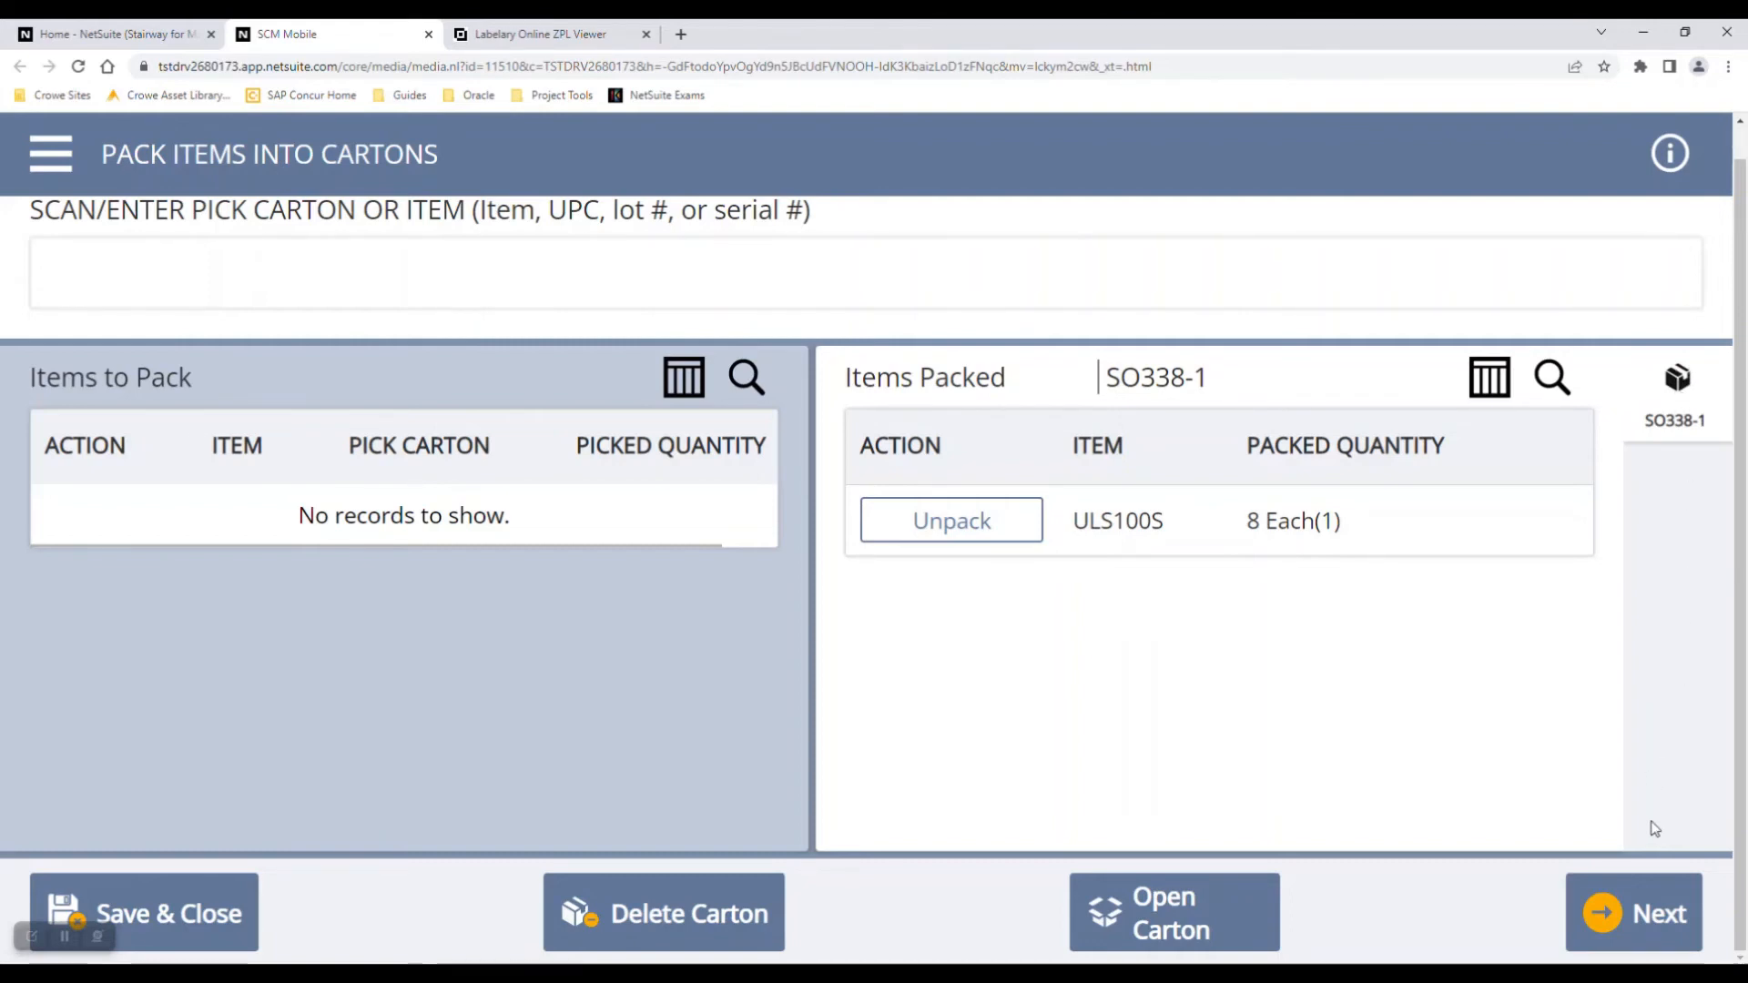
Step: Move past the SO338 packing summary for carton SO338-1 into adding a pallet
left_click(1635, 912)
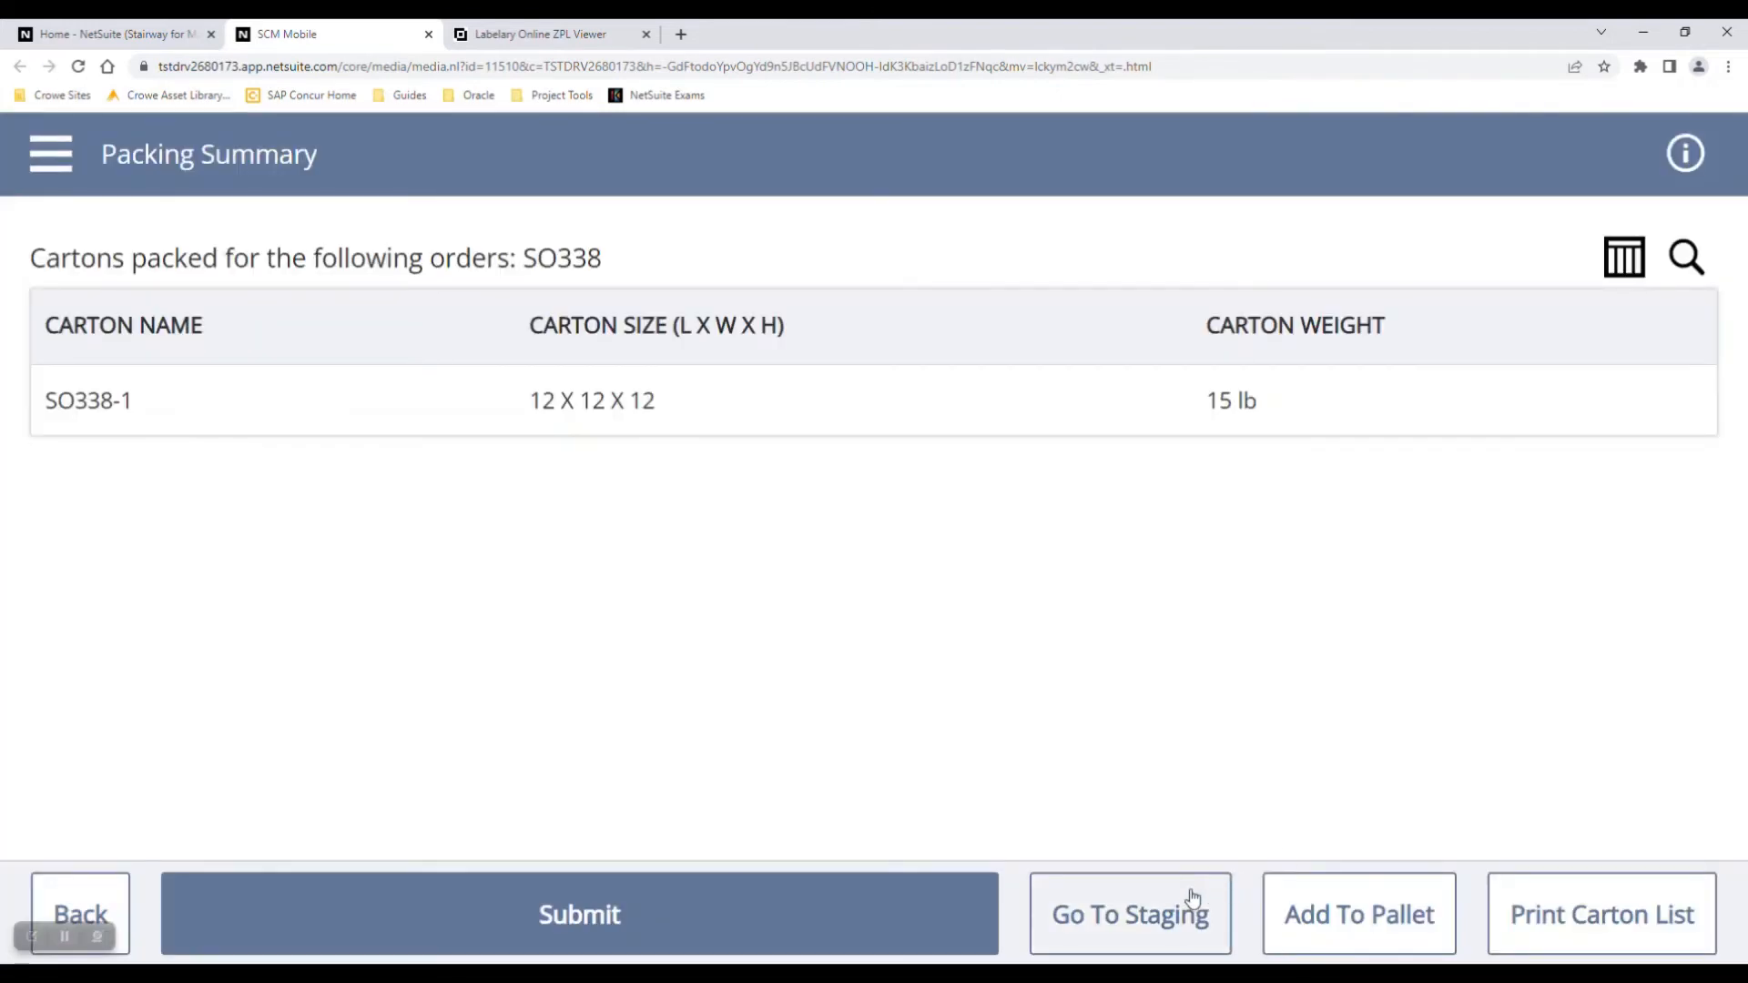
mouse_move(1413, 889)
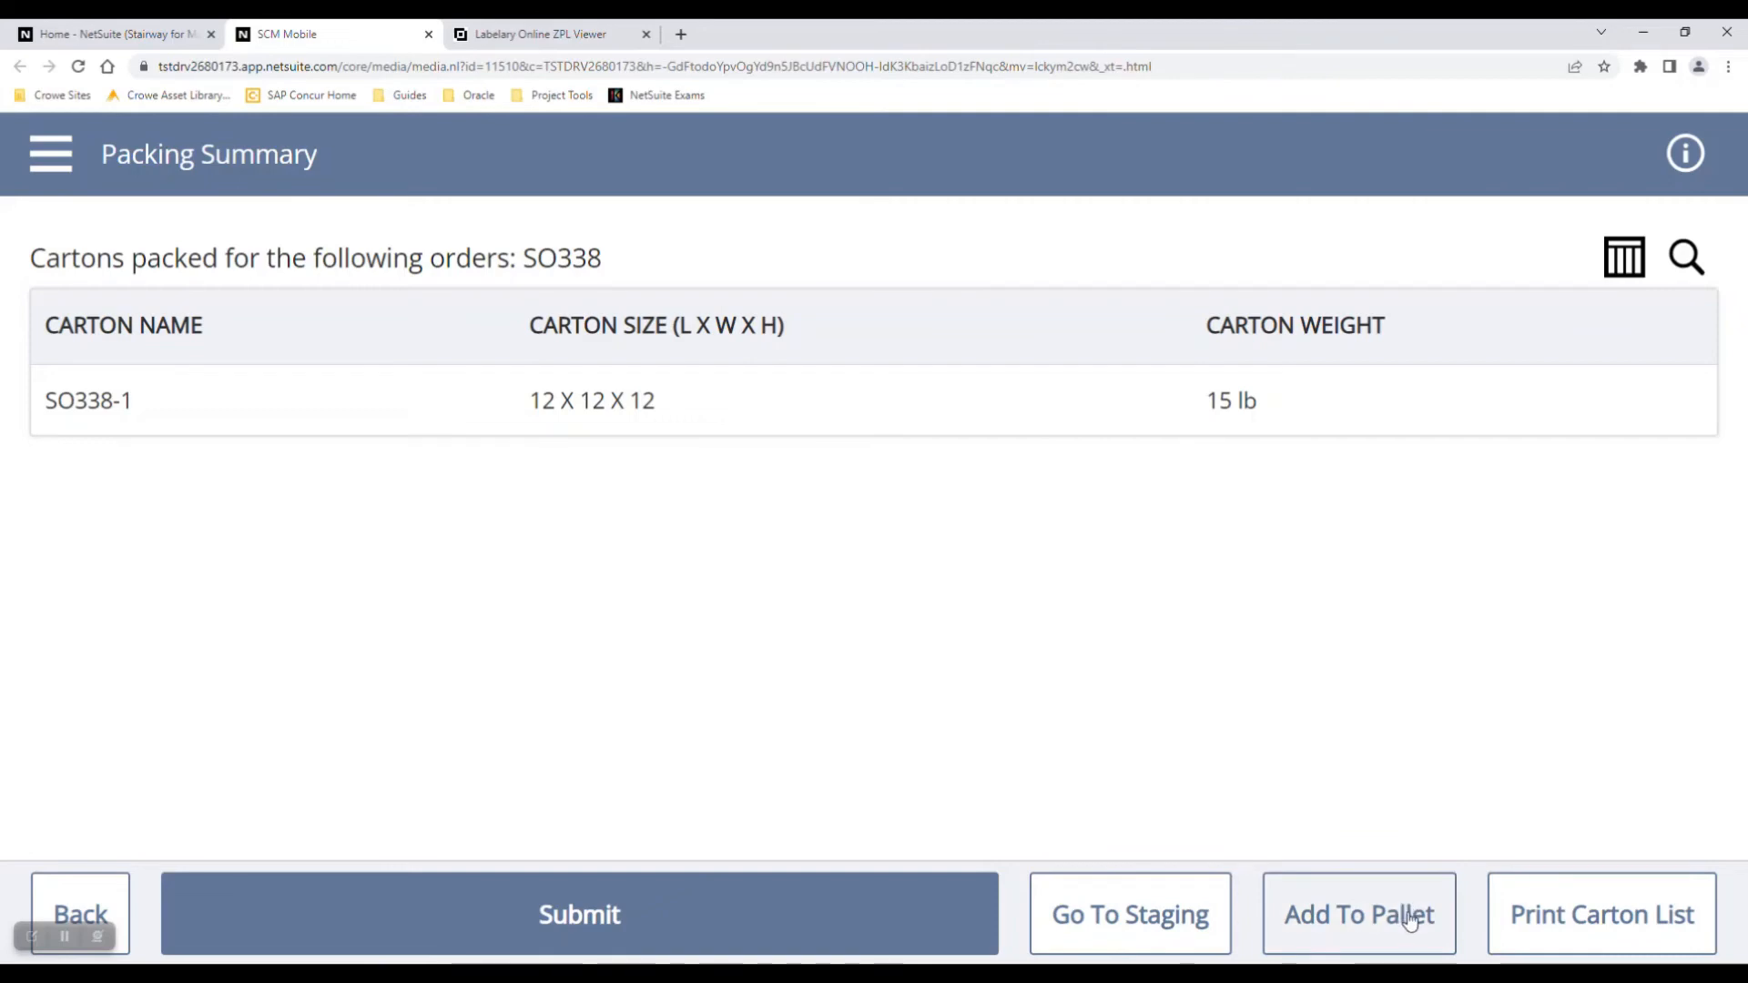
left_click(1358, 914)
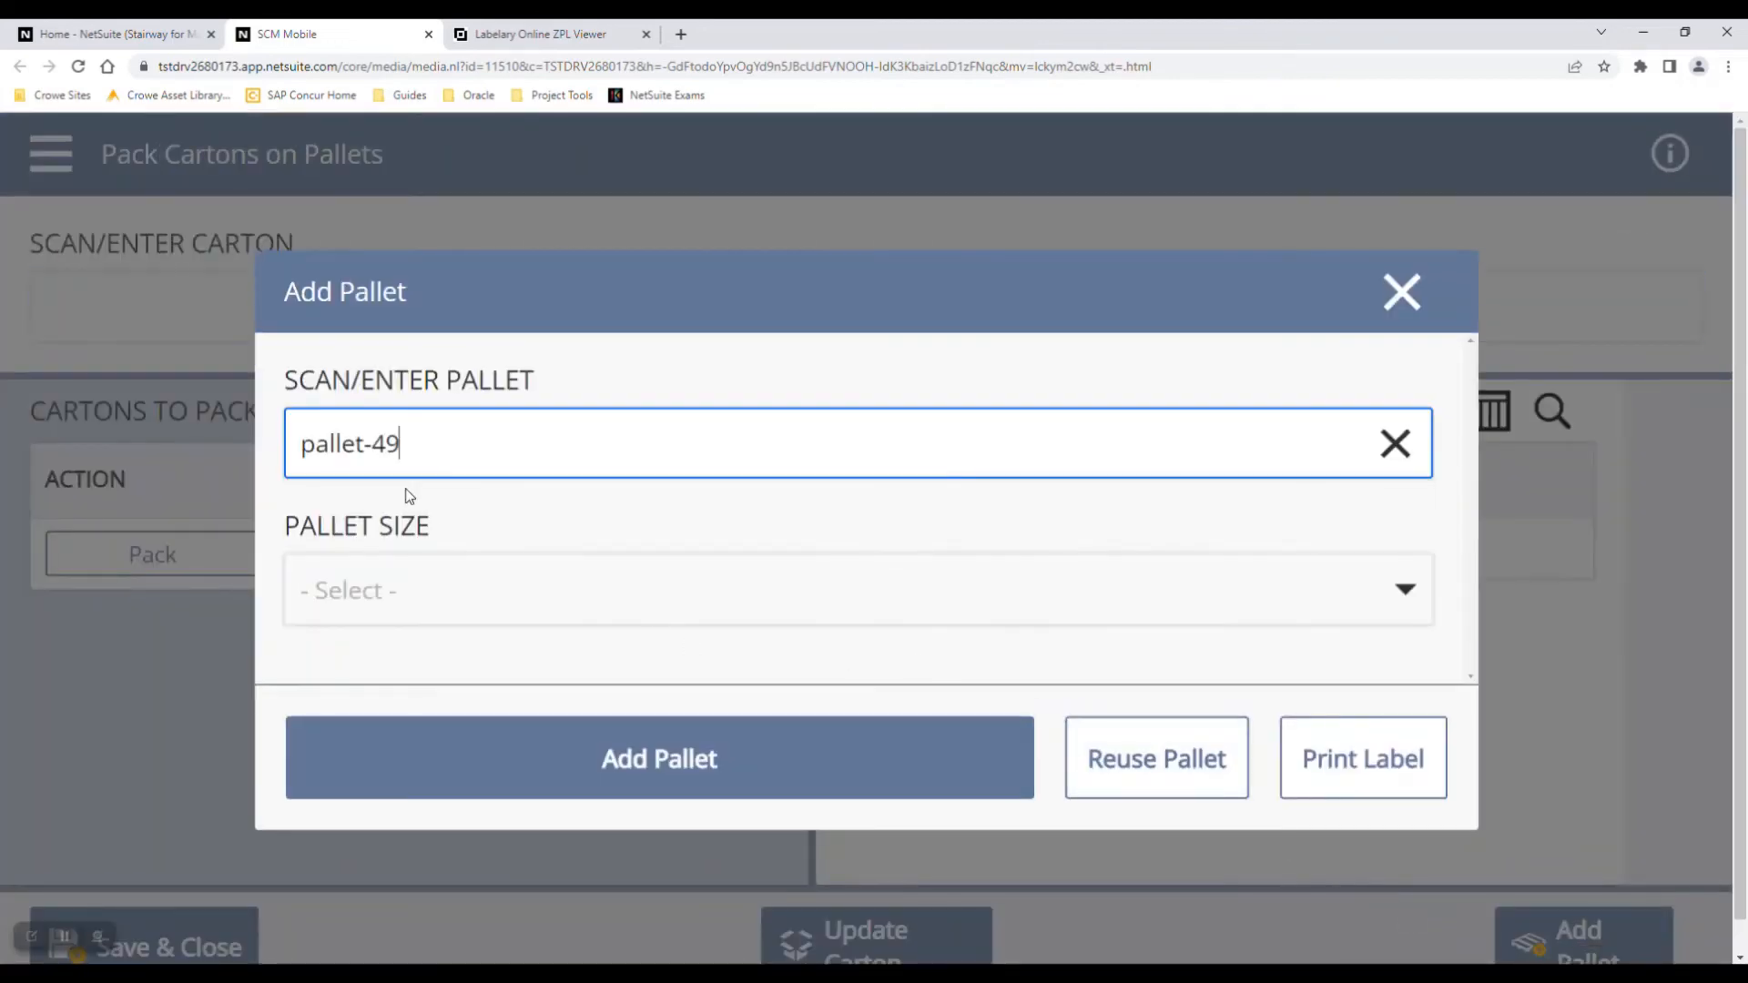
Step: Add pallet-49 with pallet size 48 x 40
left_click(856, 590)
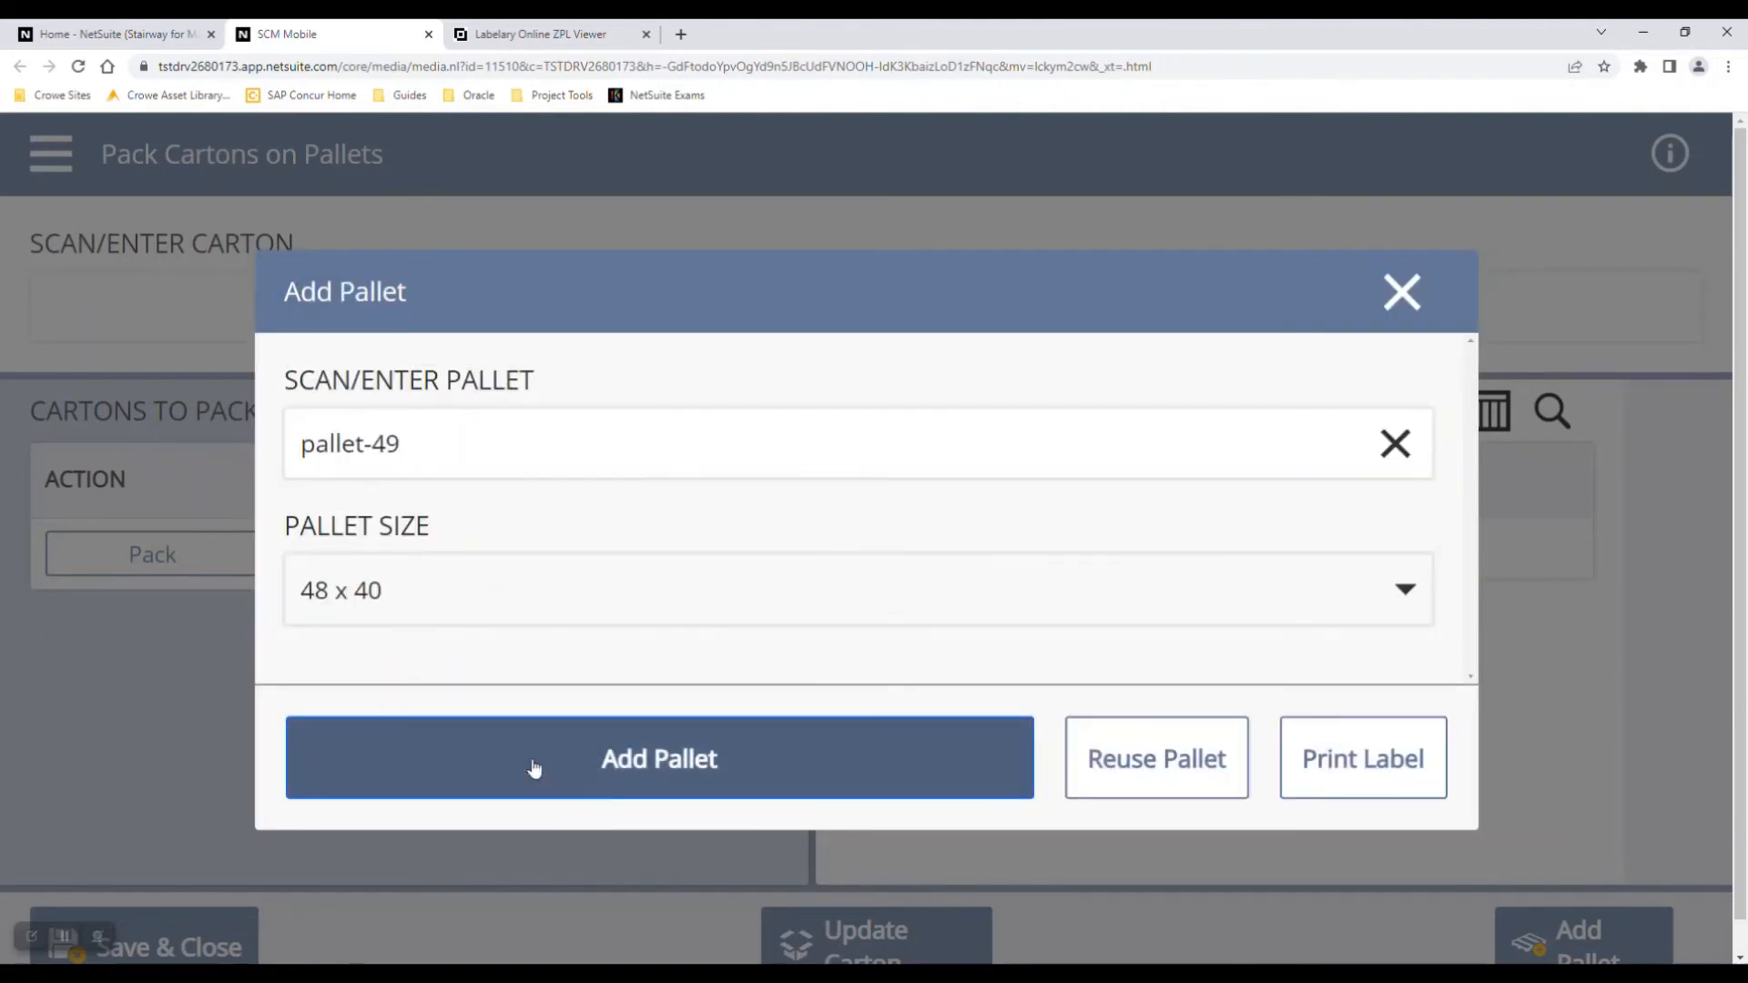
left_click(657, 758)
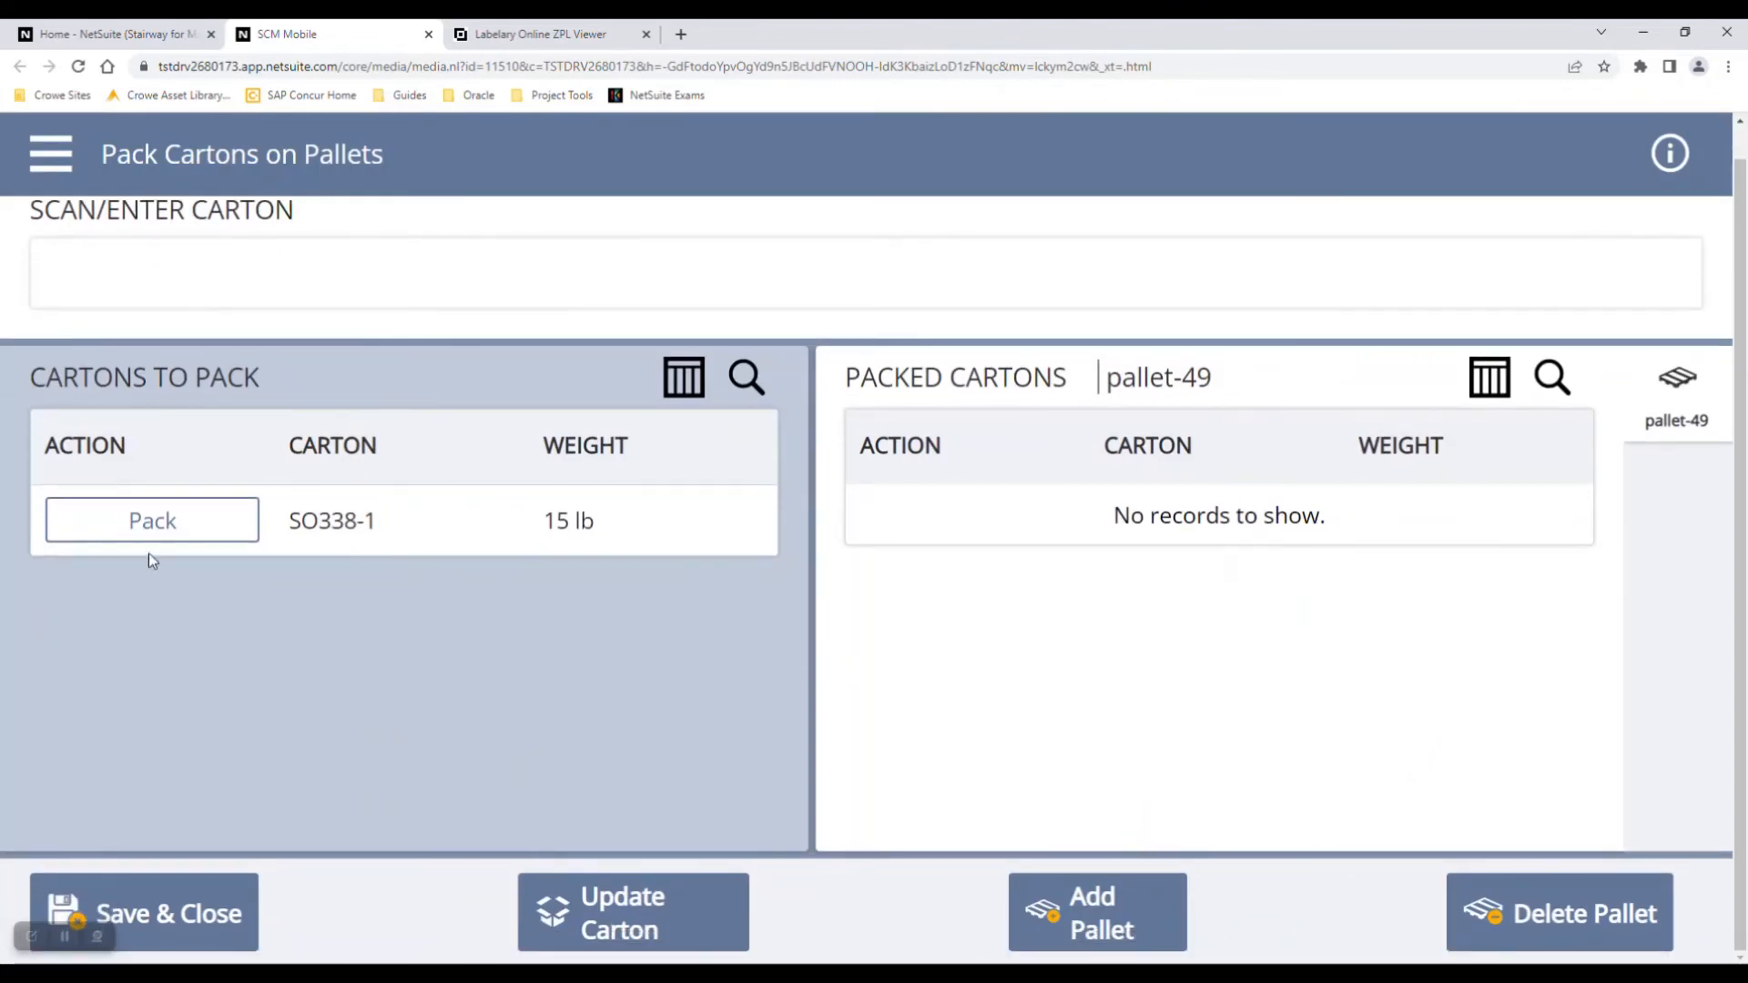
Step: Pack carton SO338-1 onto pallet-49 and submit the packed sales order SO338
left_click(151, 519)
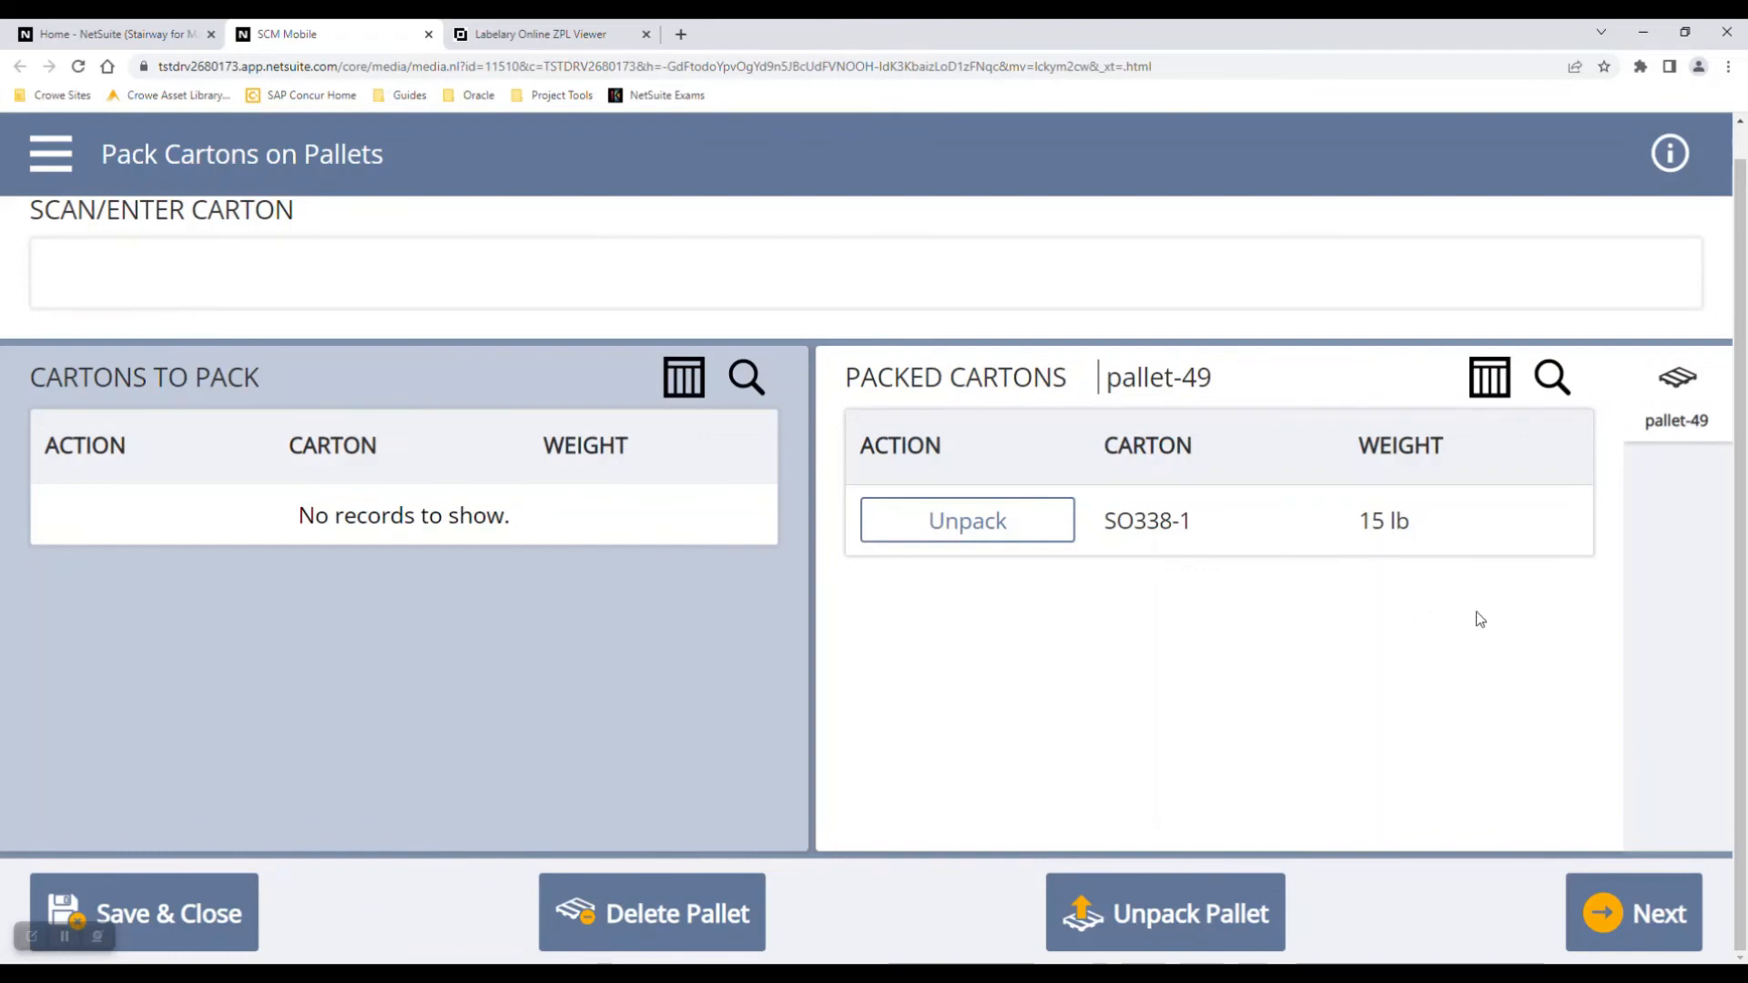
left_click(1660, 912)
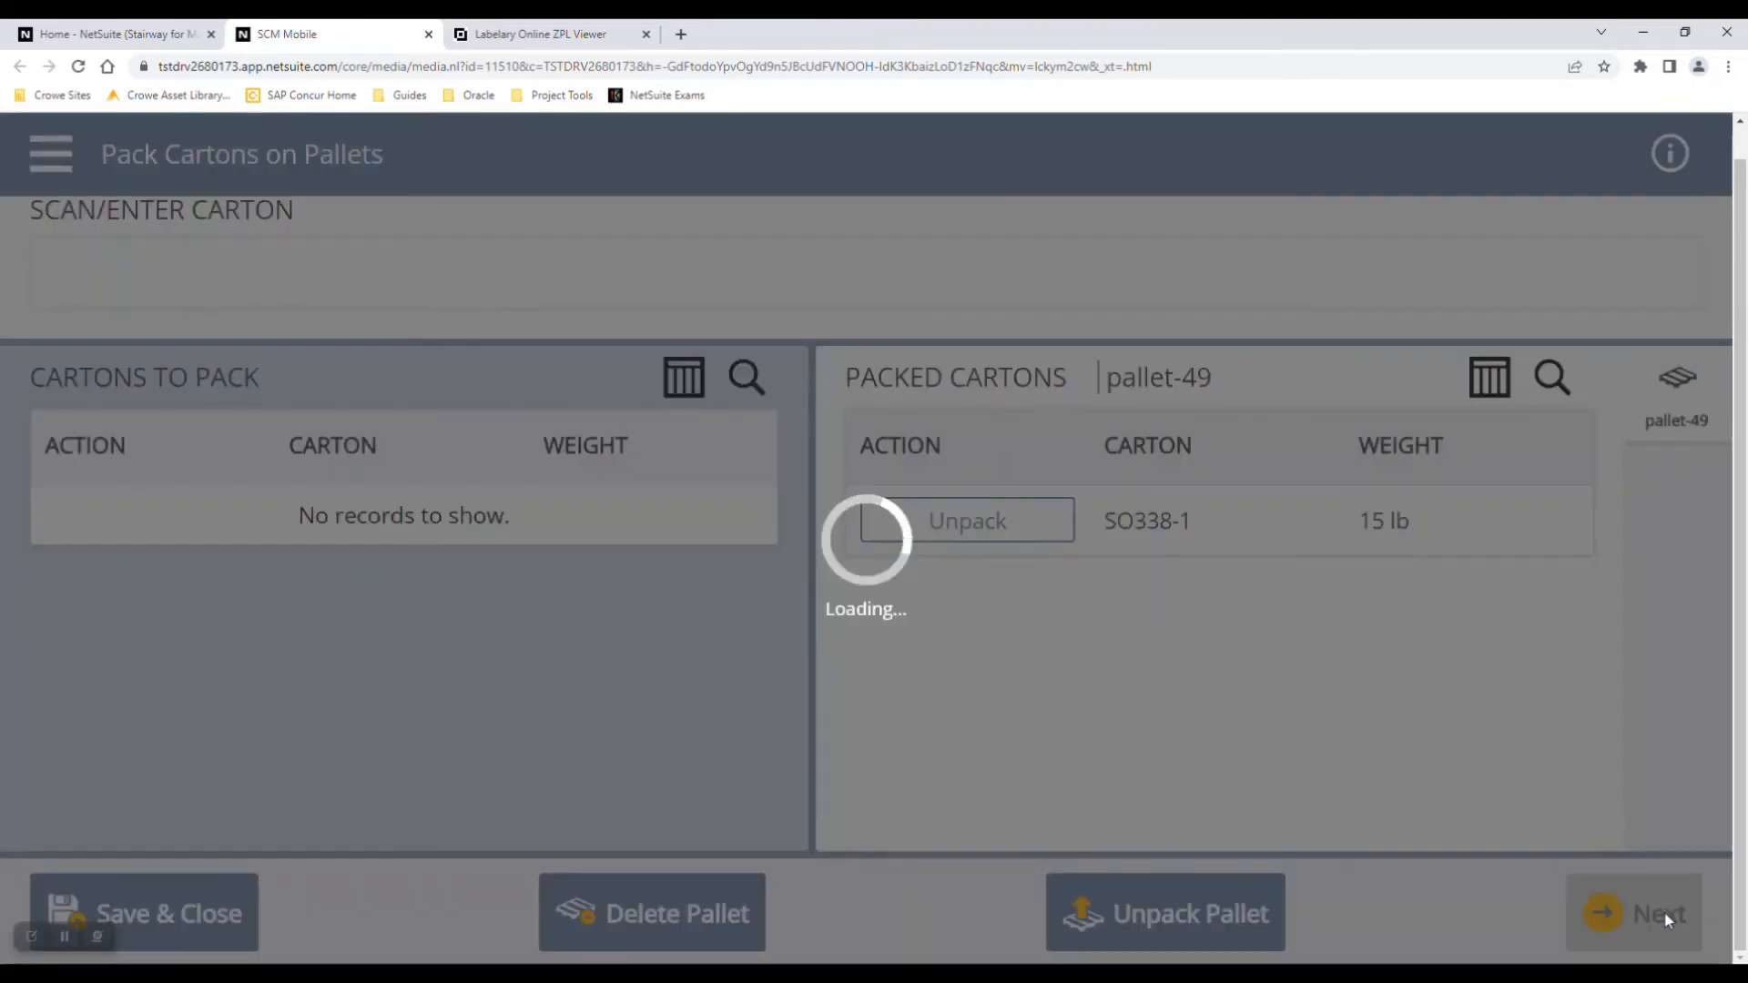
left_click(1660, 912)
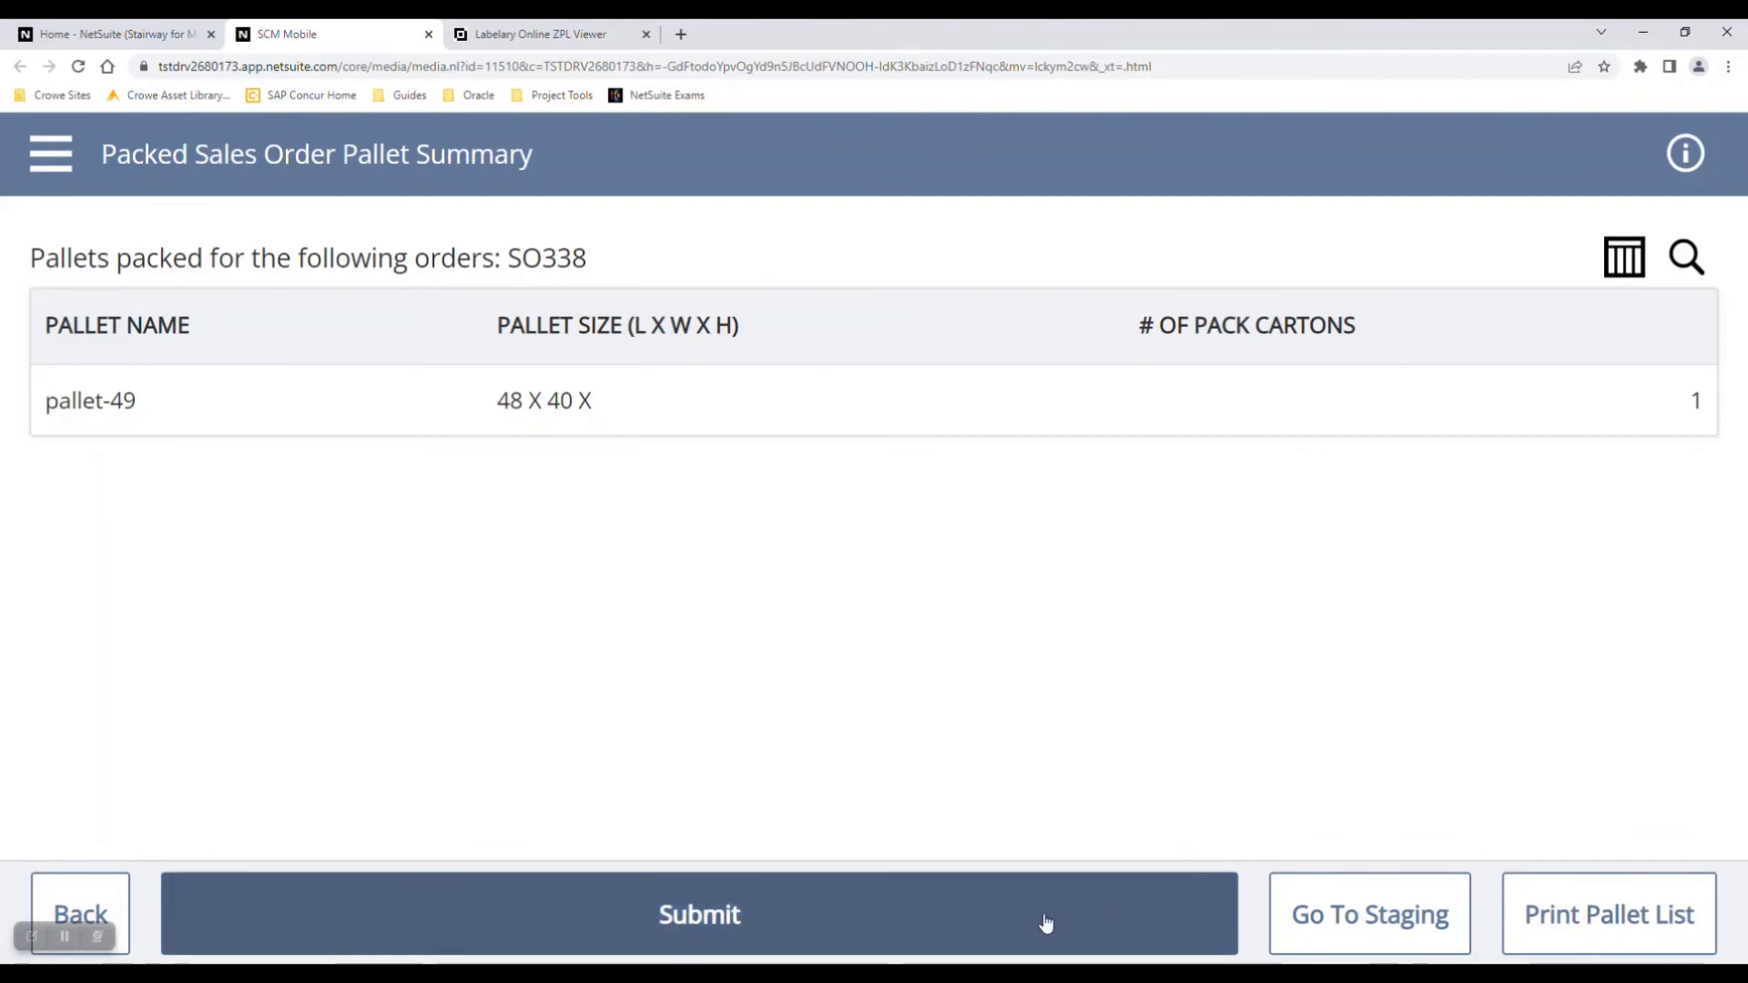
left_click(697, 912)
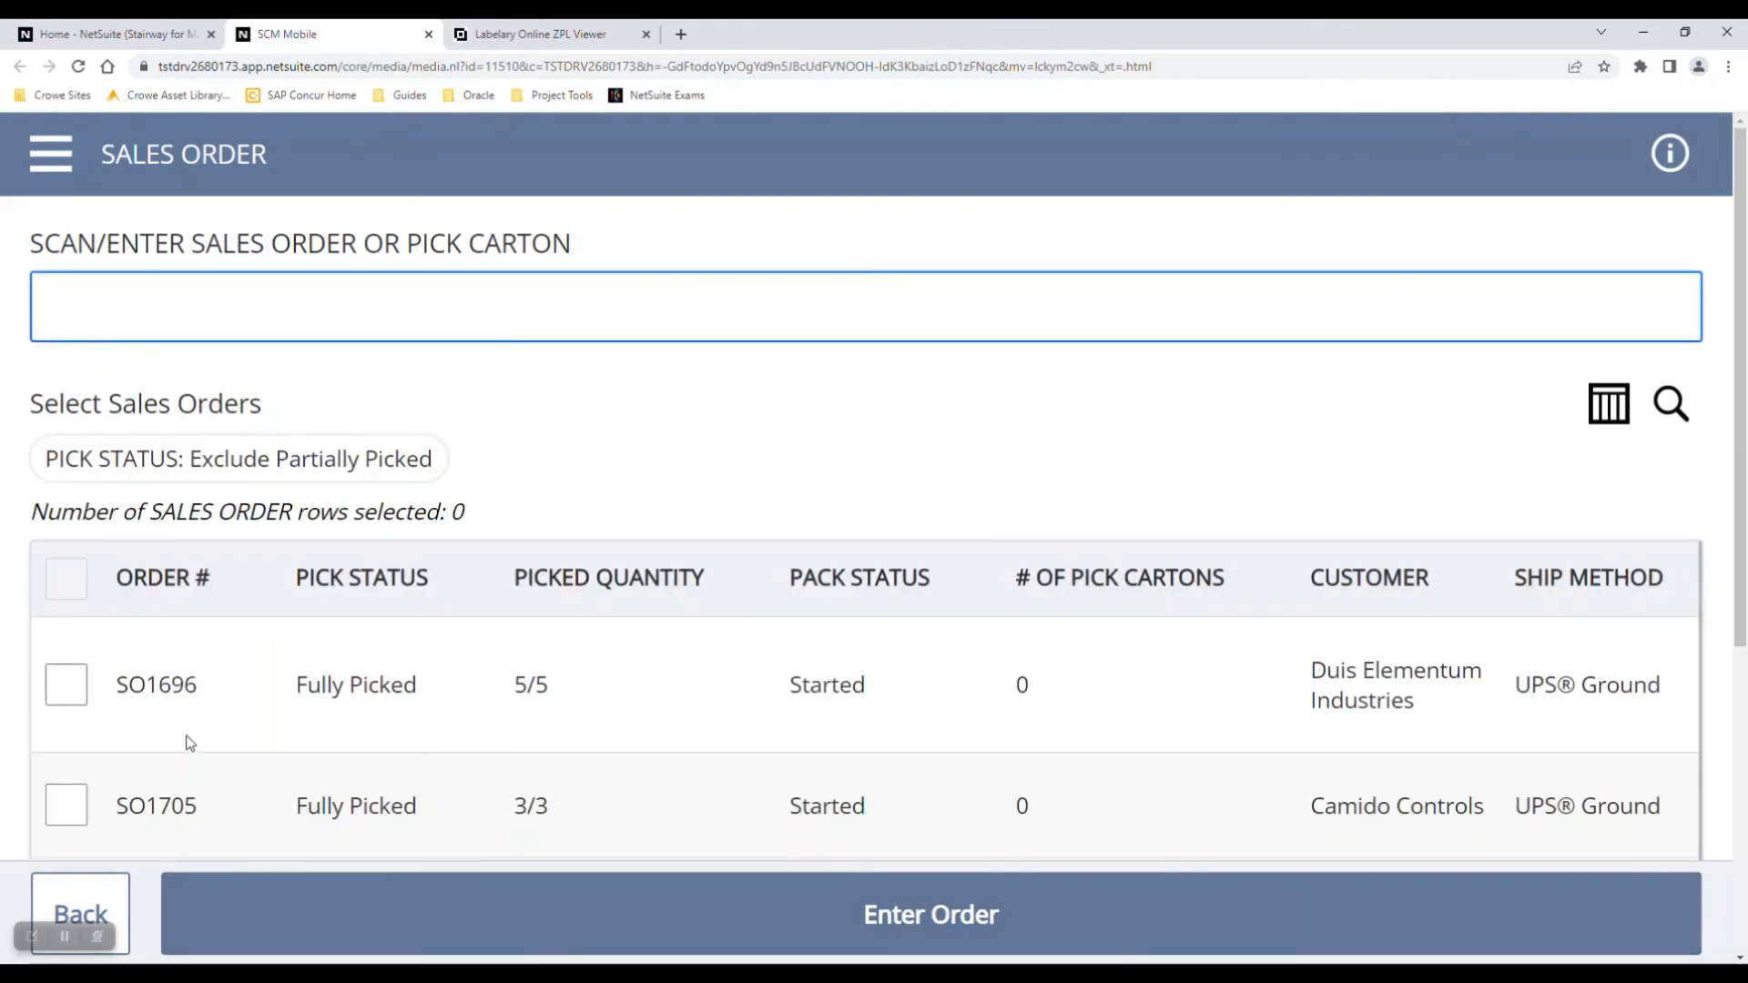
scroll("down", 3)
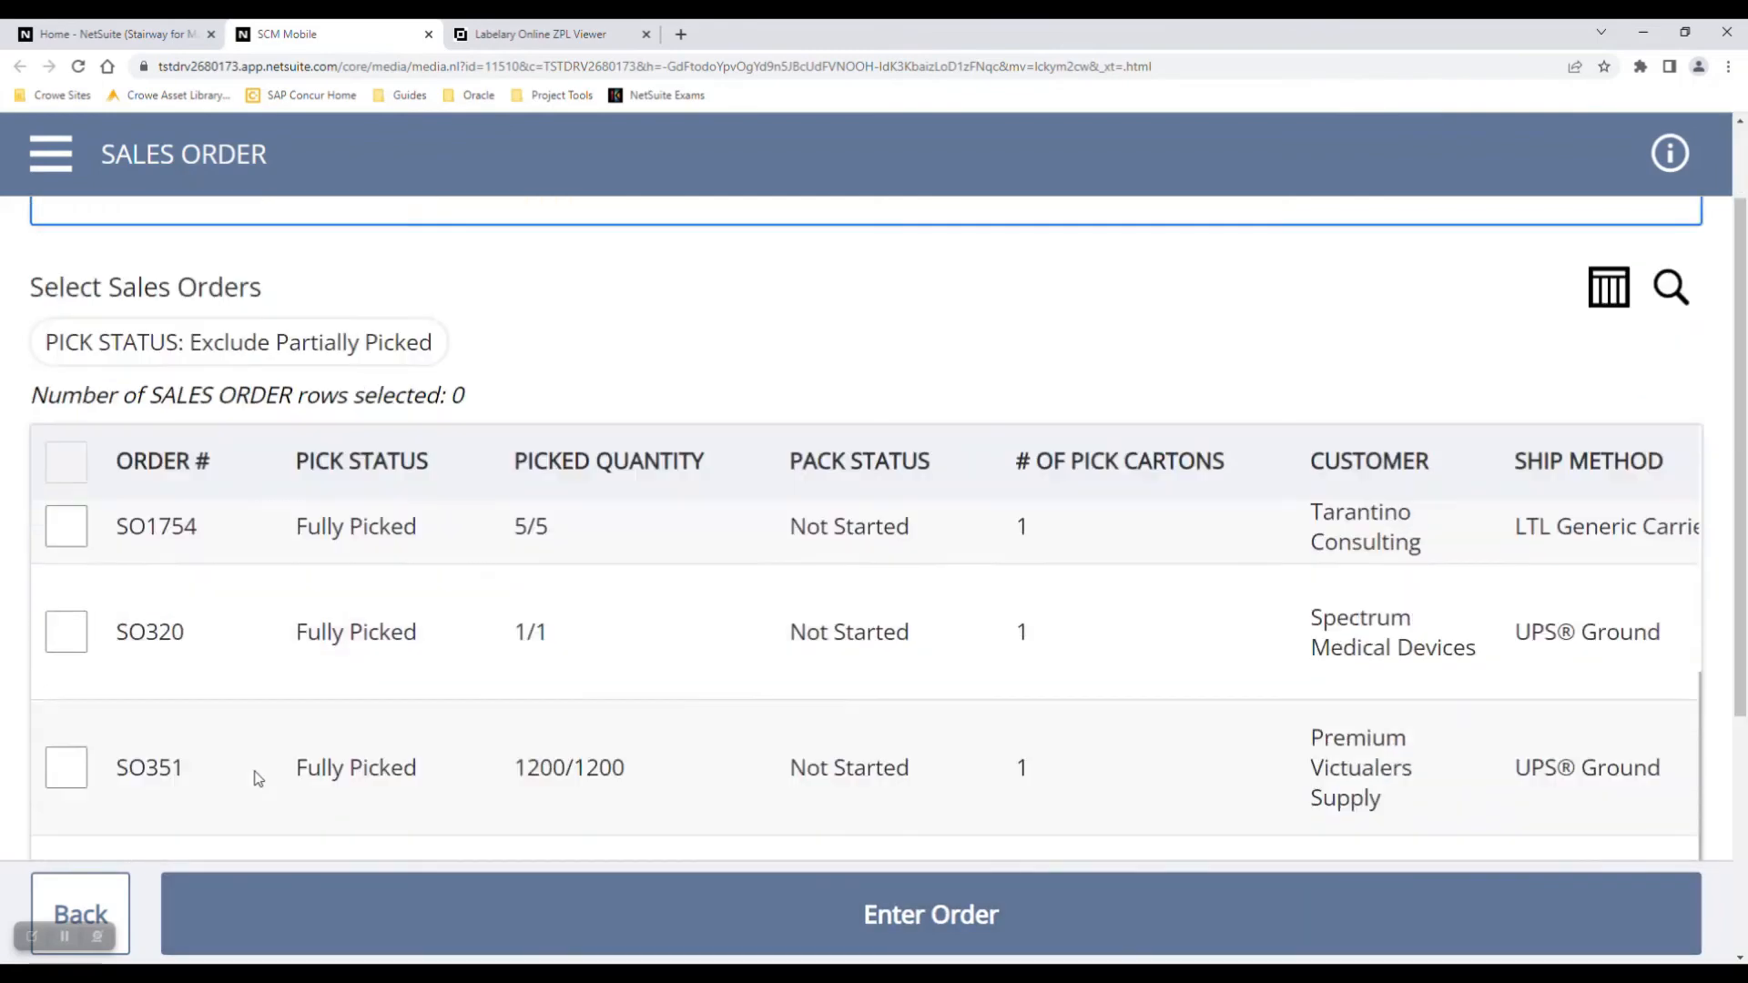